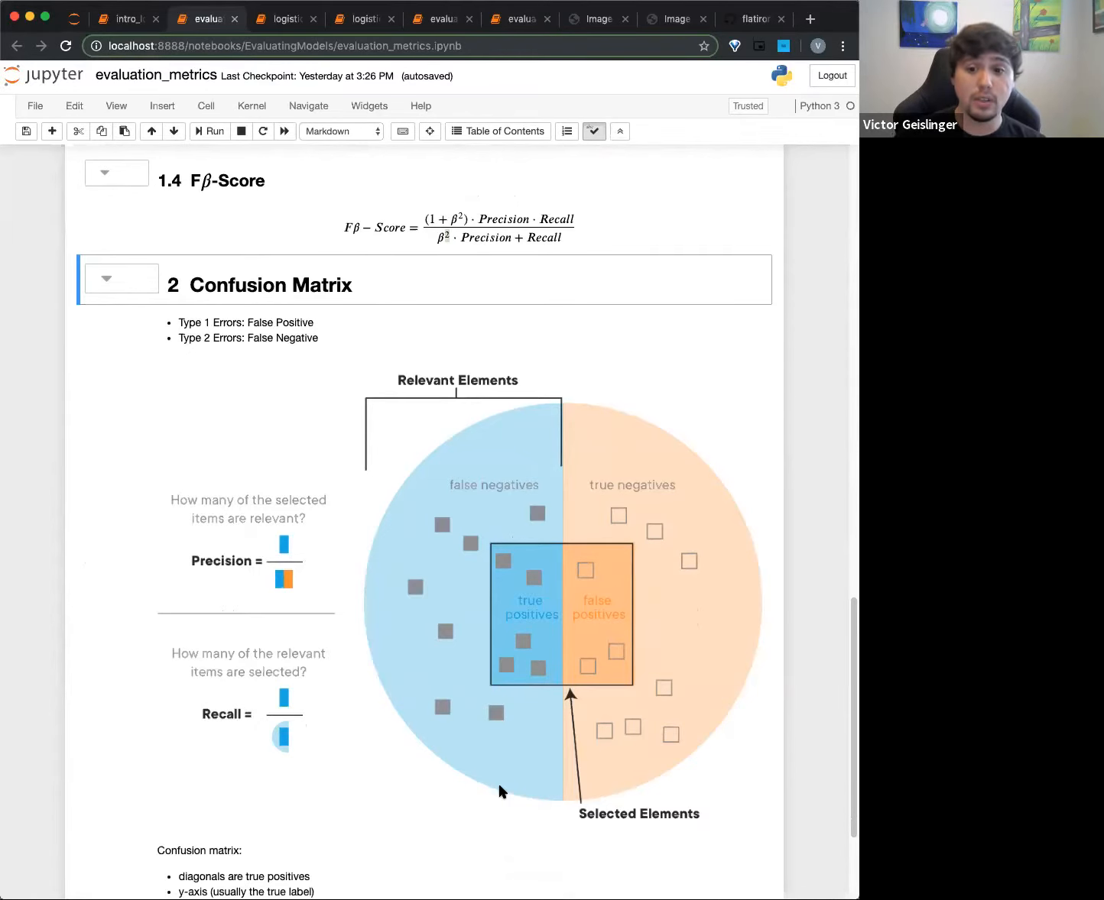
mouse_move(695, 654)
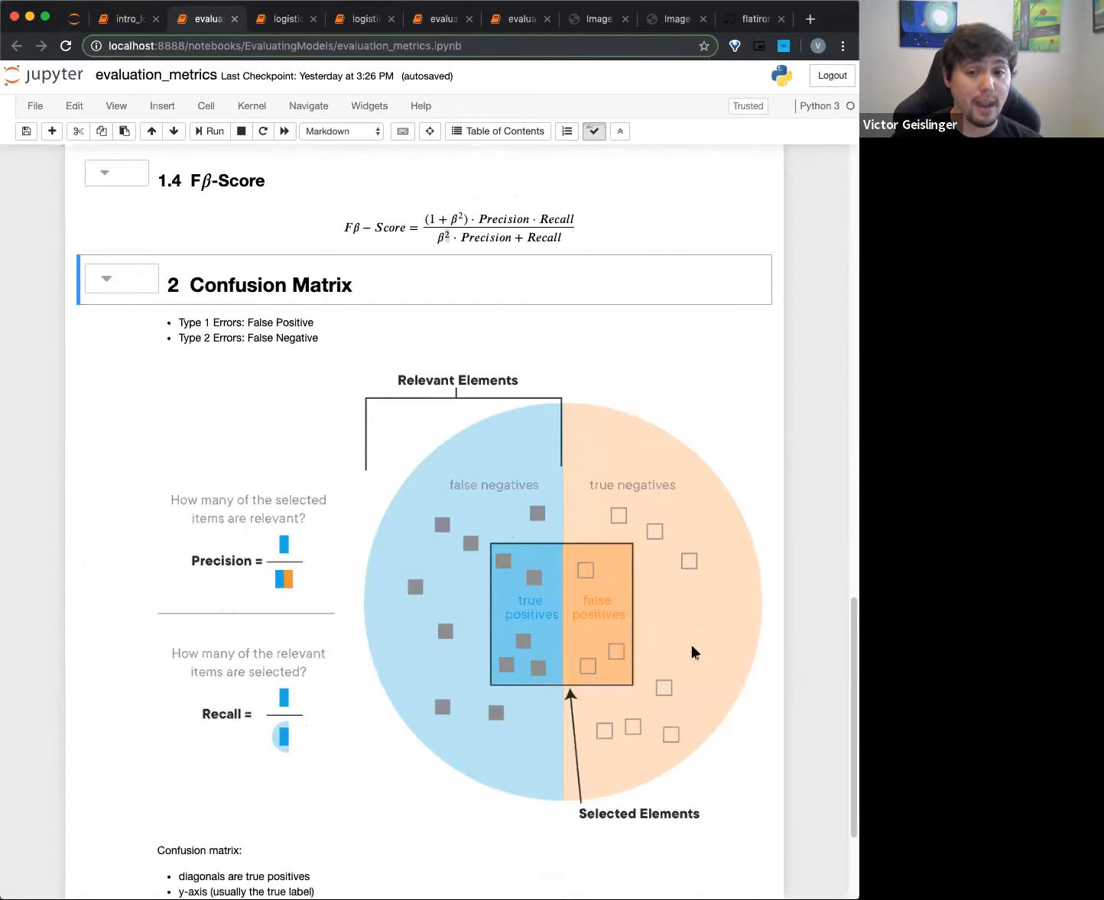
Expand the 2.1 Examples section and bring the 2.1.1 Simple 2×2 confusion matrix heatmap into view
scroll("down", 3)
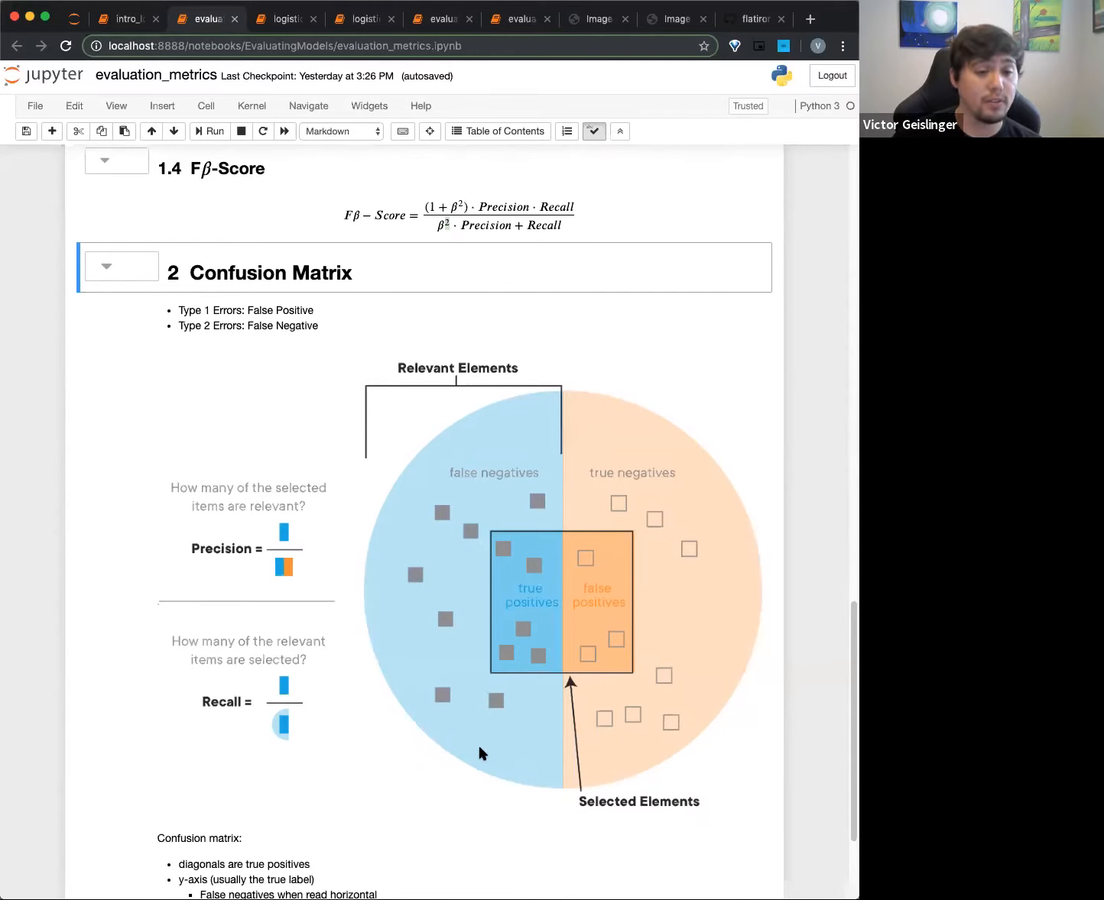
scroll("down", 3)
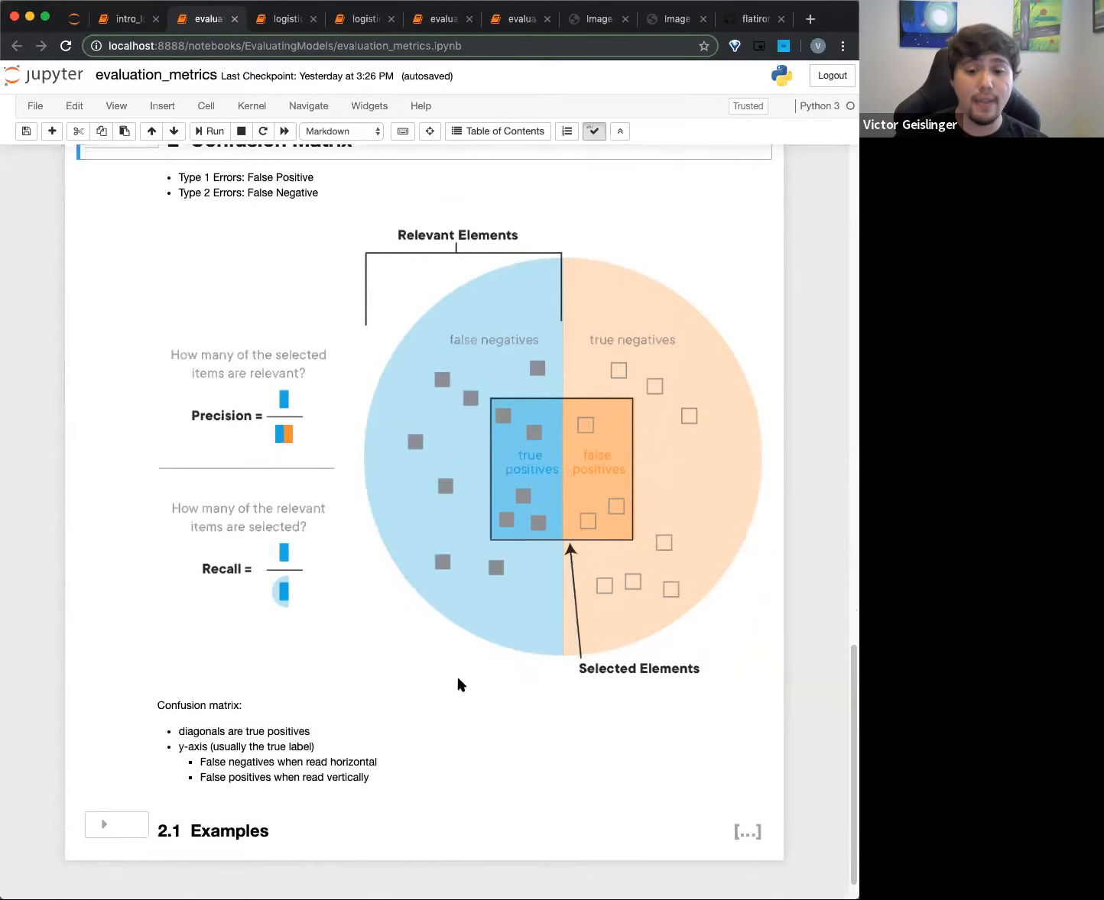
scroll("down", 3)
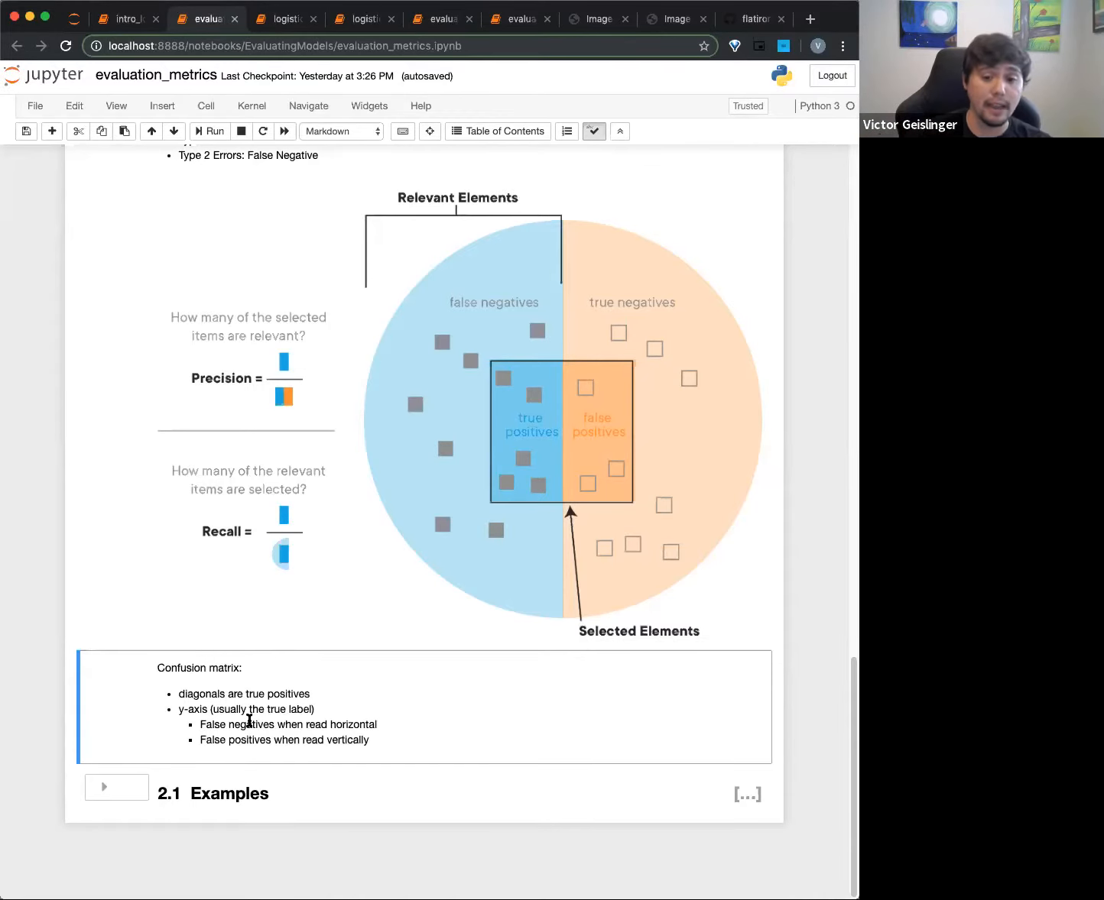
left_click(117, 785)
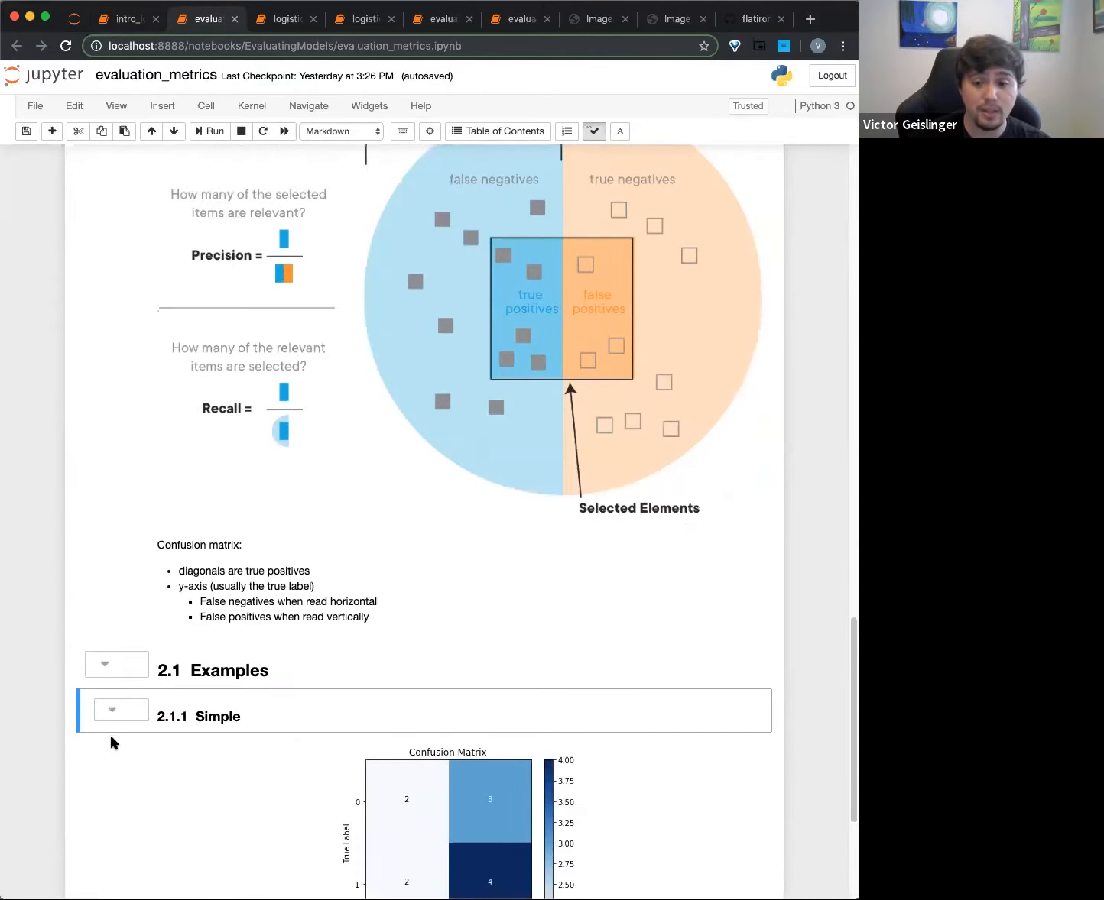
scroll("down", 3)
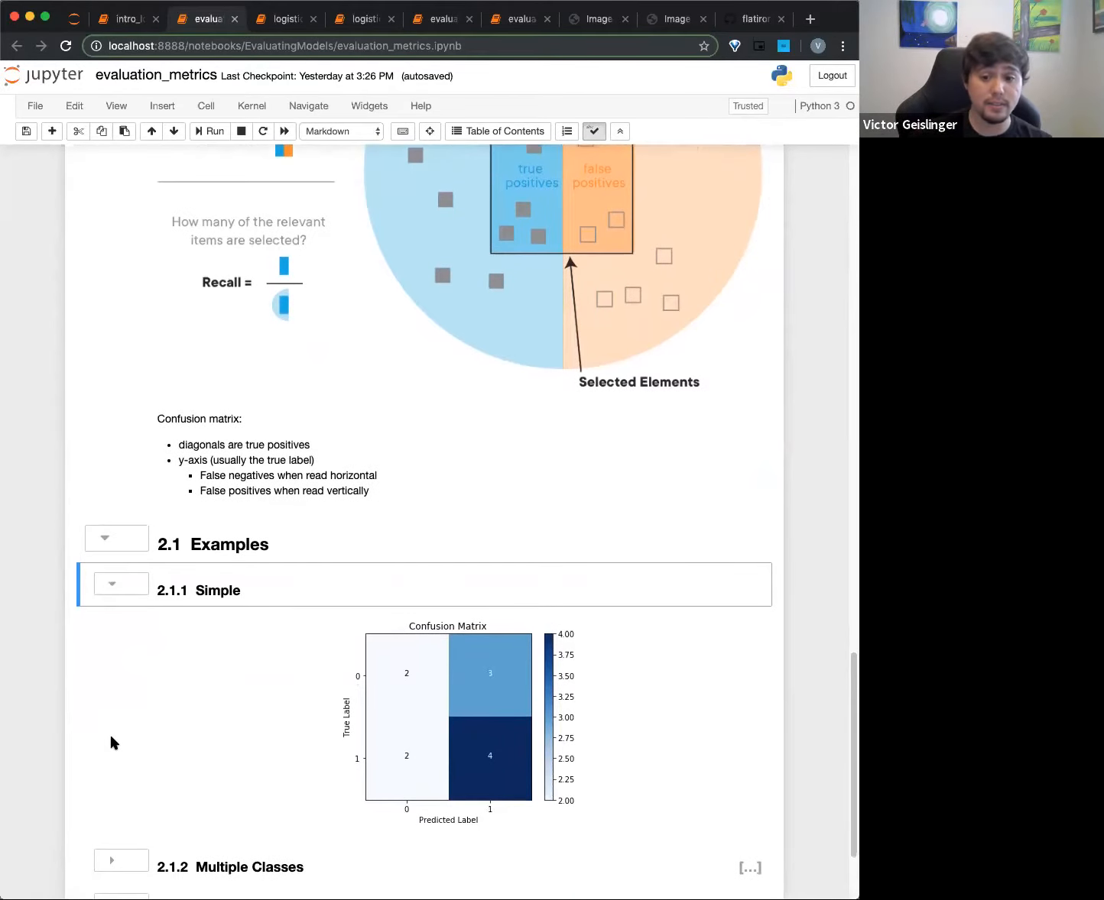
mouse_move(355, 756)
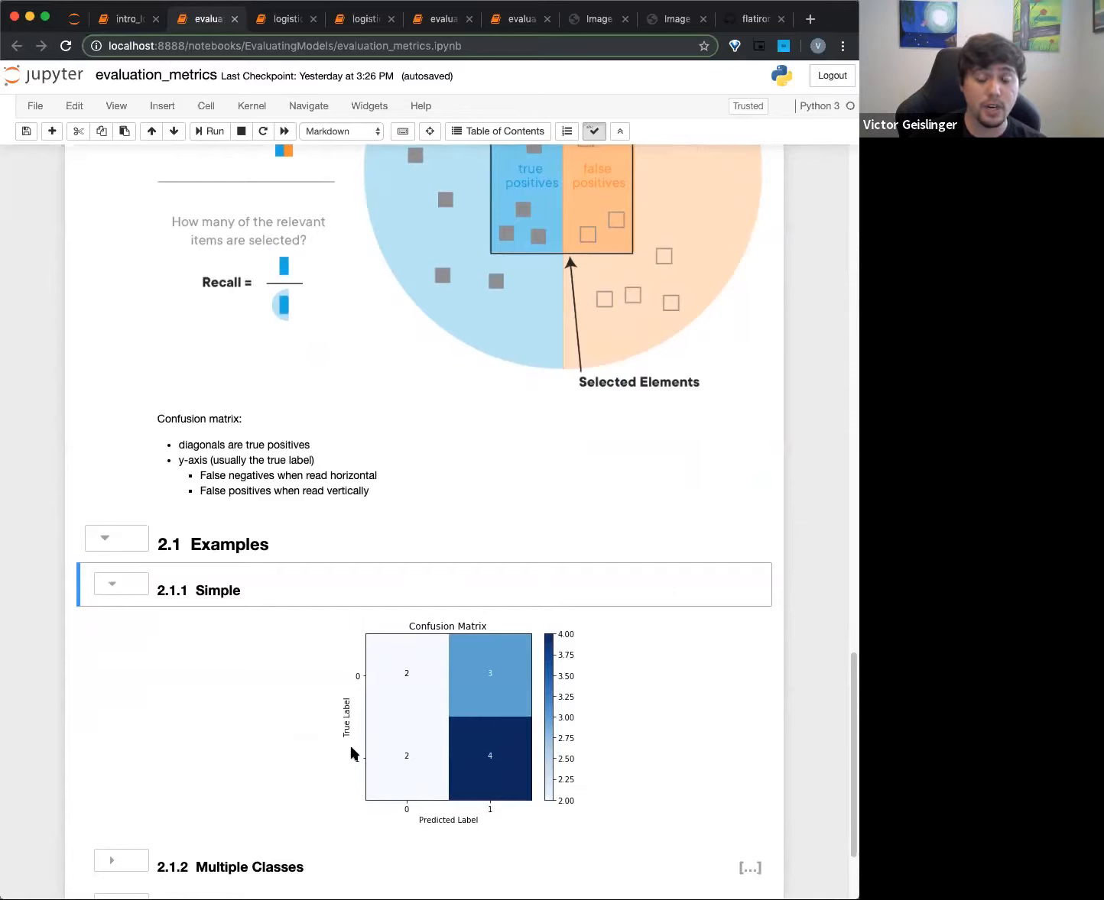
mouse_move(360, 682)
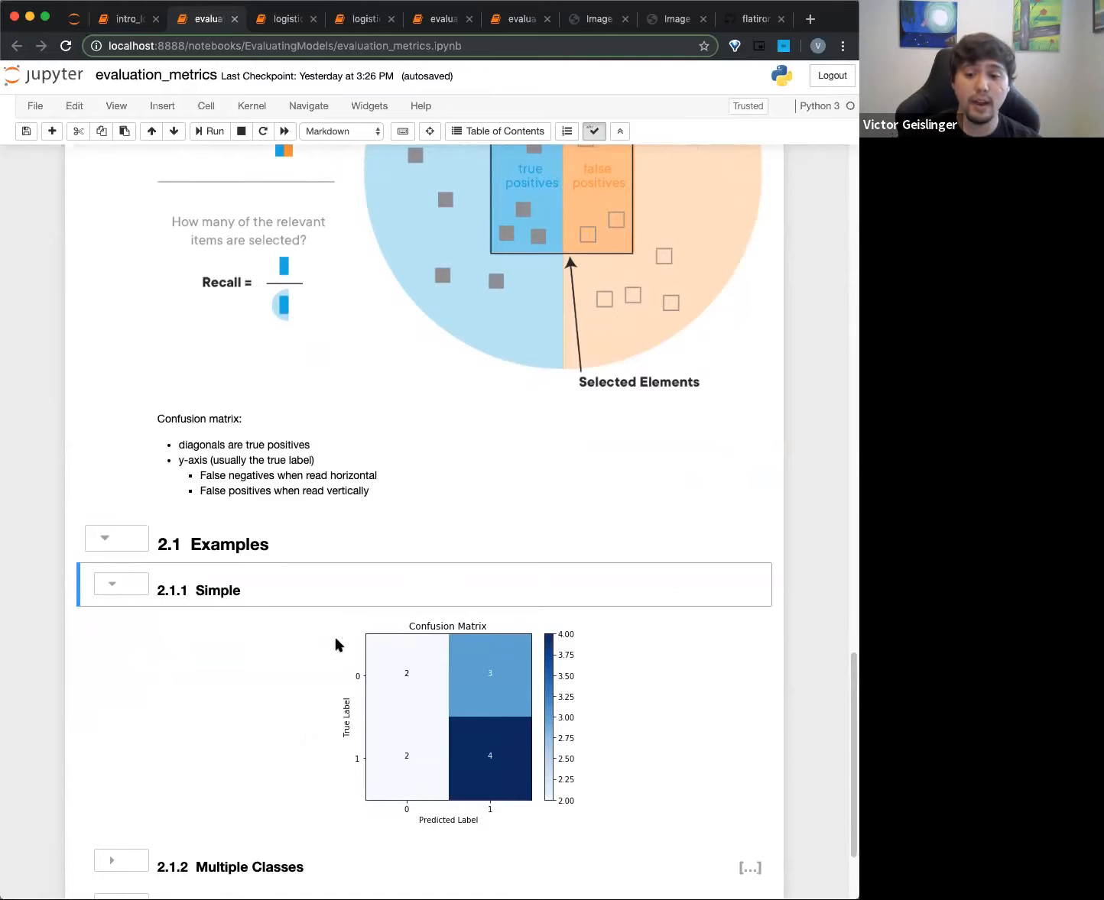
mouse_move(364, 642)
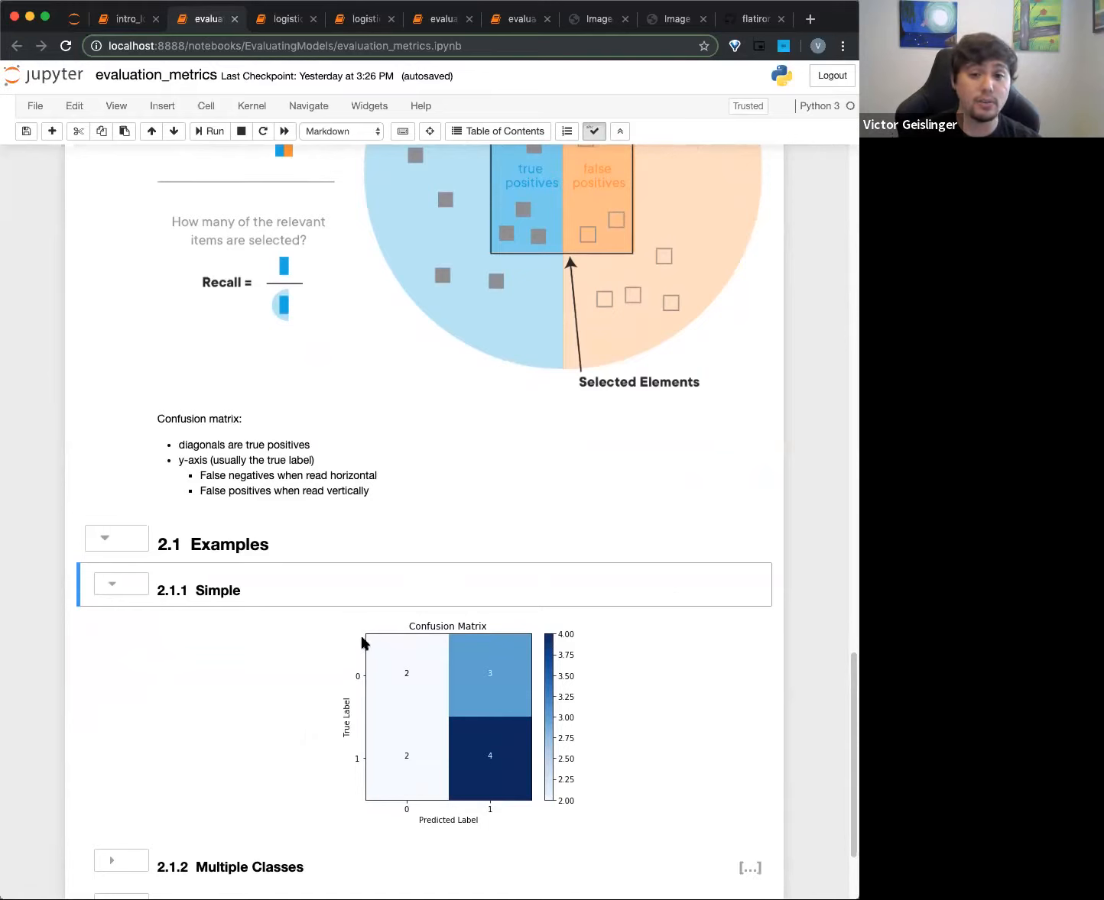
mouse_move(280, 441)
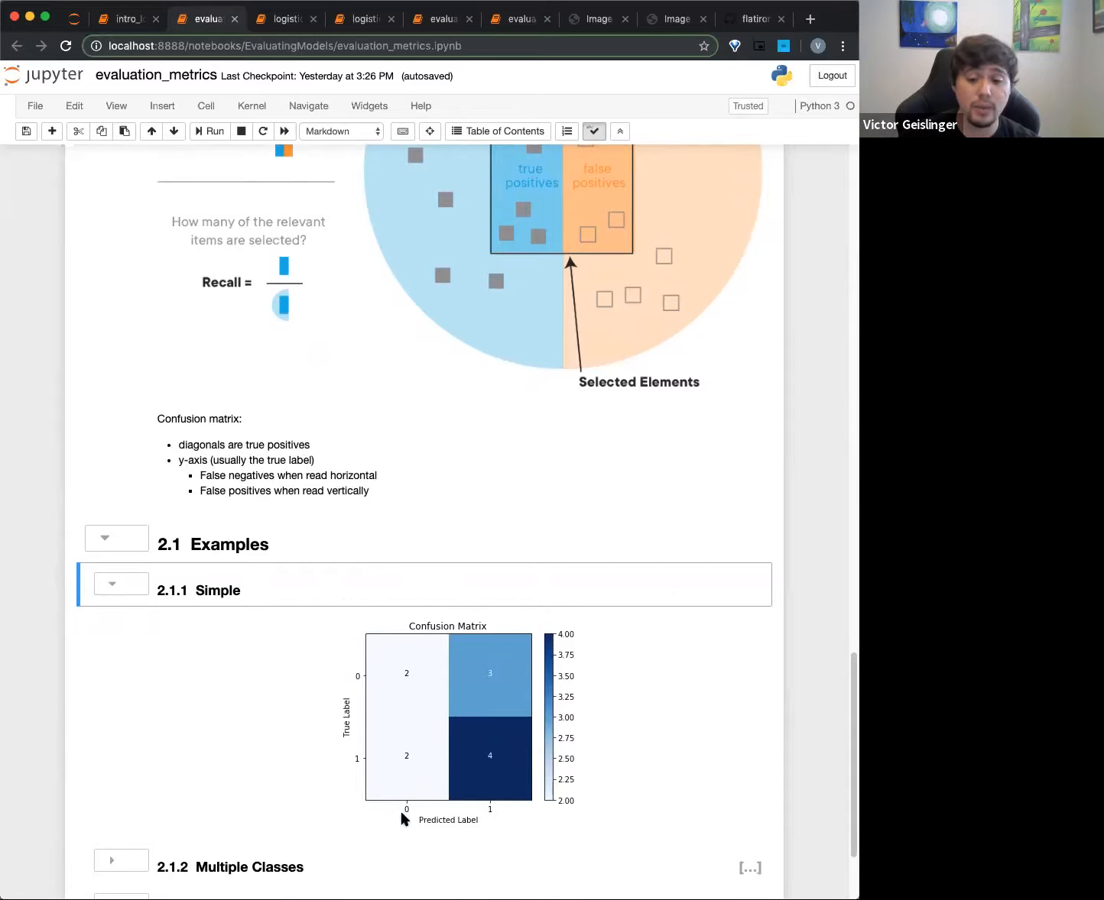
mouse_move(417, 663)
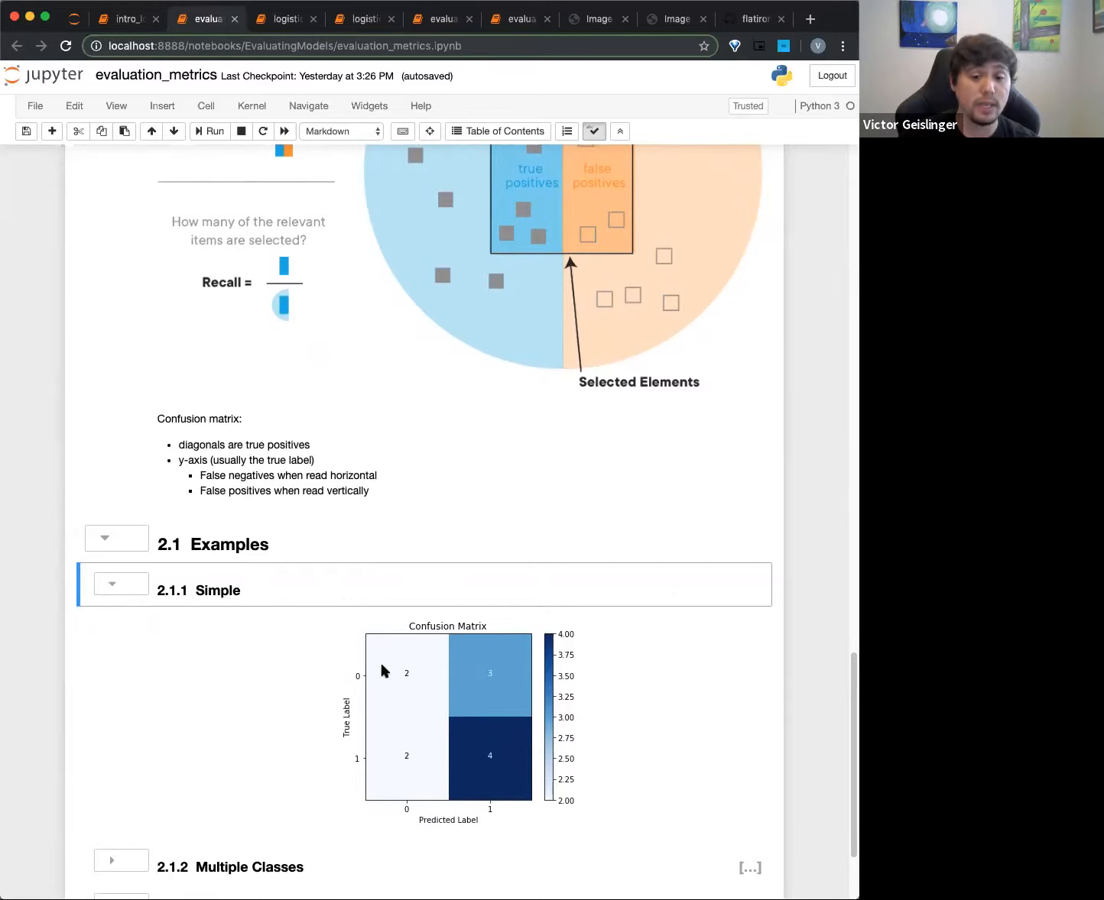
mouse_move(422, 666)
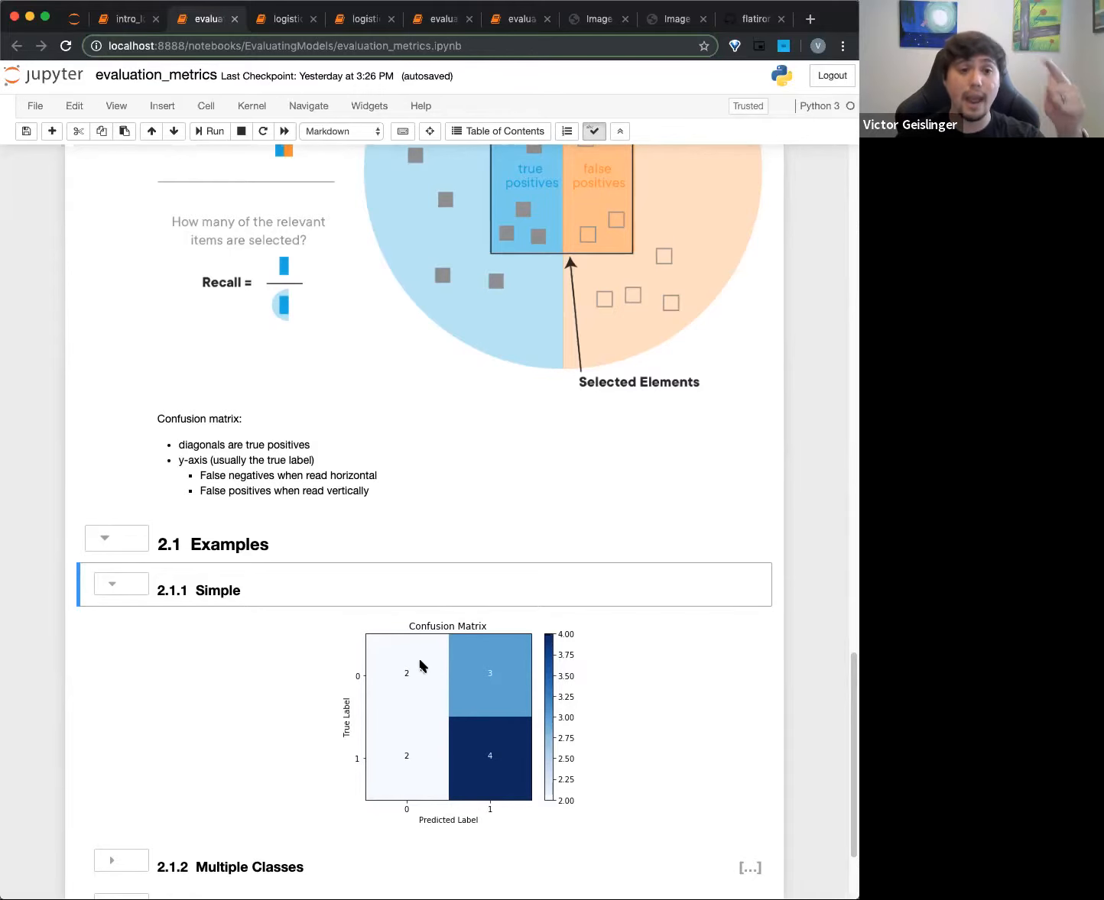
mouse_move(492, 781)
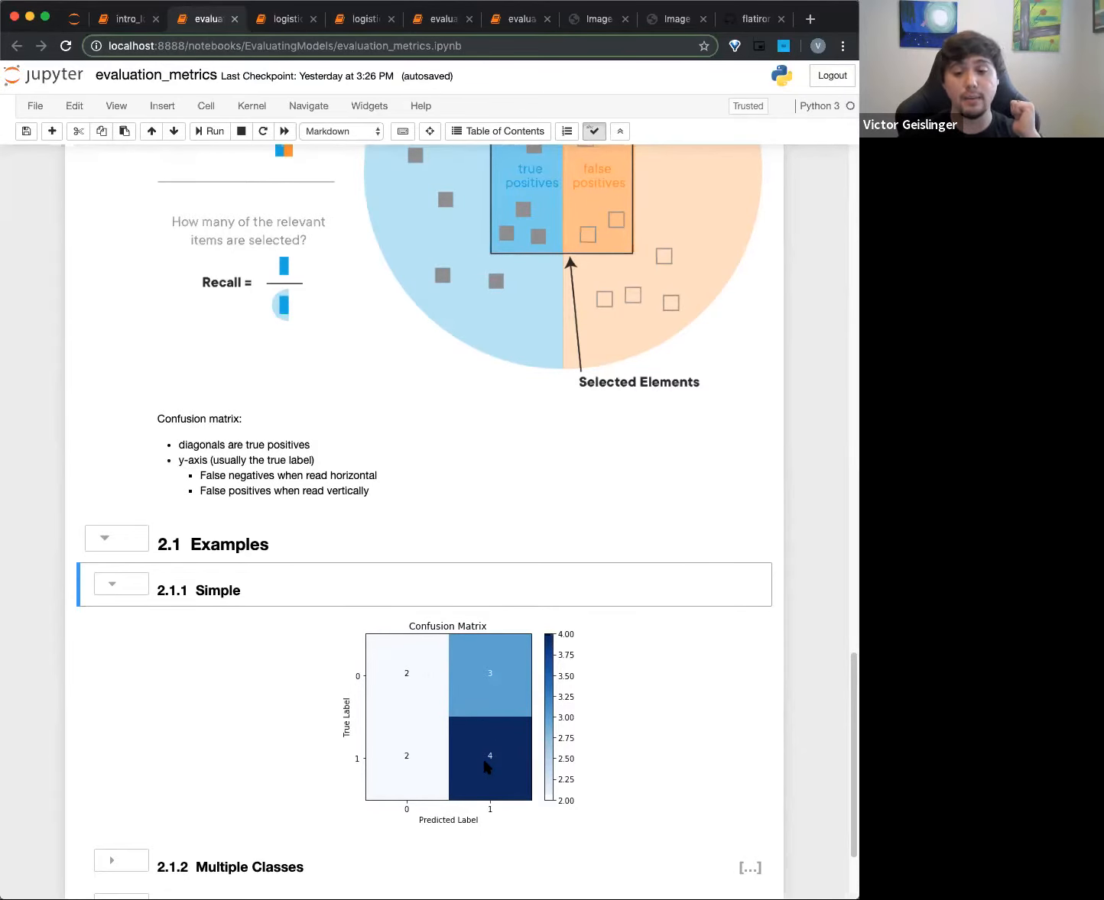
mouse_move(497, 759)
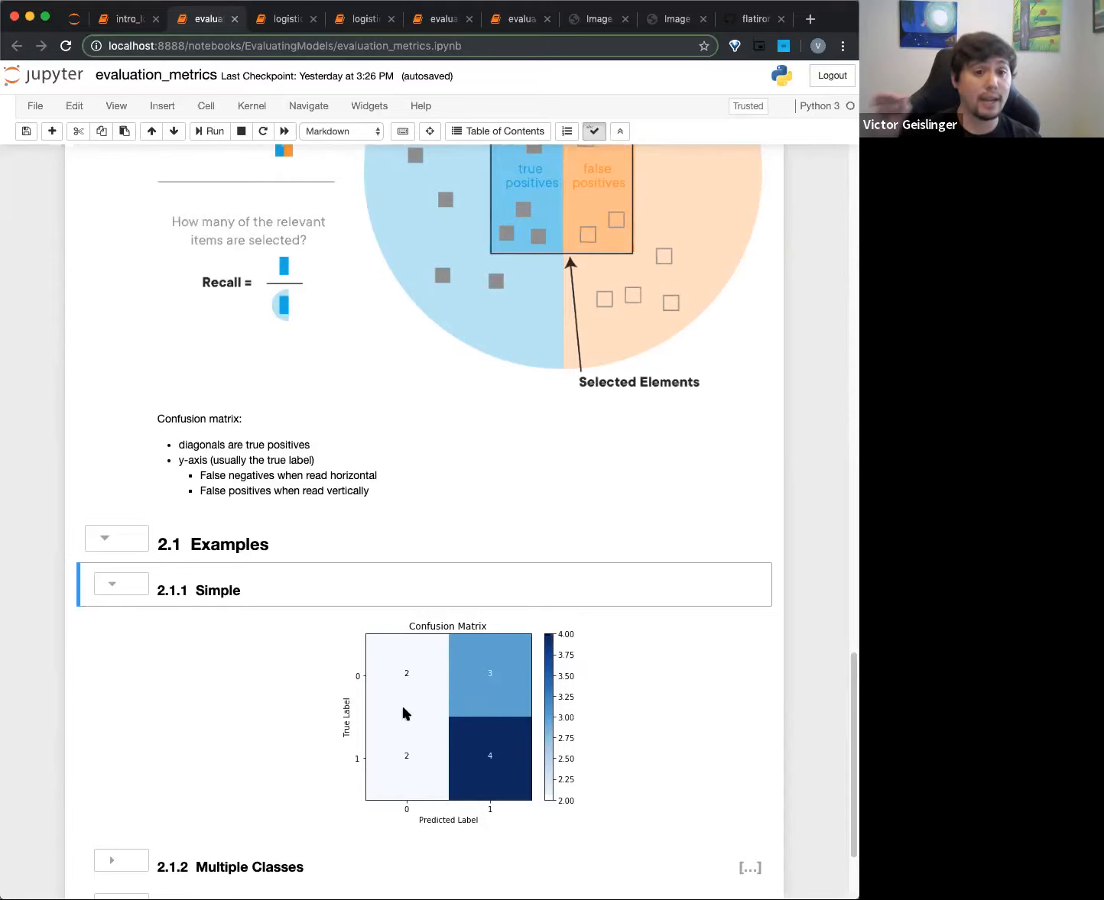
scroll("down", 3)
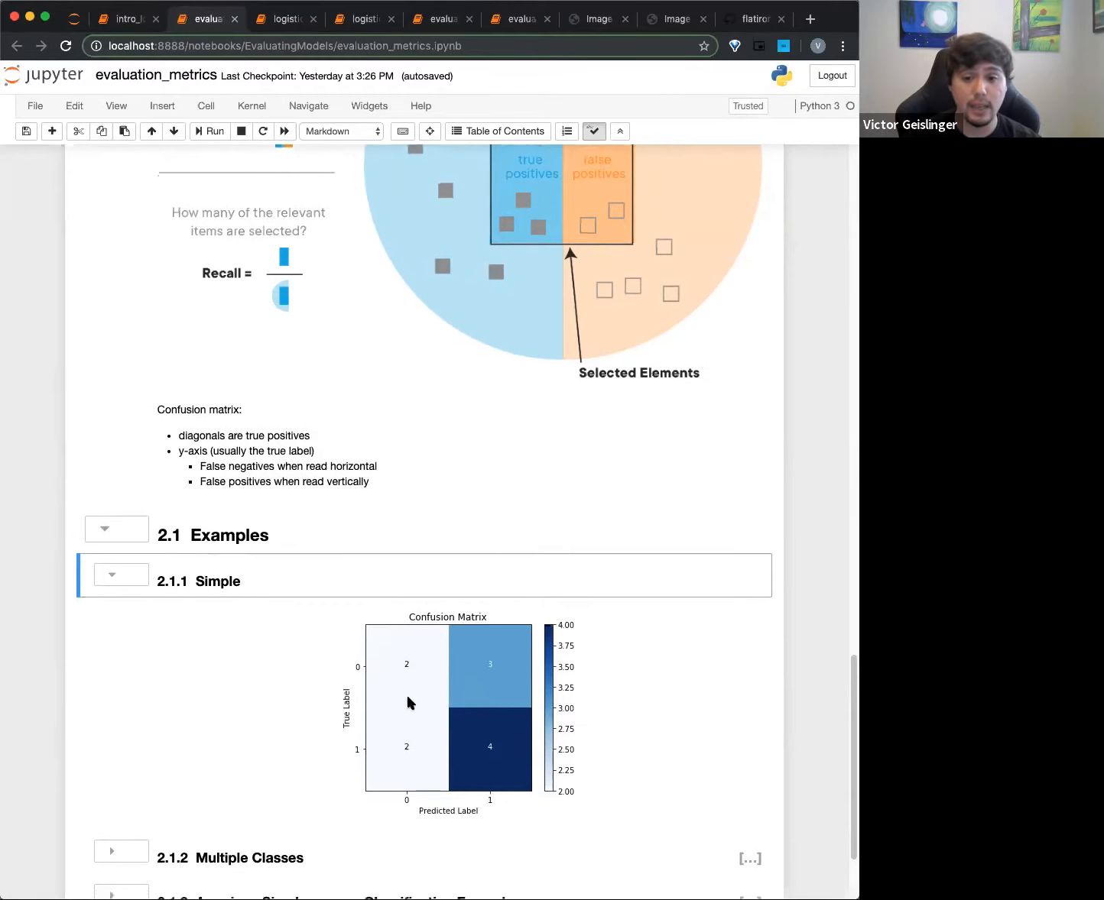
scroll("down", 3)
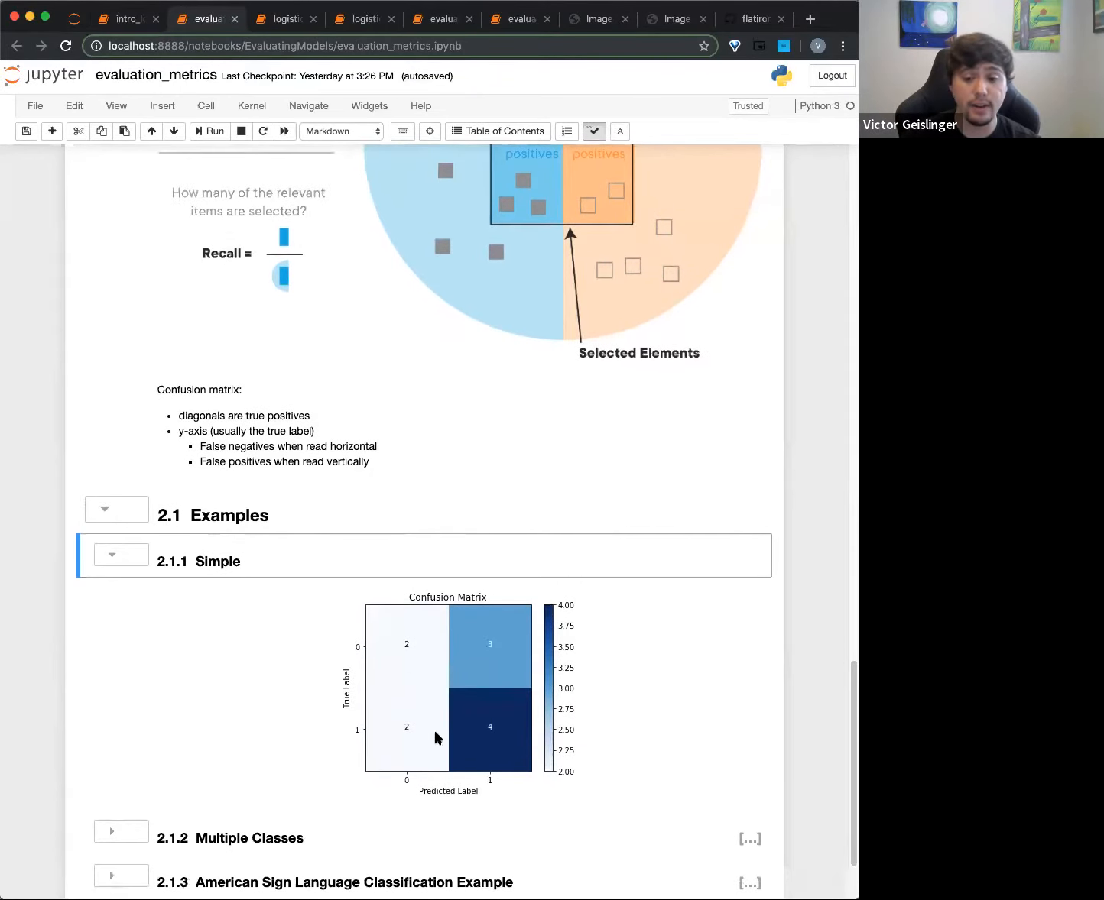
mouse_move(409, 795)
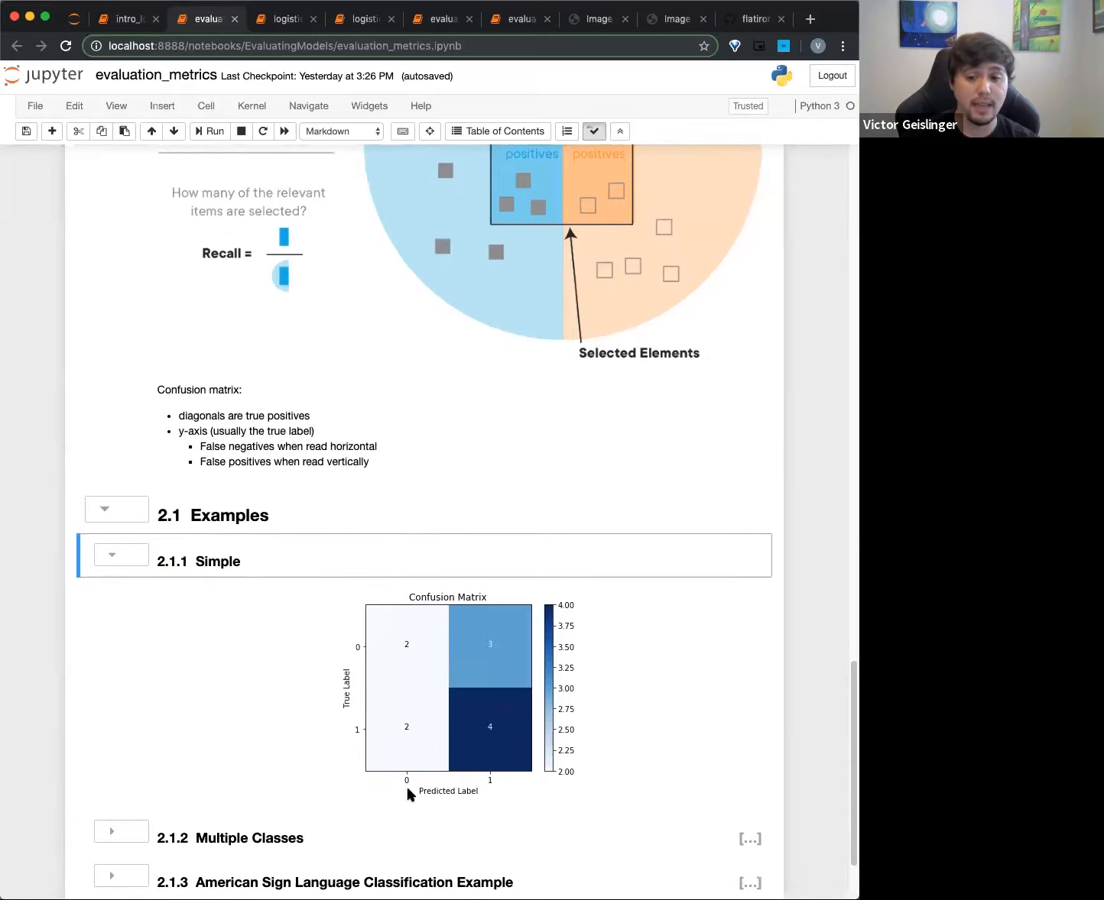
mouse_move(358, 743)
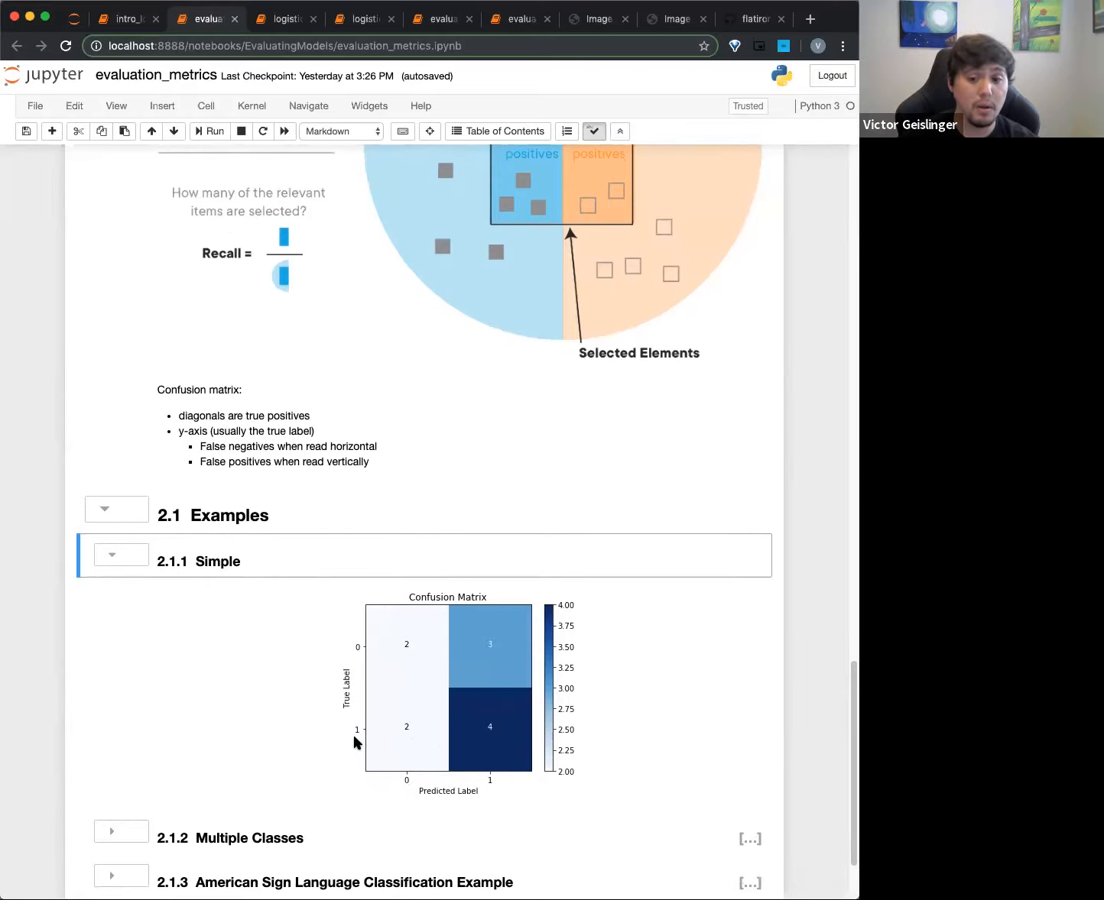
mouse_move(420, 743)
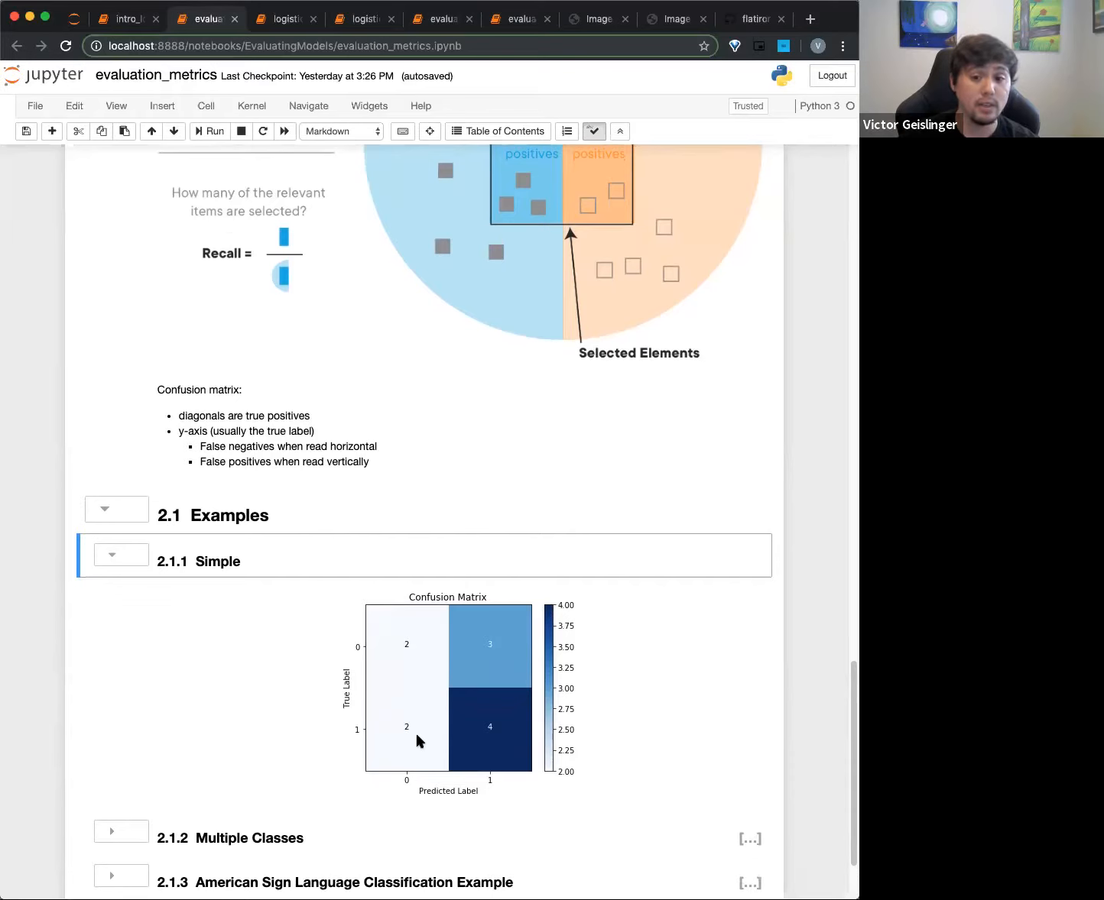
mouse_move(406, 774)
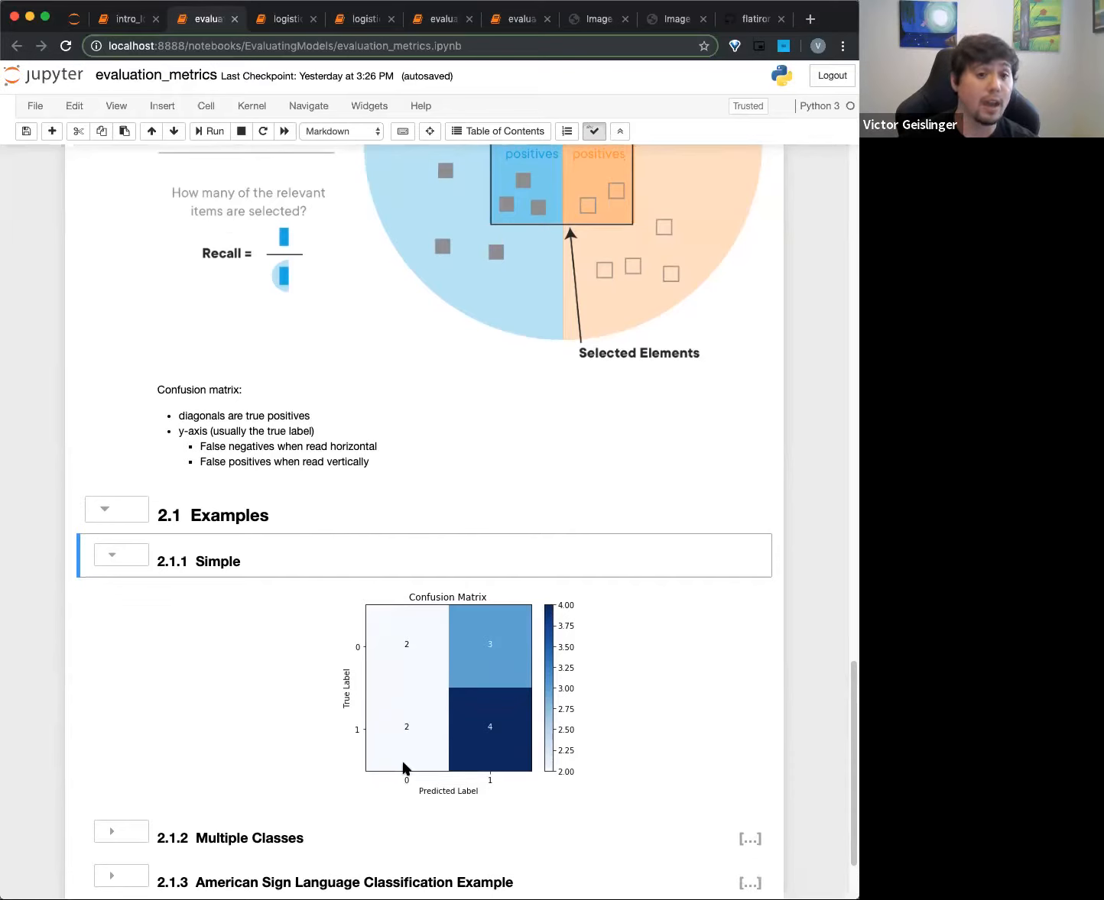
mouse_move(392, 740)
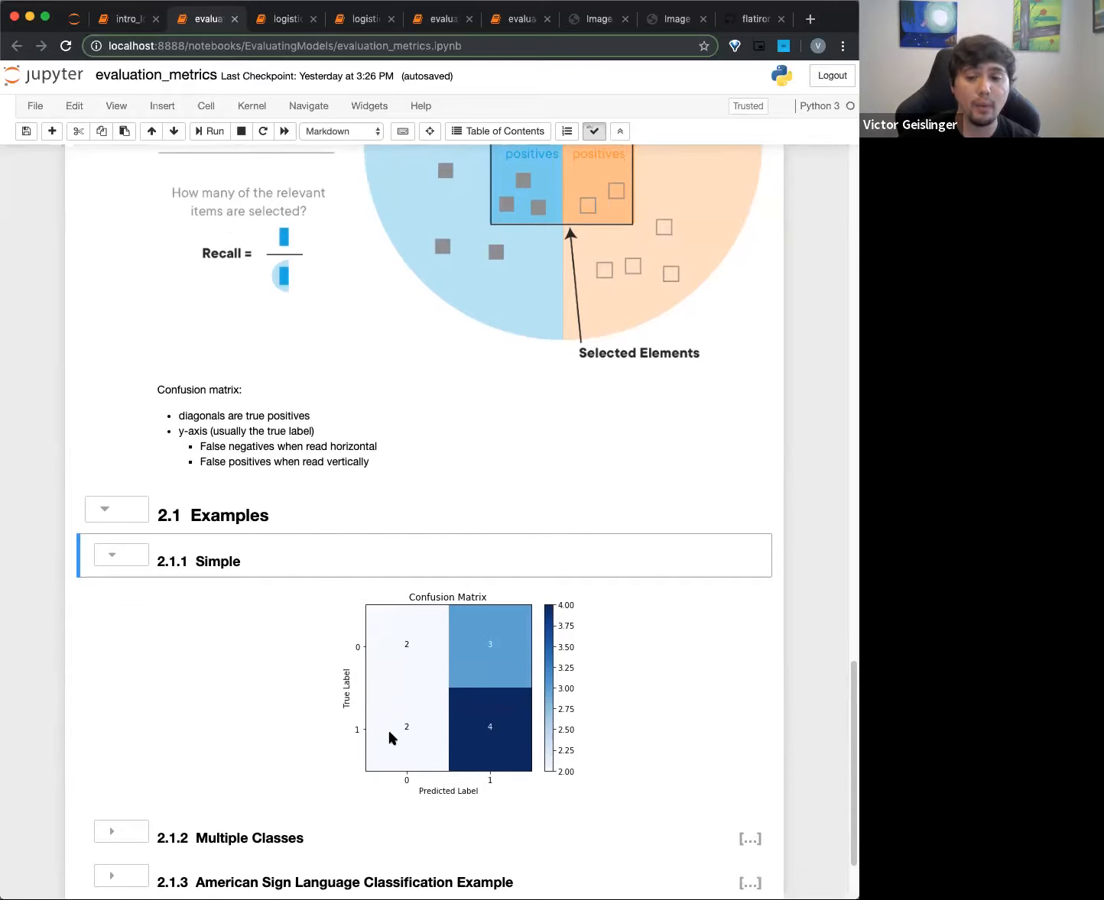
mouse_move(489, 785)
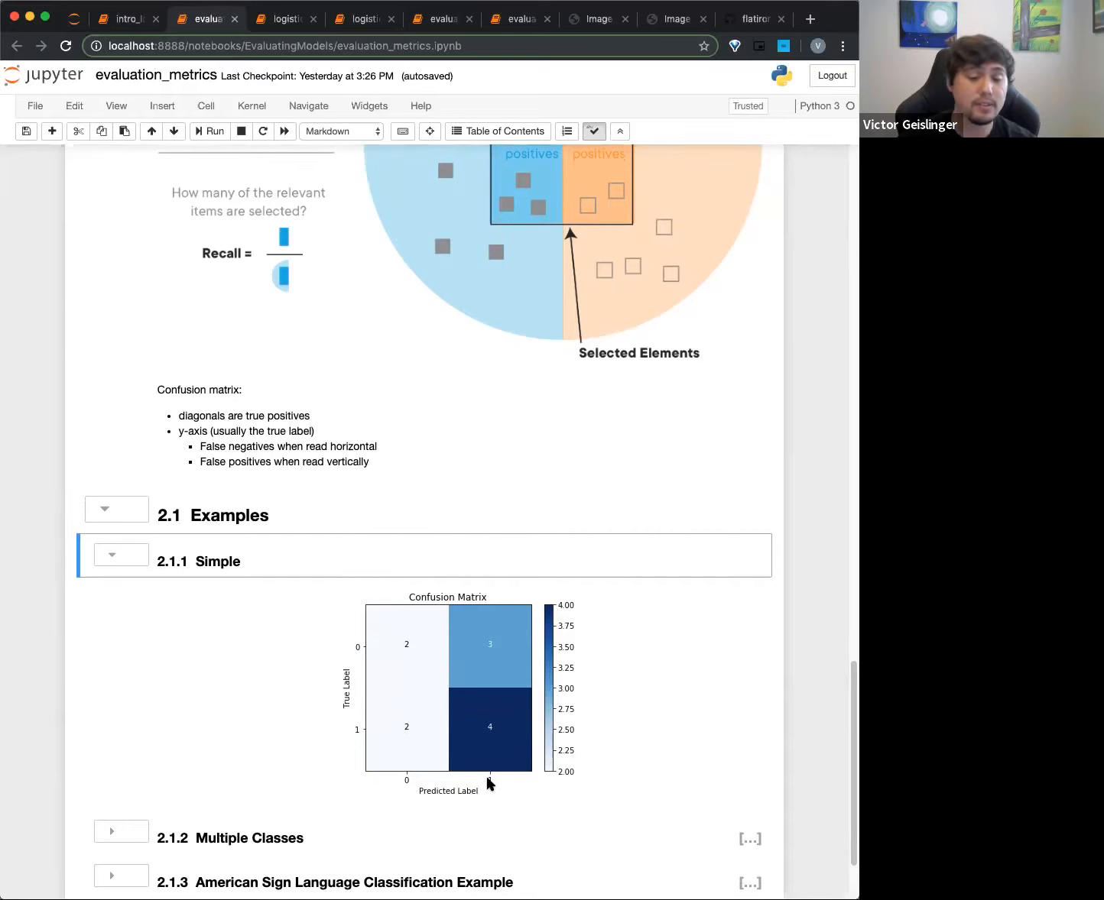
mouse_move(494, 789)
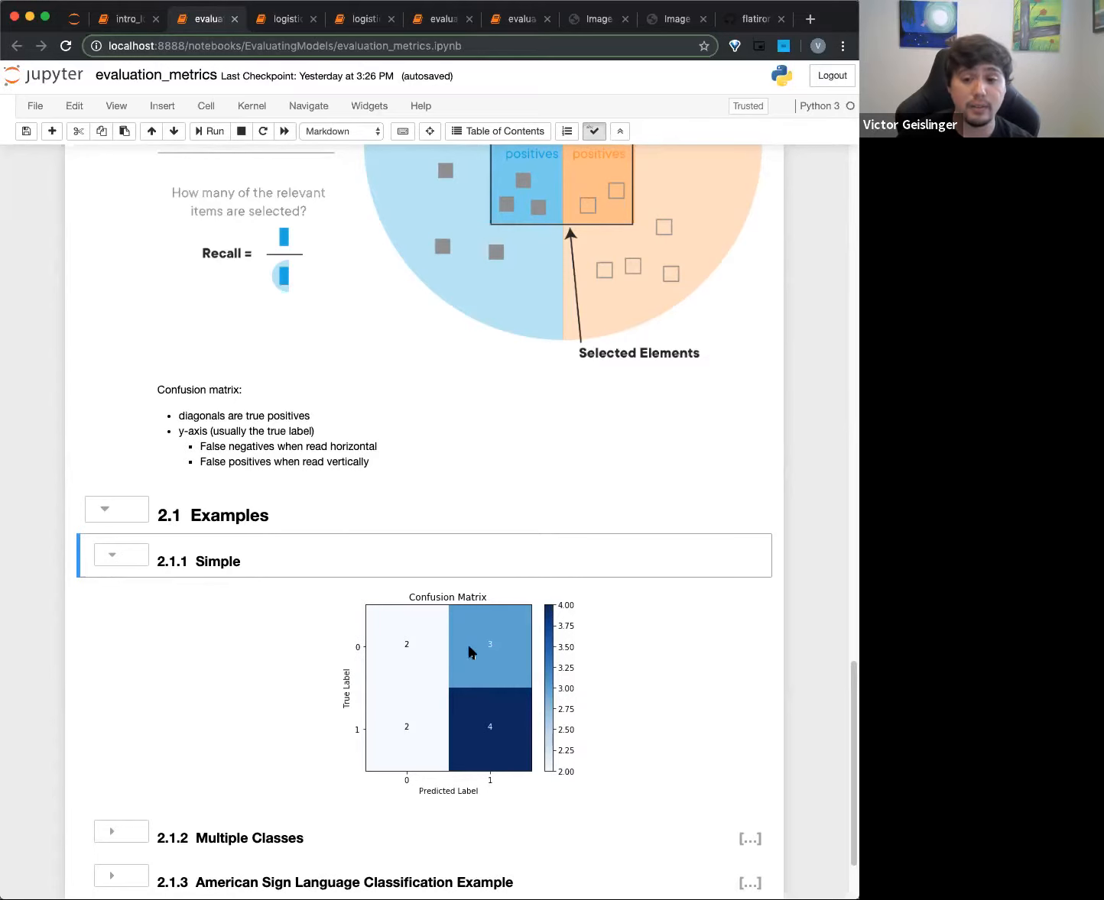
mouse_move(492, 656)
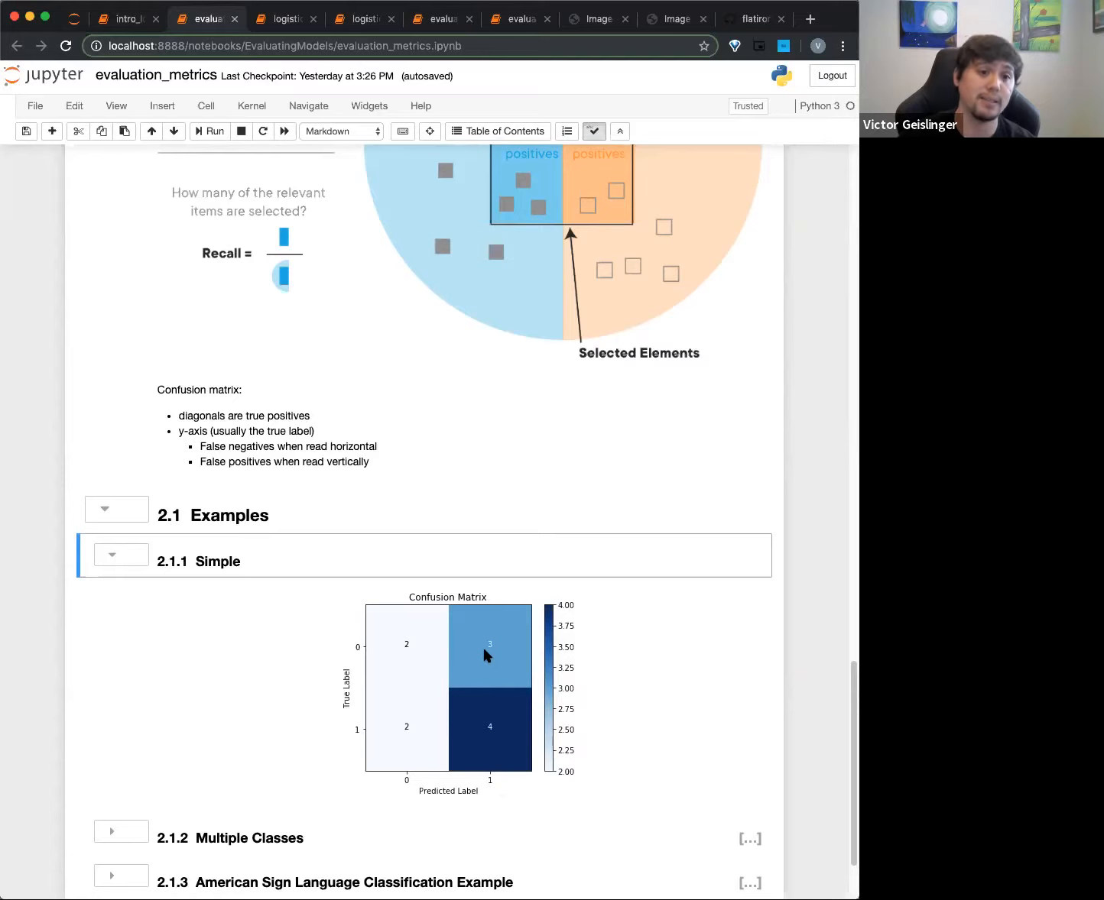
mouse_move(355, 655)
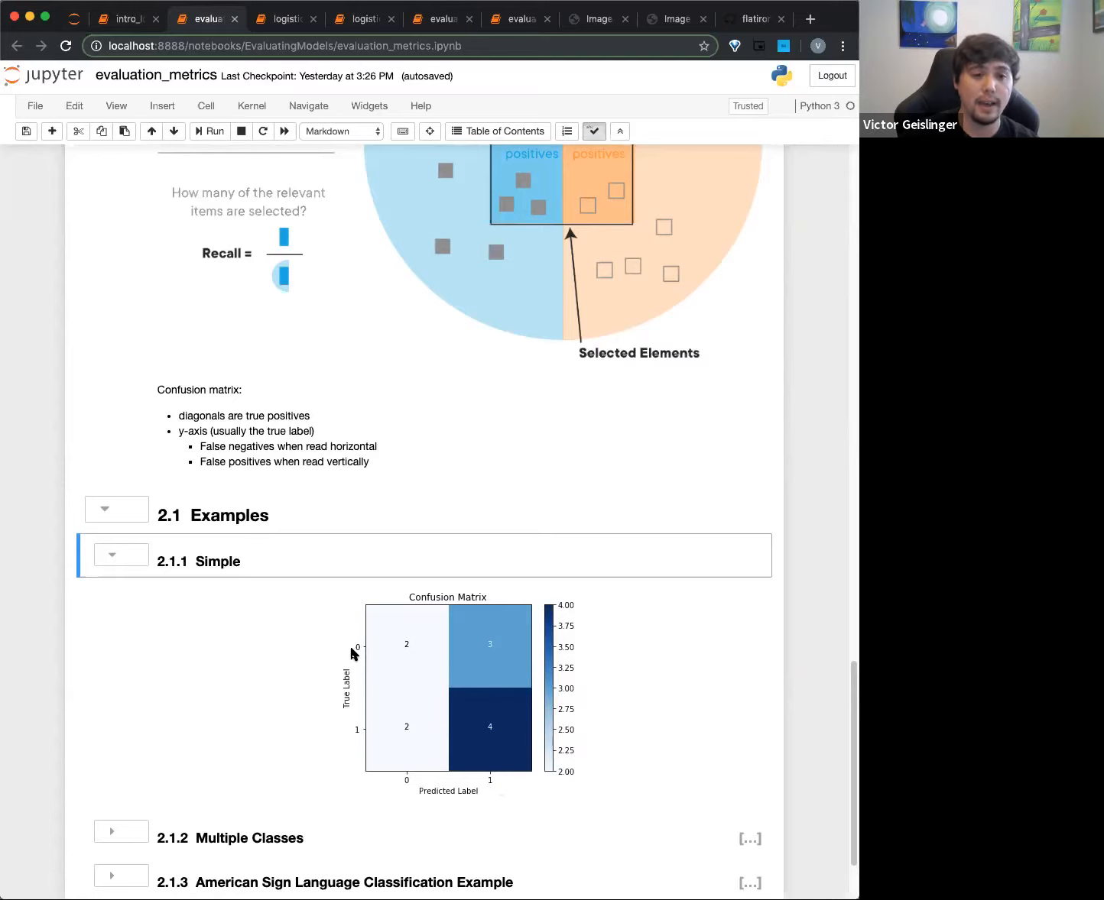
scroll("down", 3)
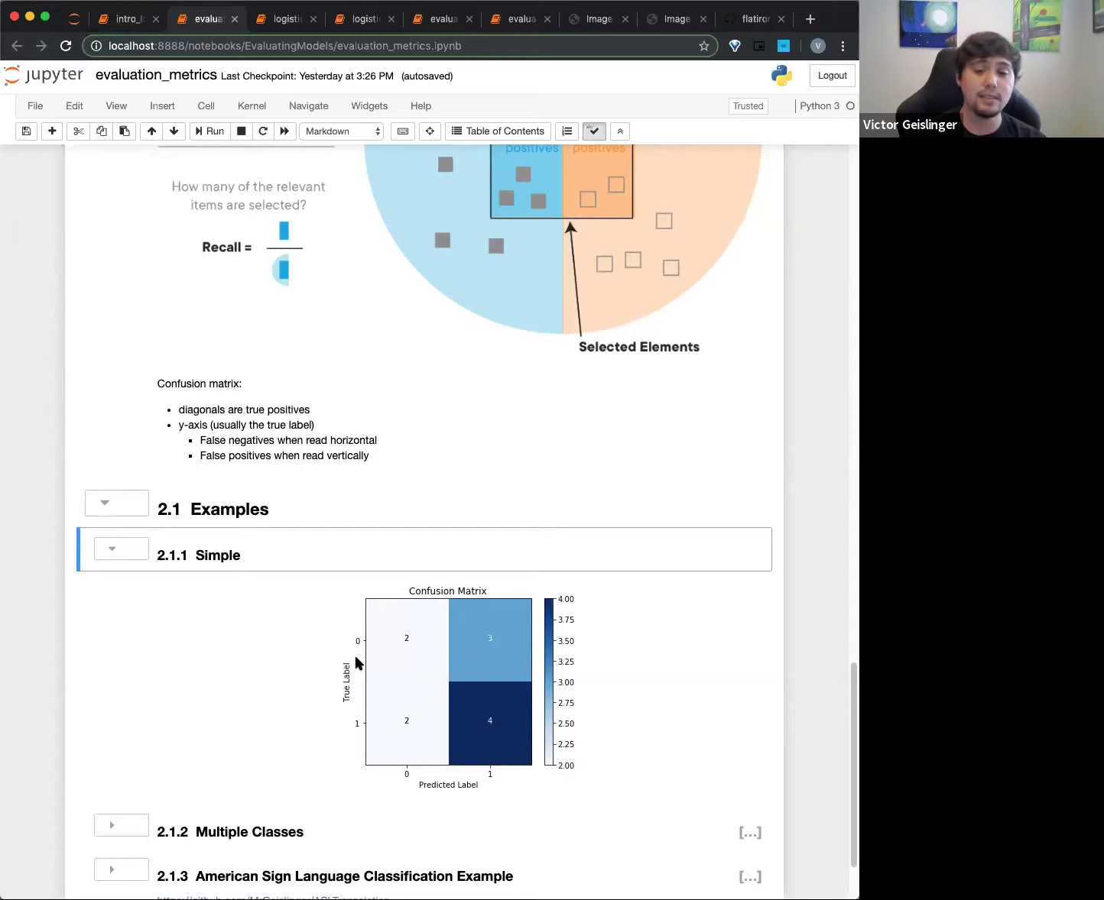
mouse_move(475, 648)
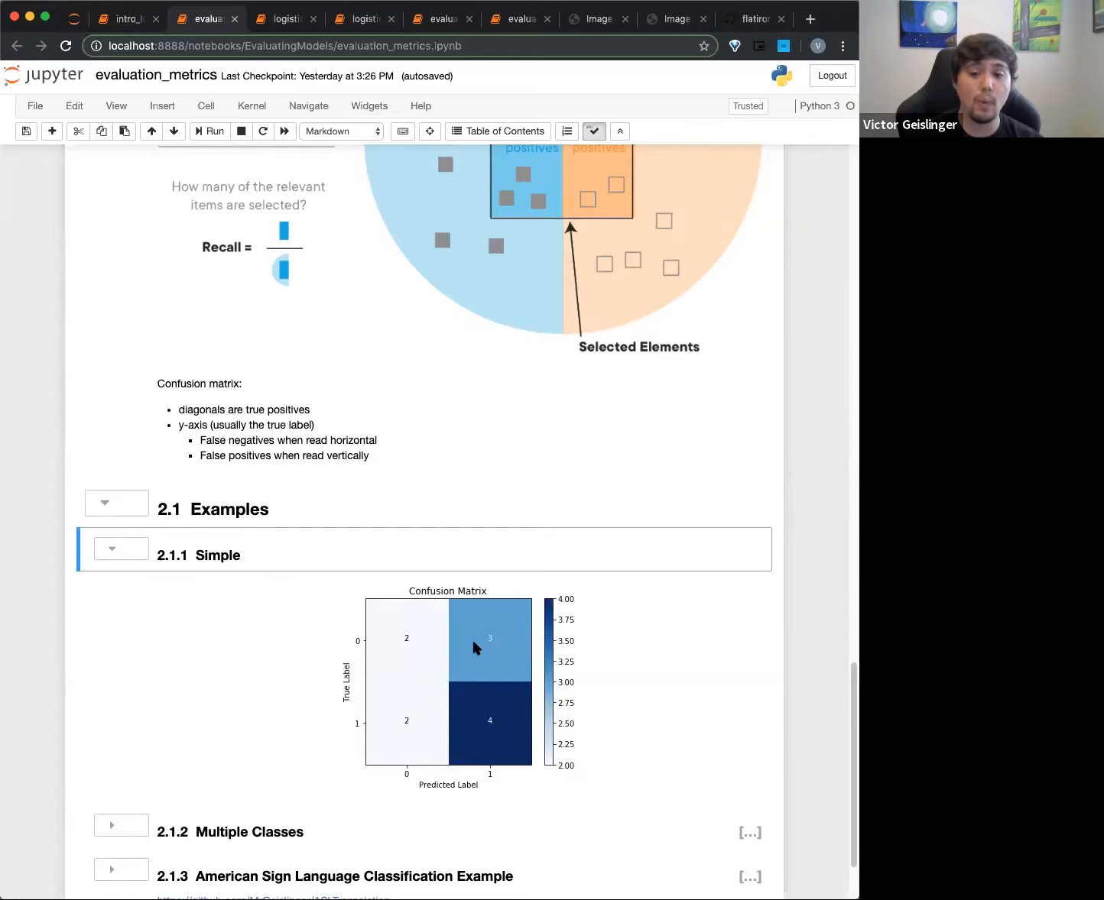
mouse_move(431, 708)
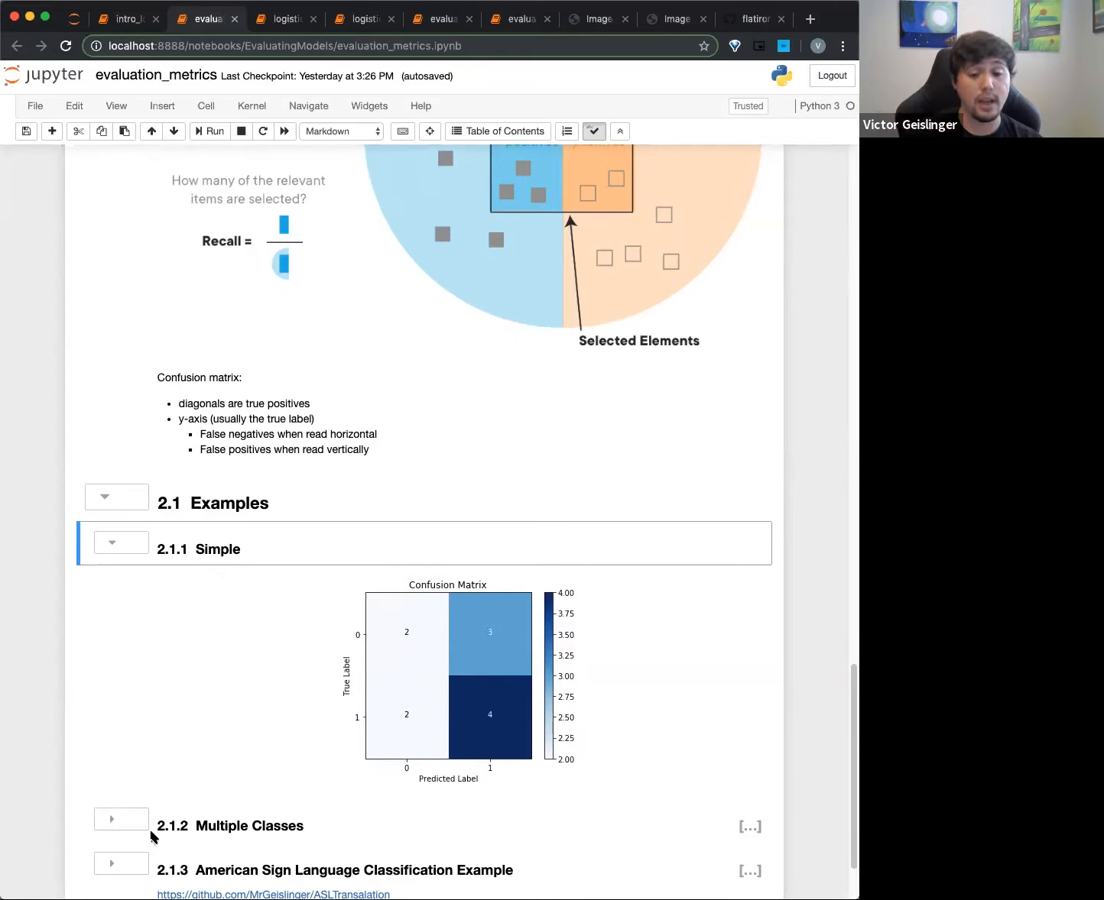
scroll("down", 3)
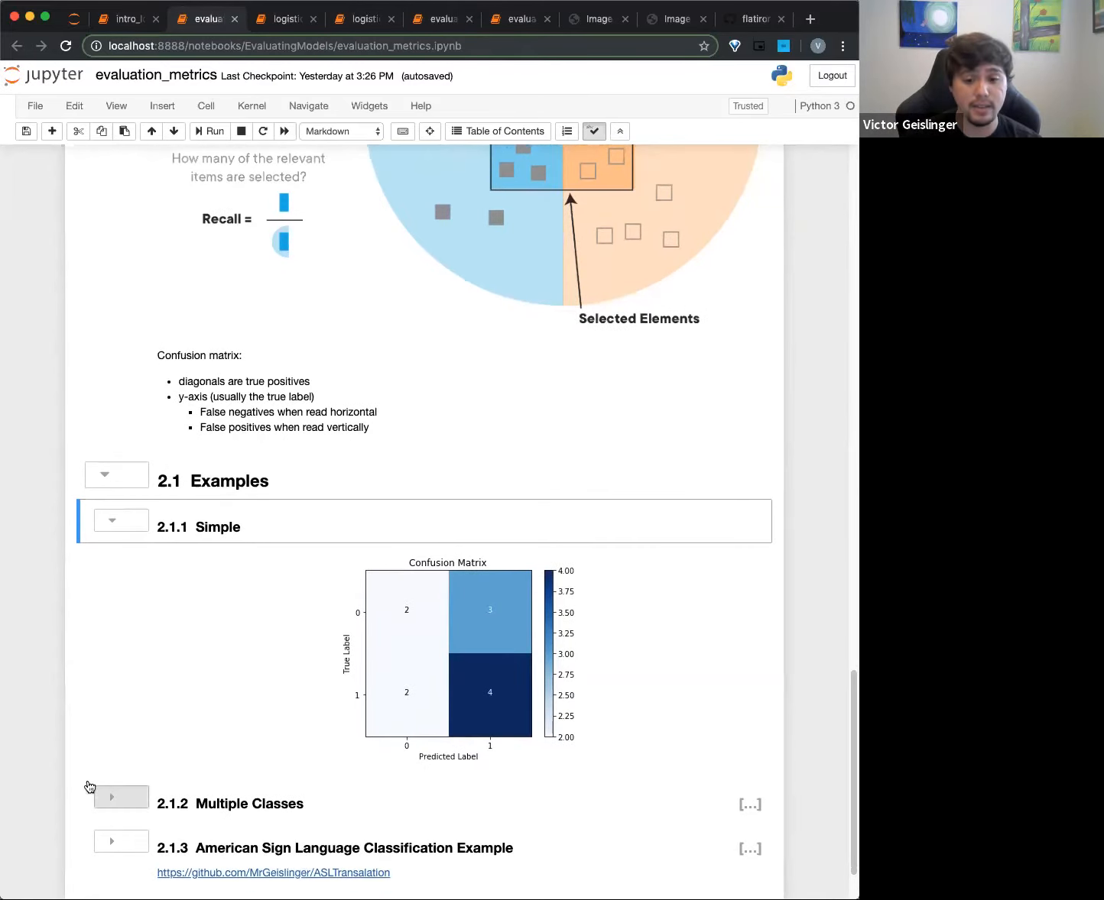
Expand 2.1.2 Multiple Classes to show its 4×4 matrix, then move down to the ASL handshape confusion matrix
left_click(112, 798)
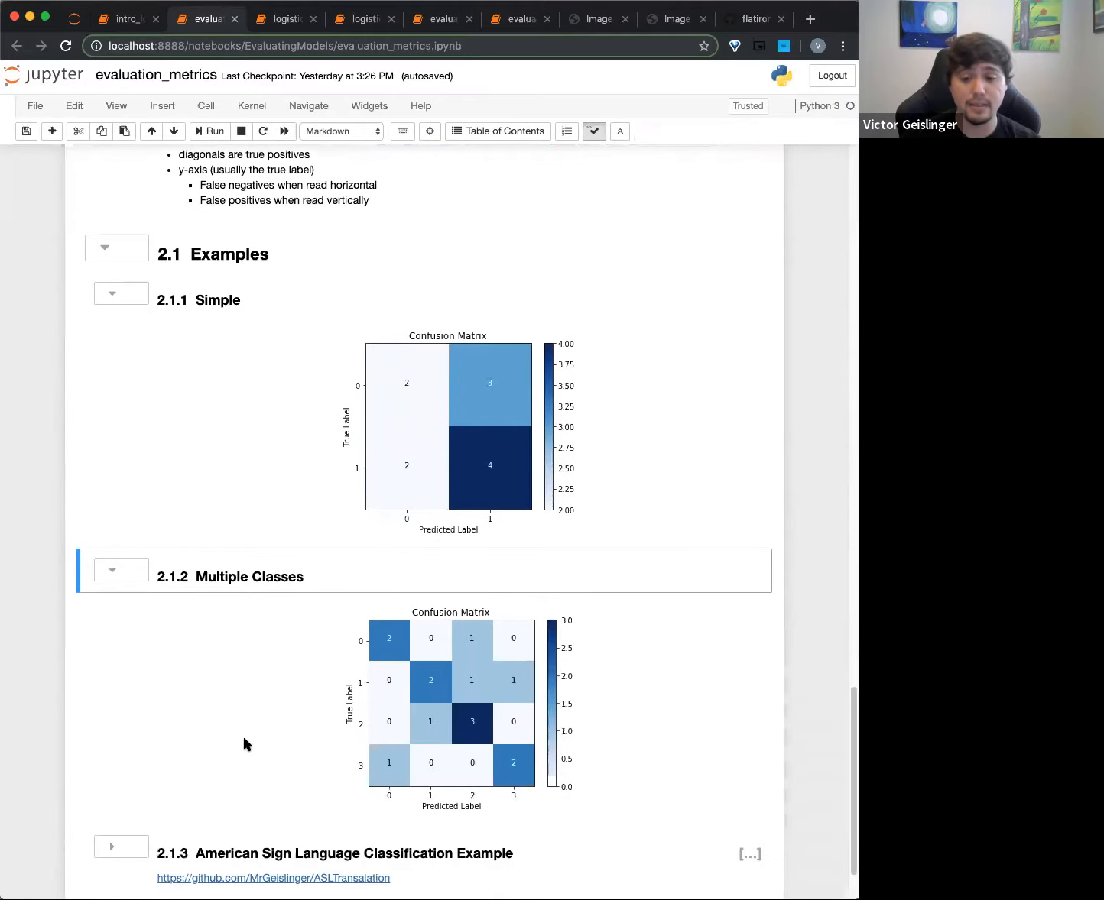
mouse_move(367, 762)
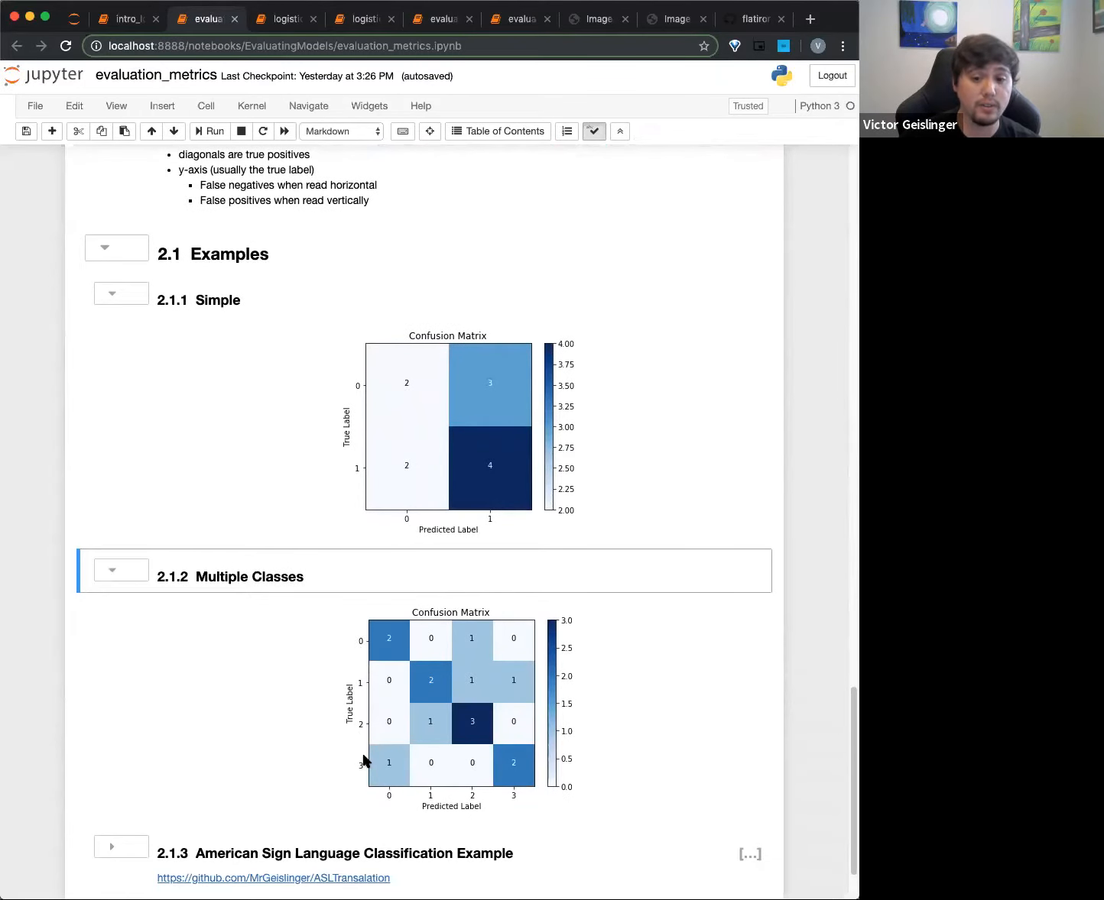
mouse_move(364, 777)
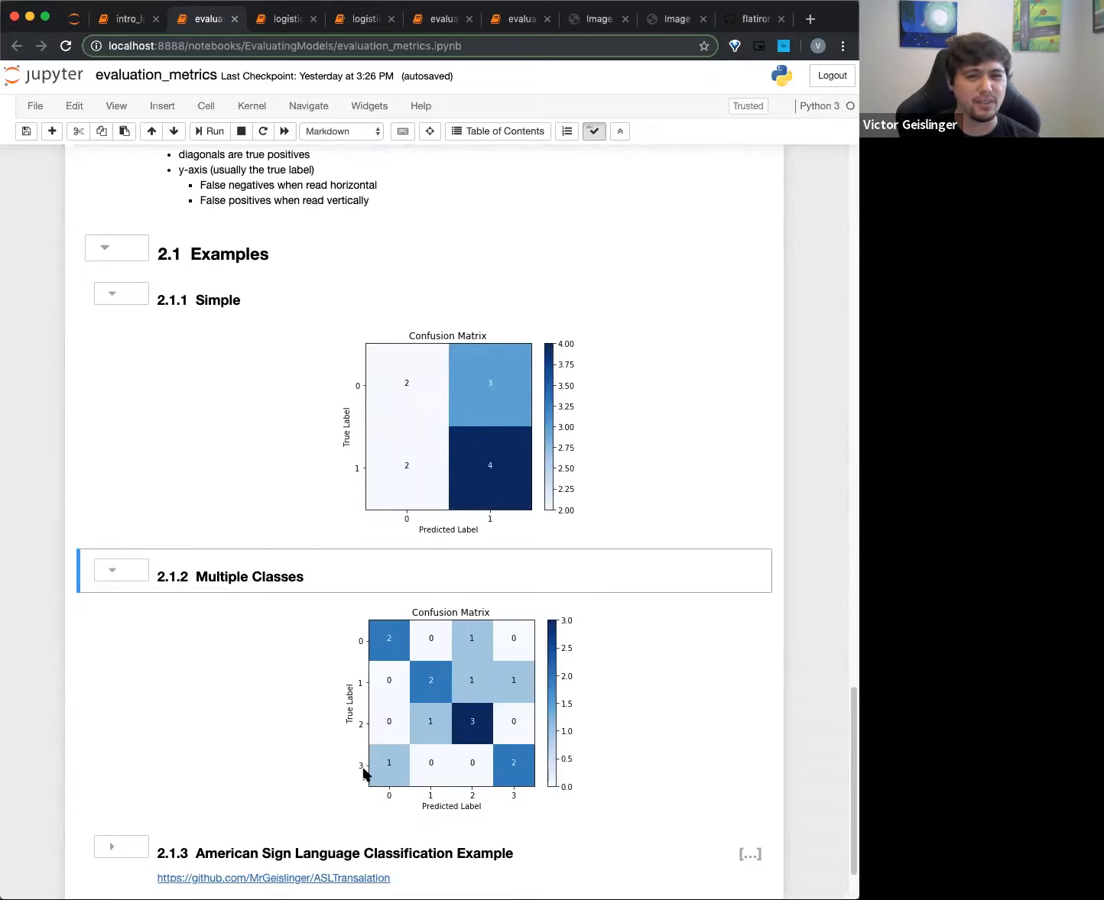
mouse_move(388, 639)
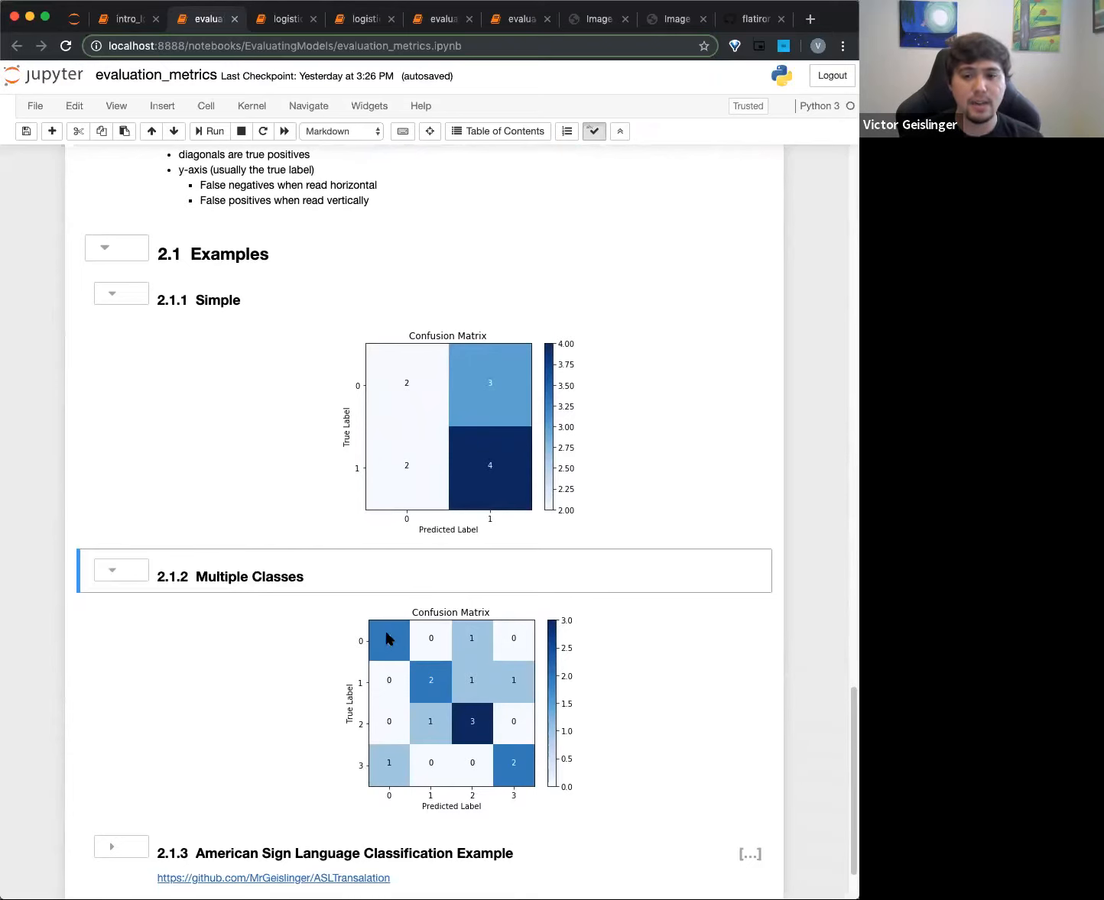
mouse_move(403, 698)
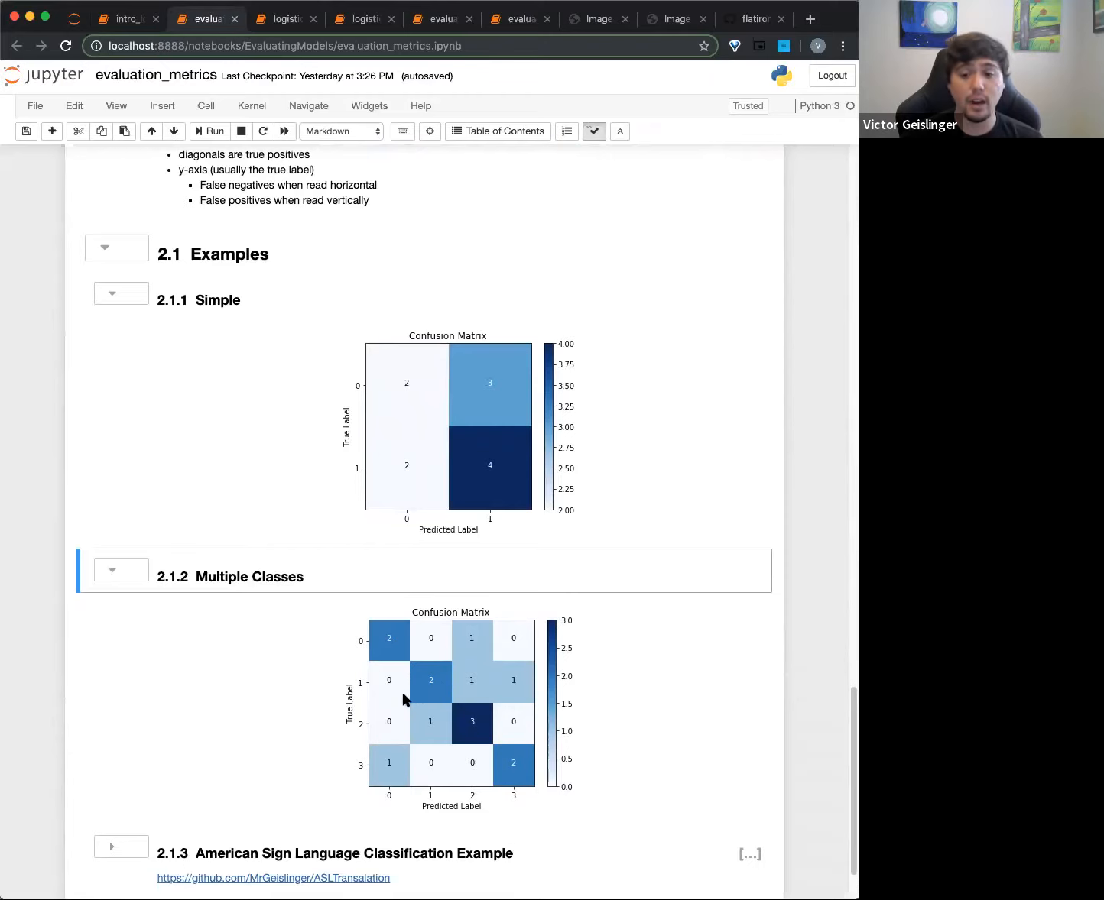
mouse_move(374, 648)
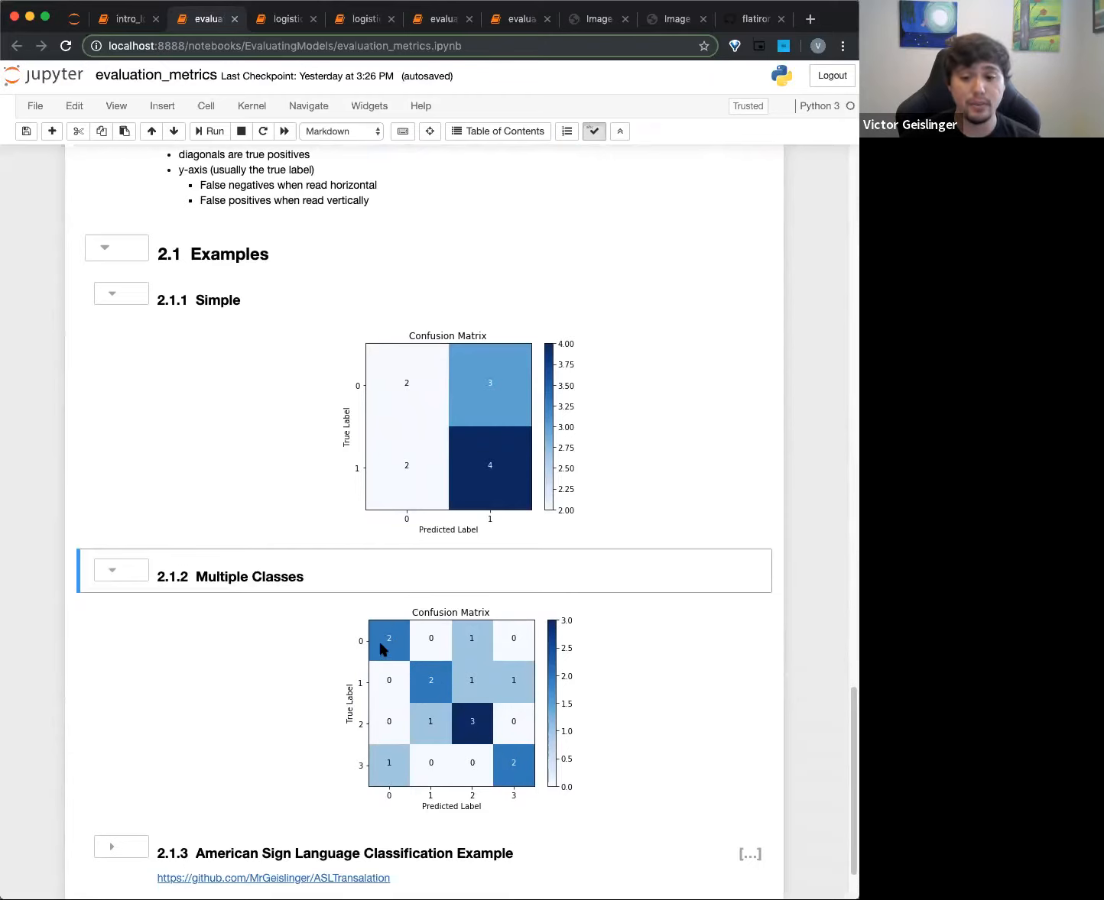
mouse_move(508, 763)
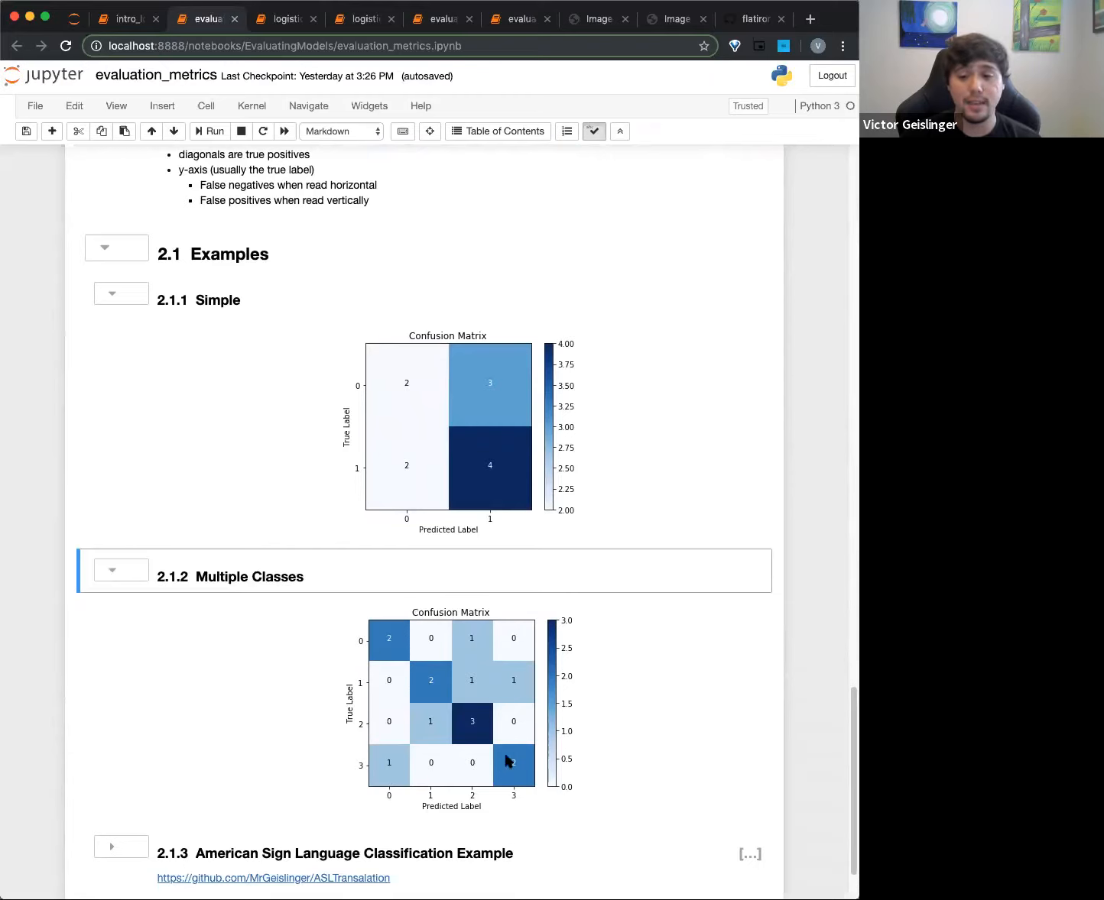
mouse_move(364, 645)
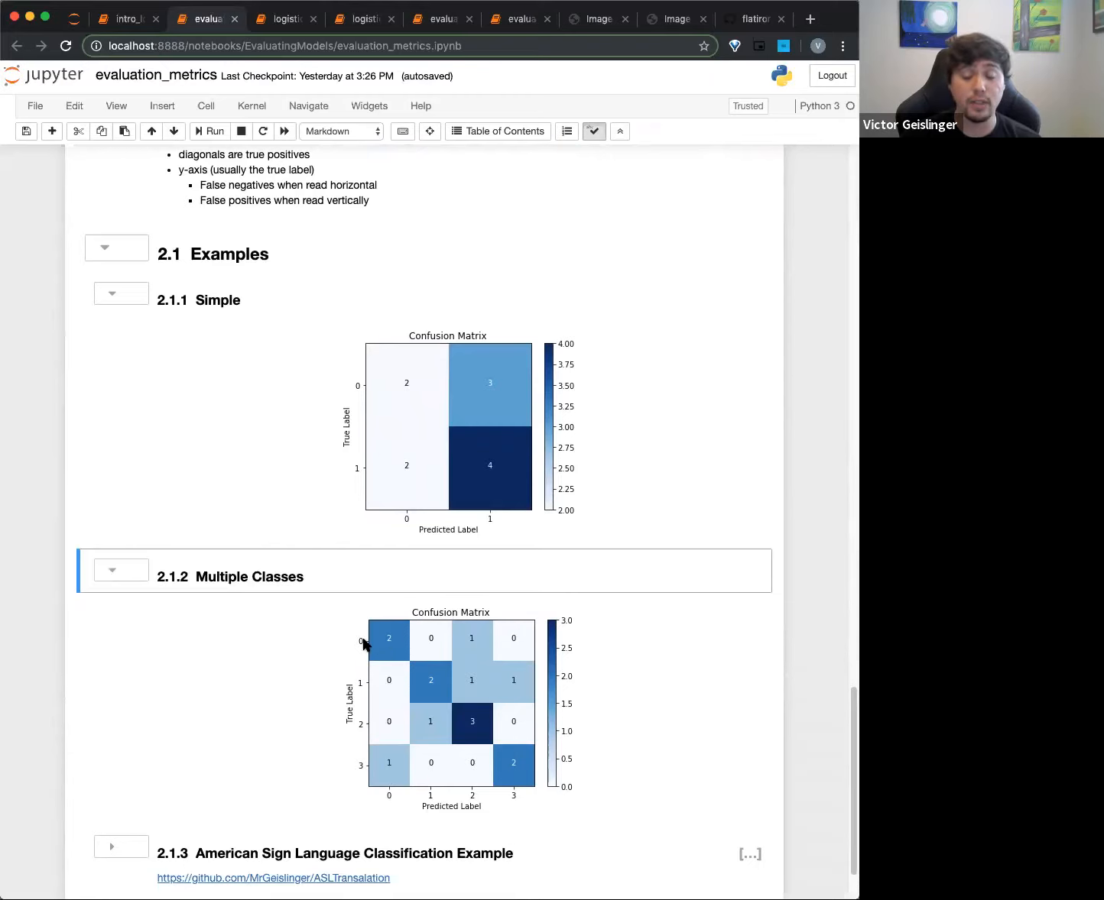
mouse_move(476, 636)
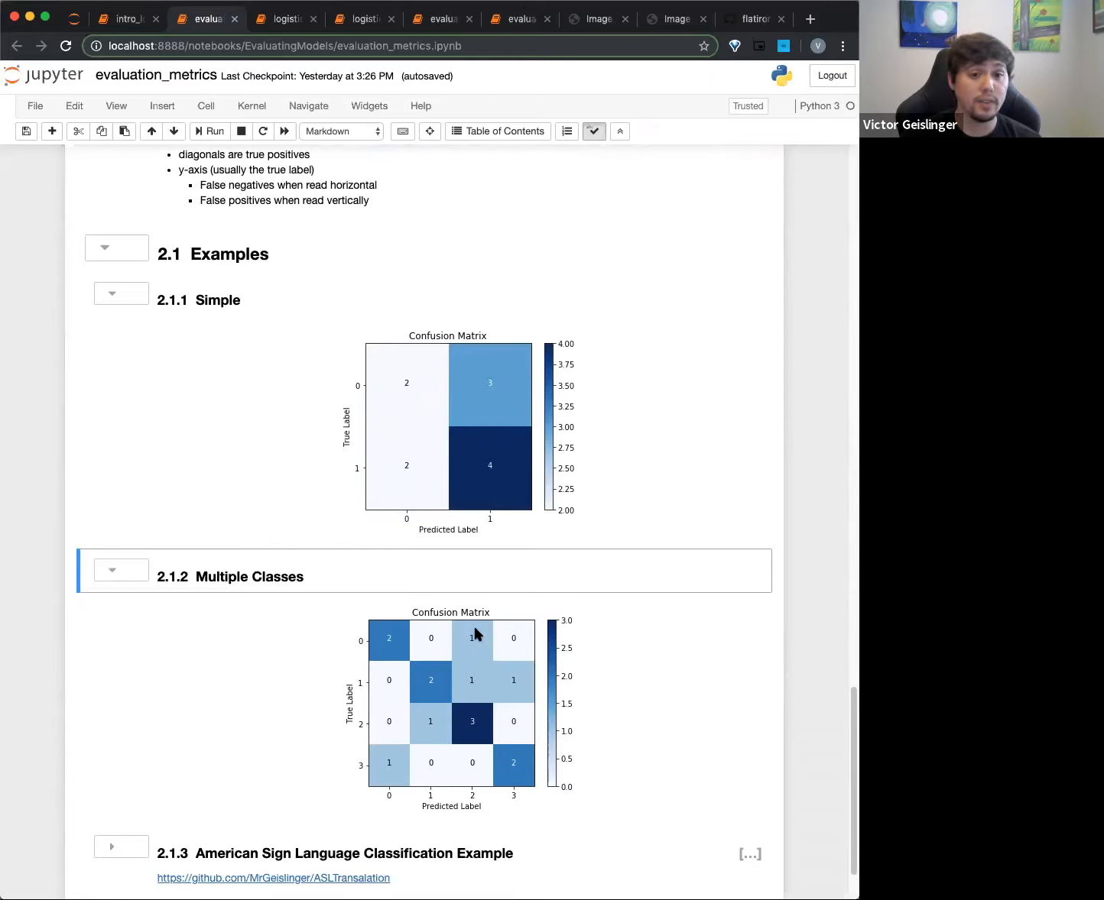
mouse_move(483, 752)
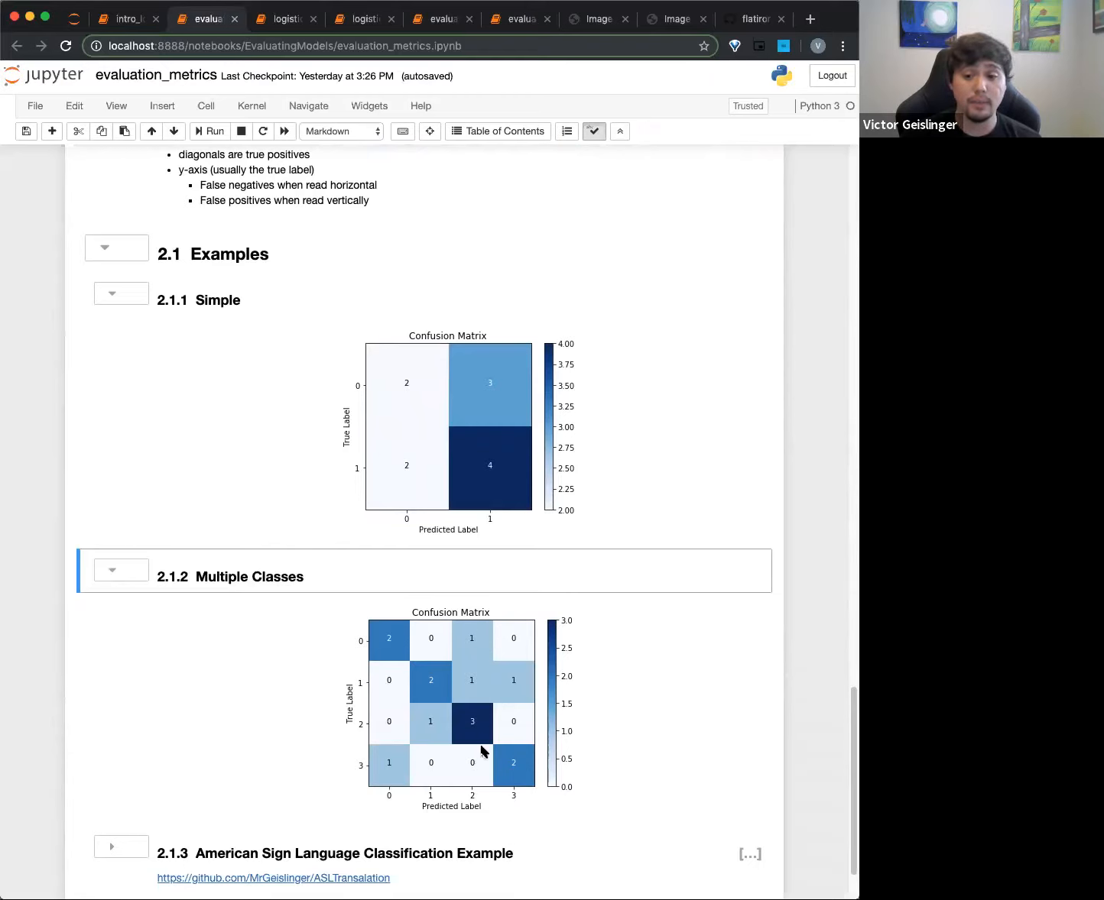
mouse_move(471, 767)
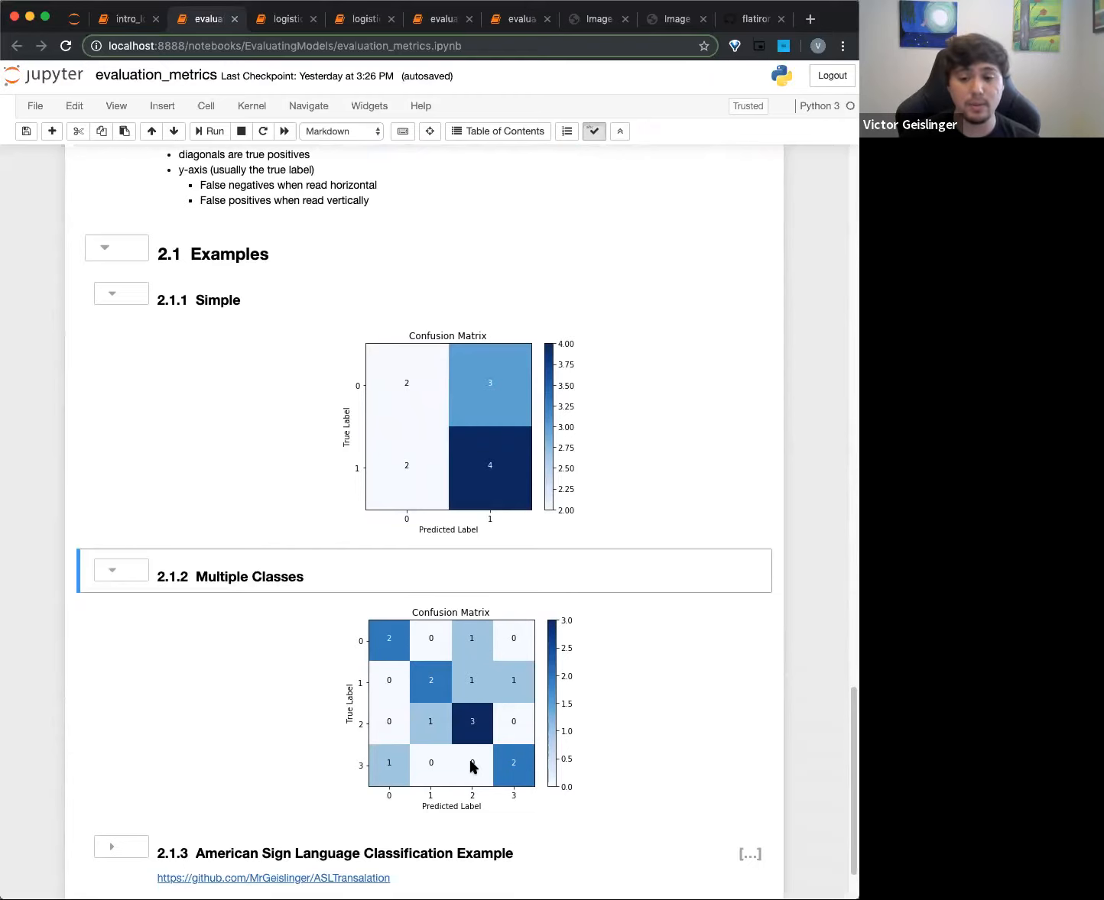
mouse_move(412, 770)
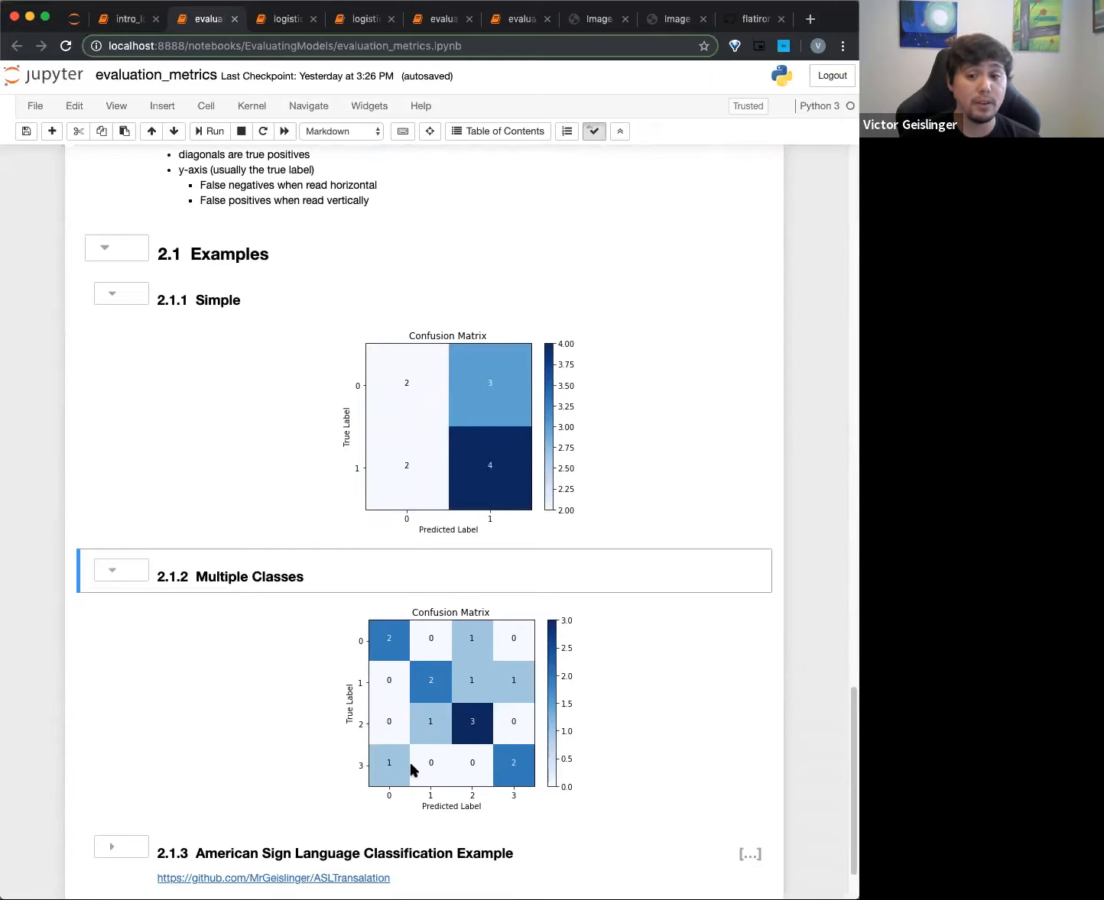
mouse_move(510, 770)
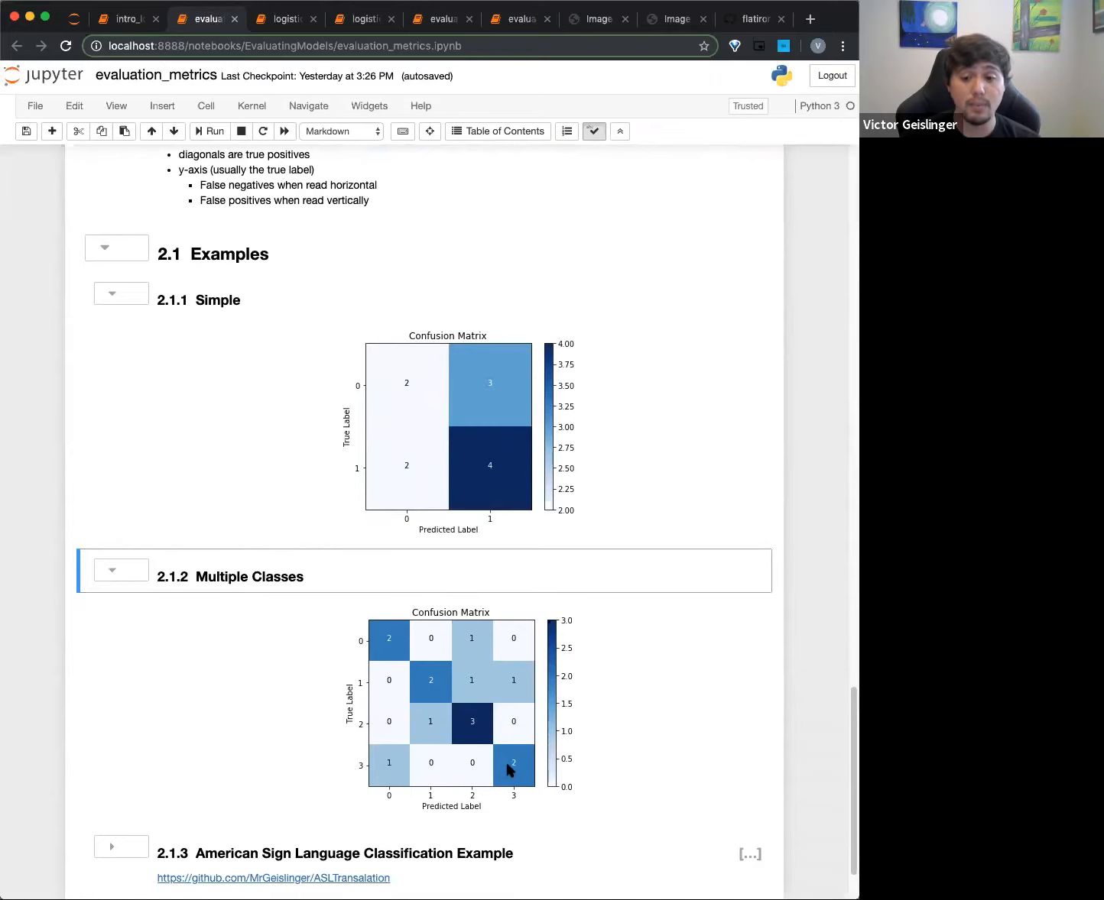
mouse_move(526, 767)
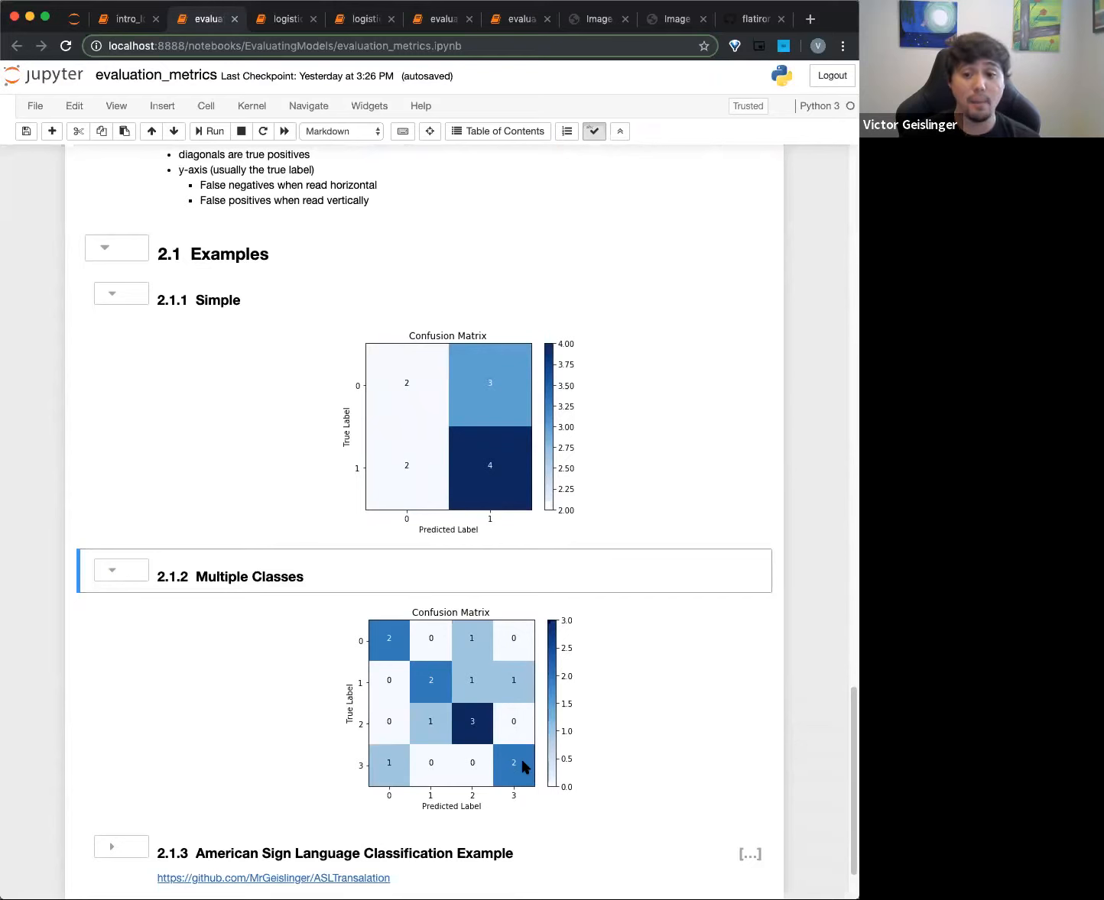
mouse_move(514, 765)
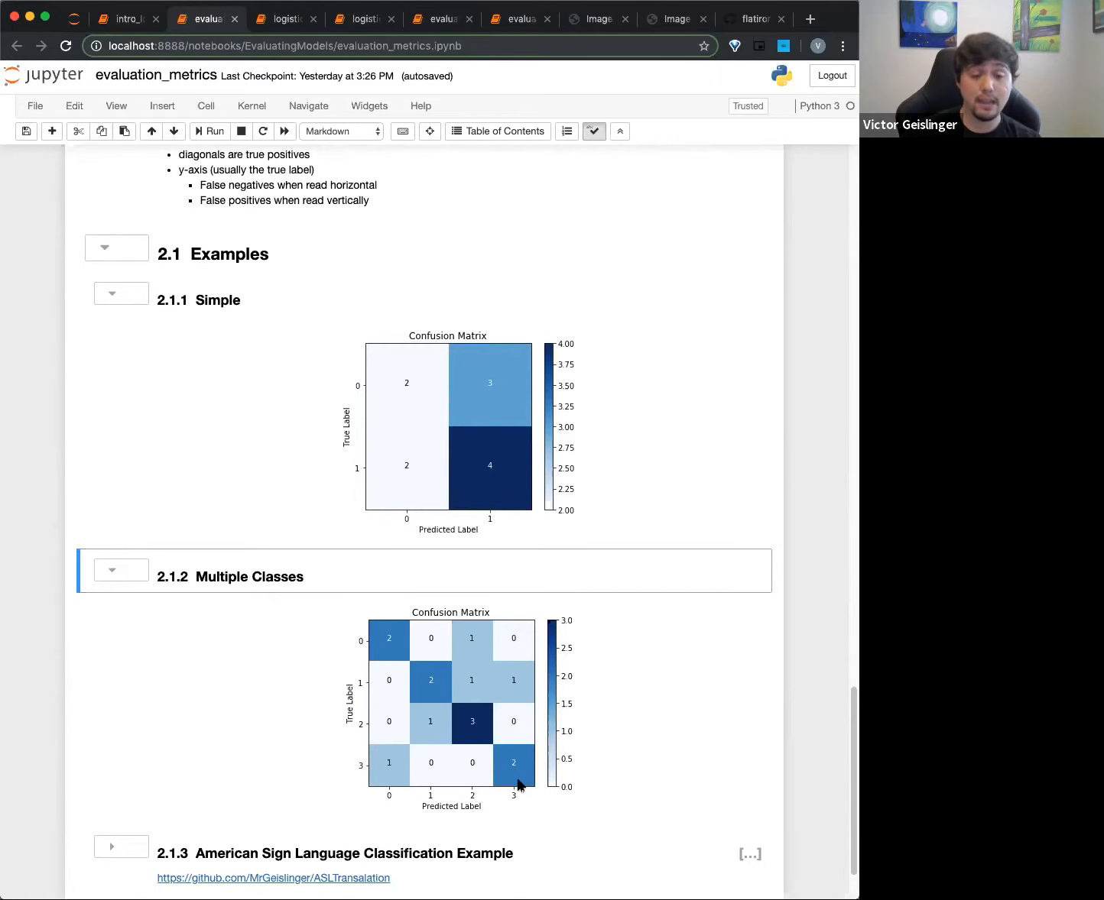
mouse_move(639, 655)
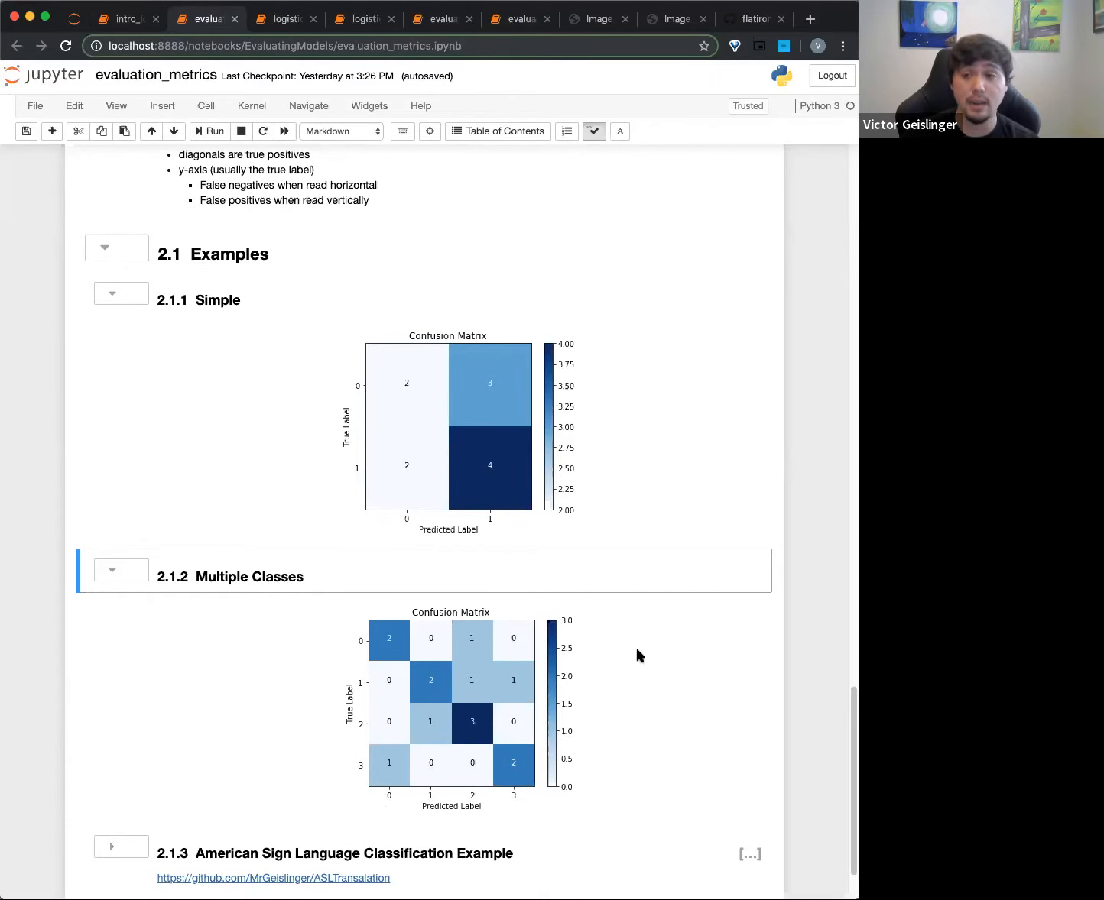
scroll("down", 3)
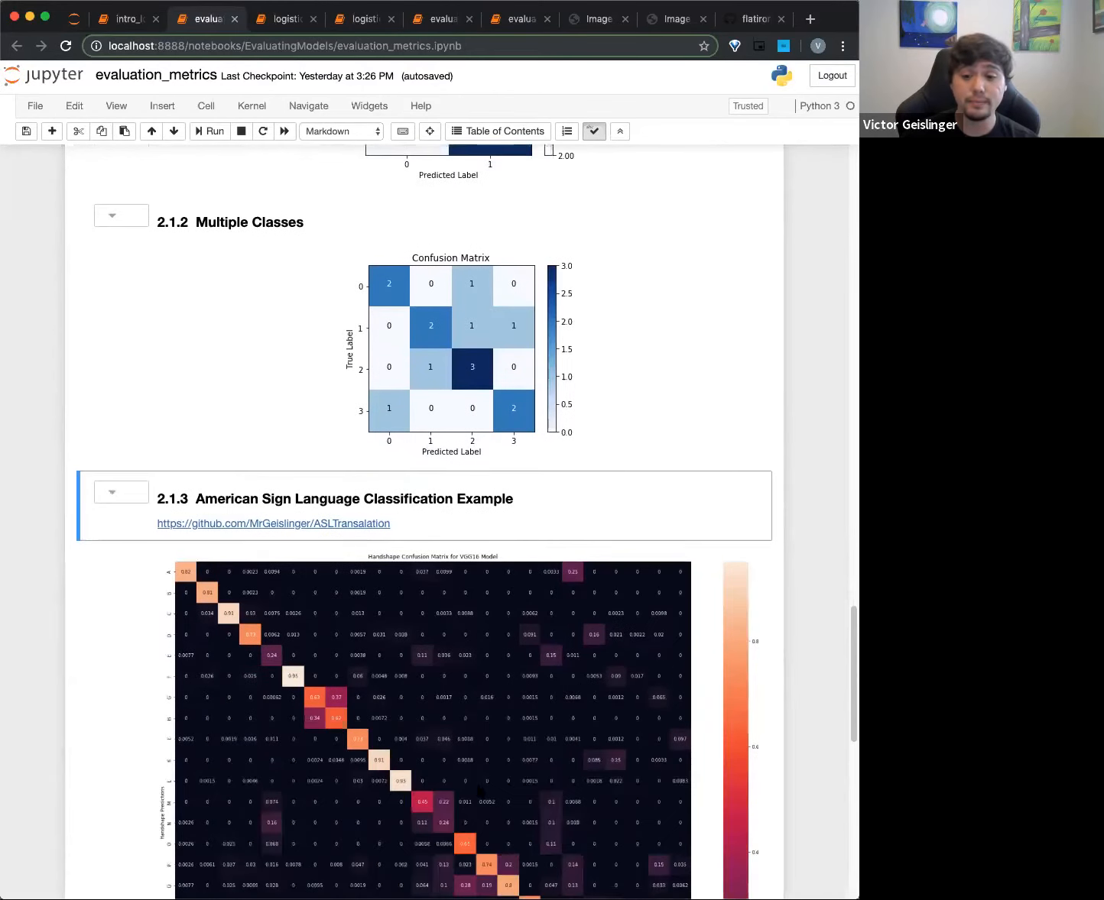
scroll("down", 3)
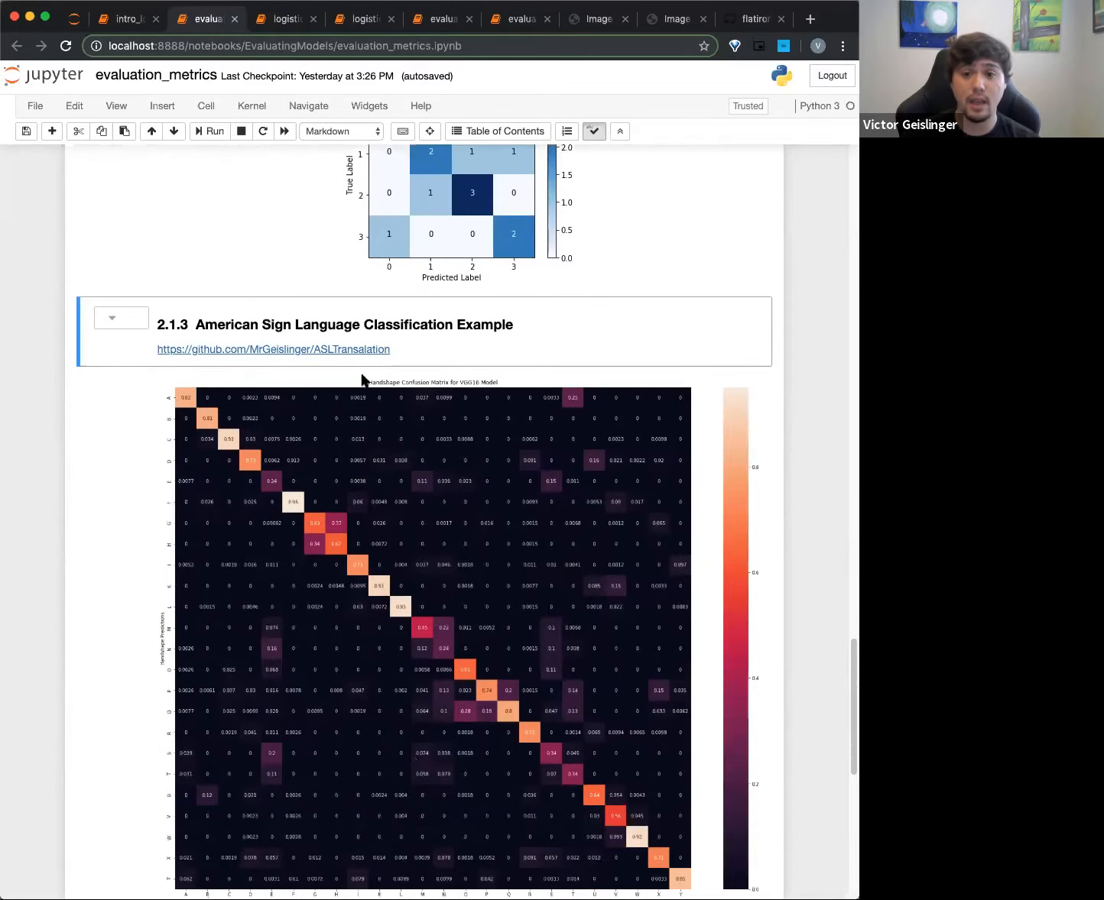
Navigate the ASLTransalation repository to fingerspelling/paper and view 'American Sign Language Handshape Detection.pdf'
left_click(273, 349)
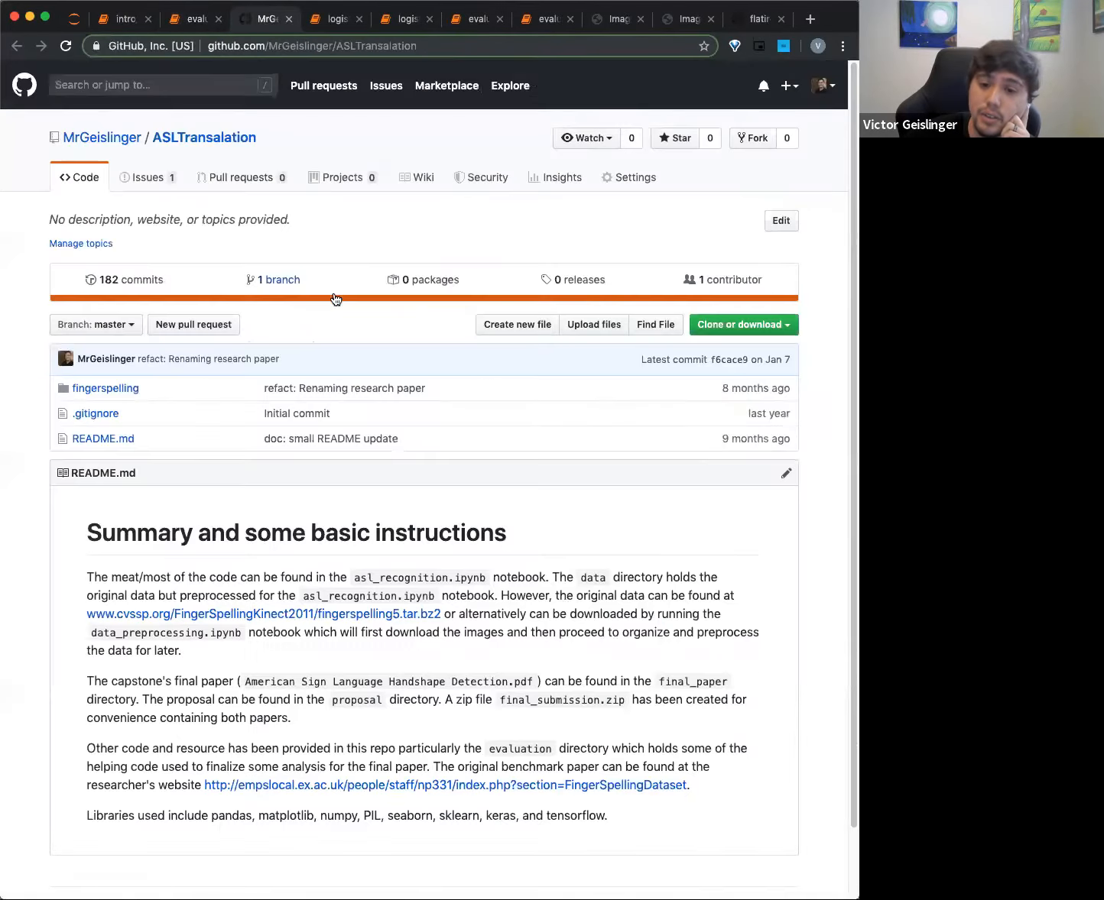
left_click(106, 389)
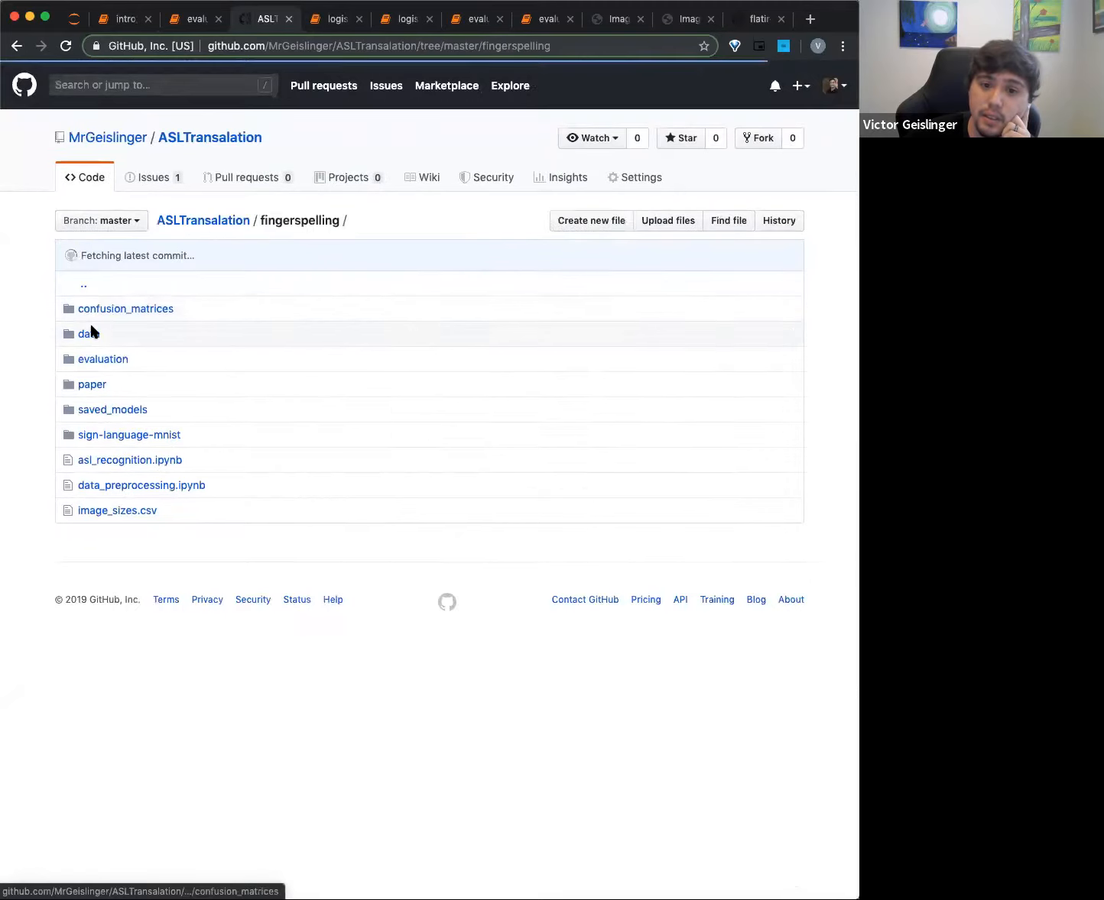
left_click(92, 384)
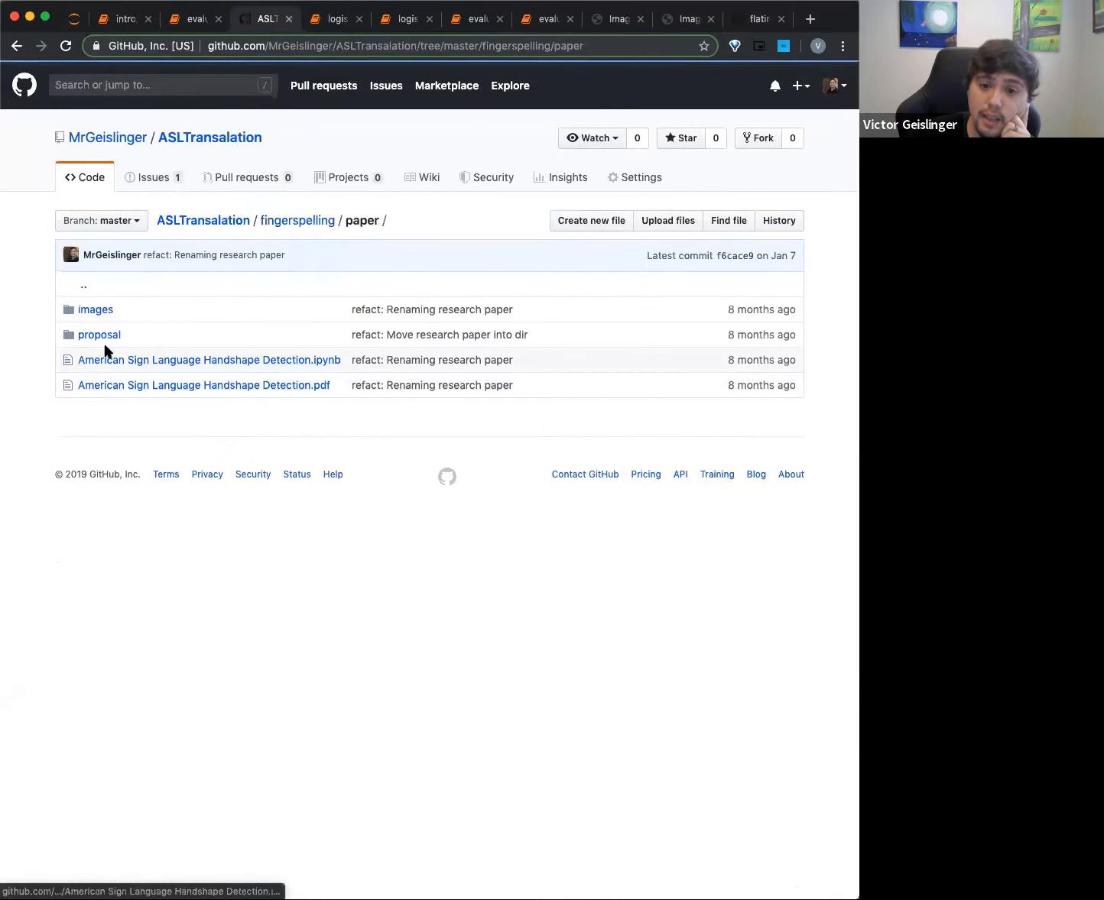
left_click(203, 385)
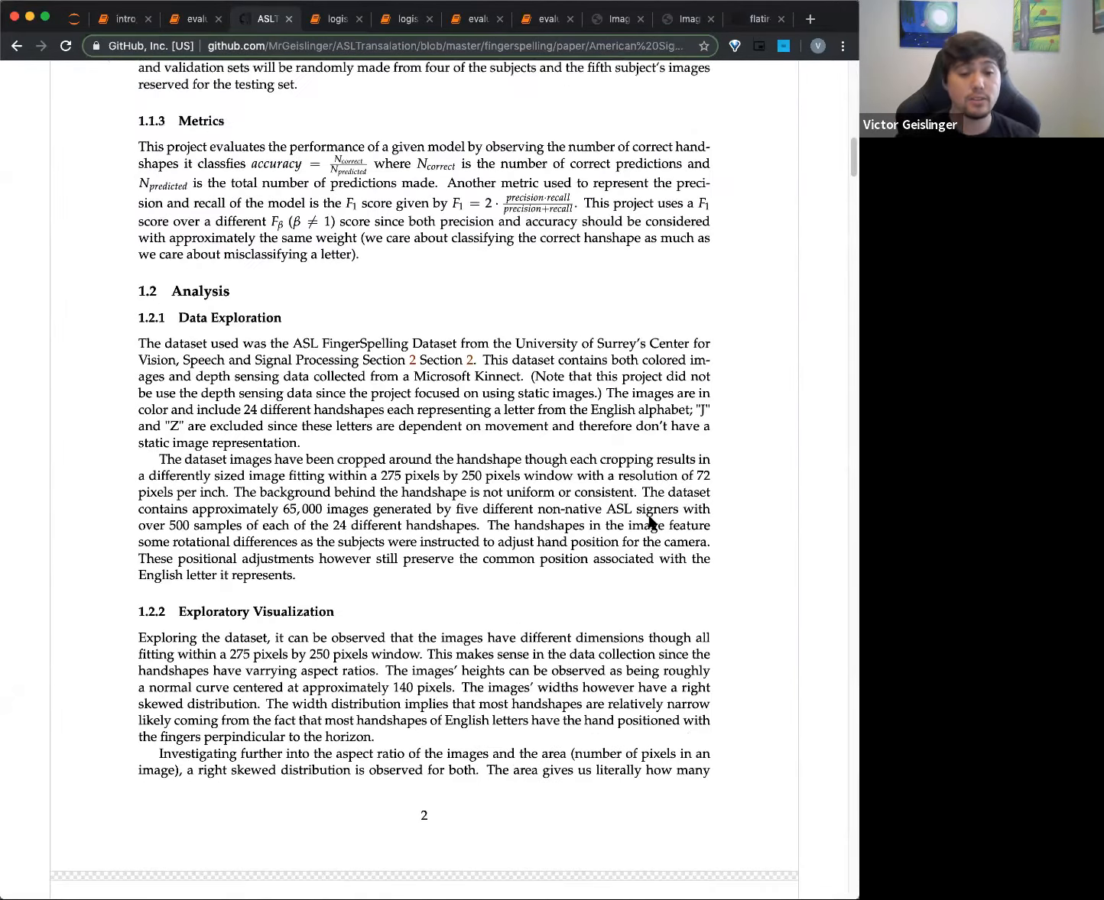
Read down through the paper's Metrics section 1.1.3 toward Data Exploration
scroll("down", 3)
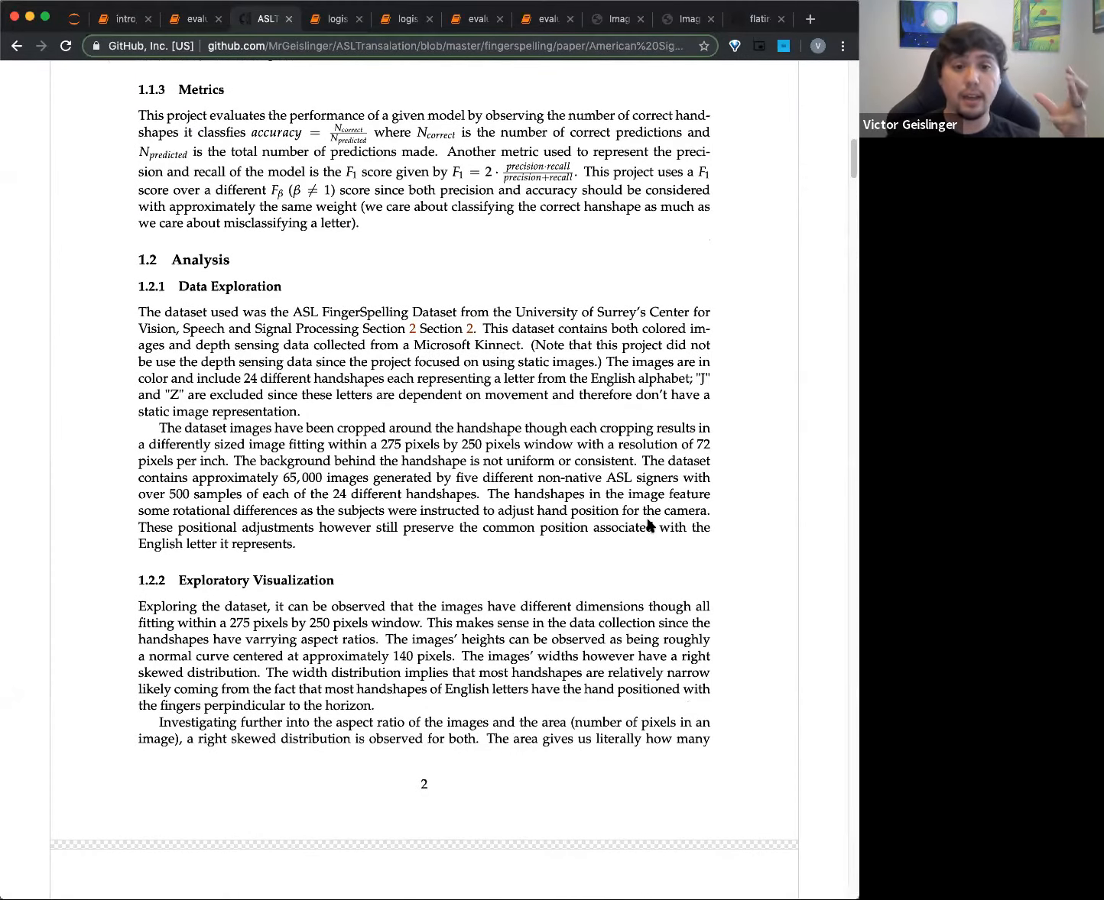
scroll("down", 3)
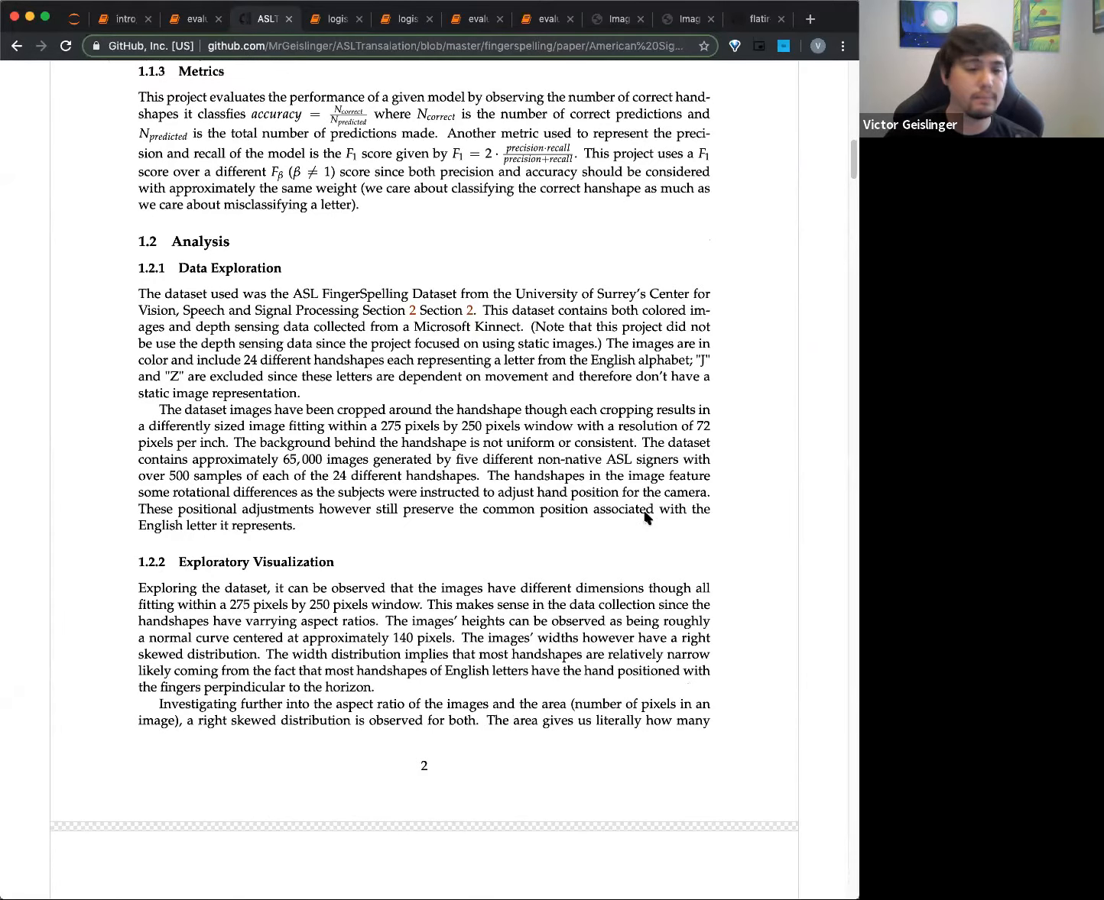
scroll("down", 3)
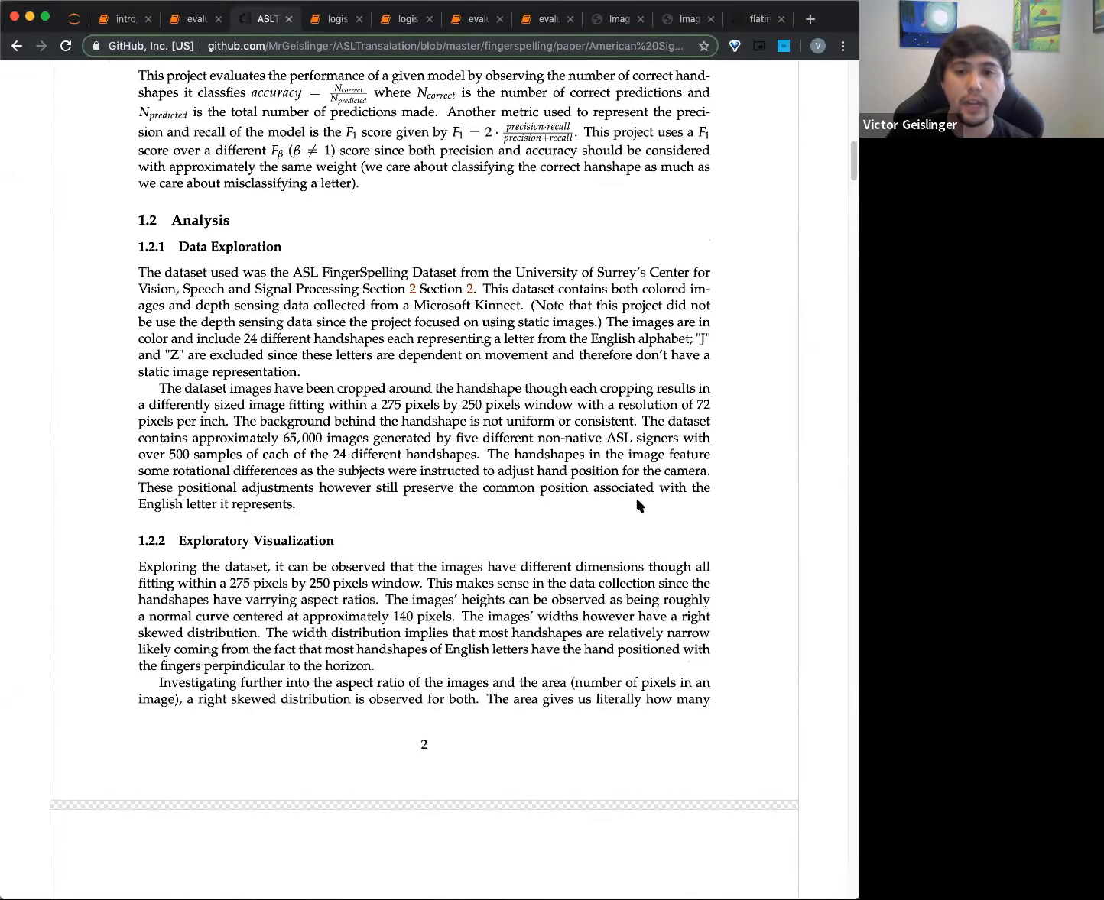
scroll("down", 3)
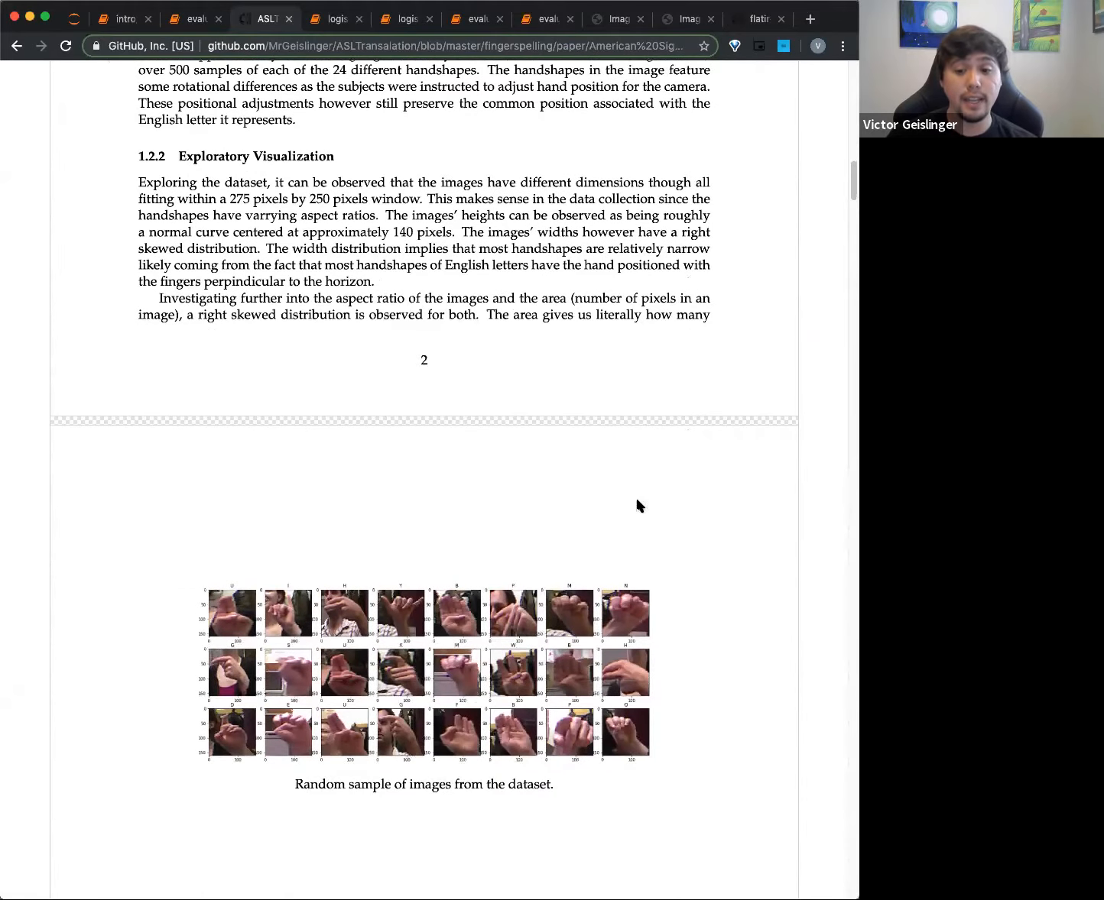
scroll("down", 3)
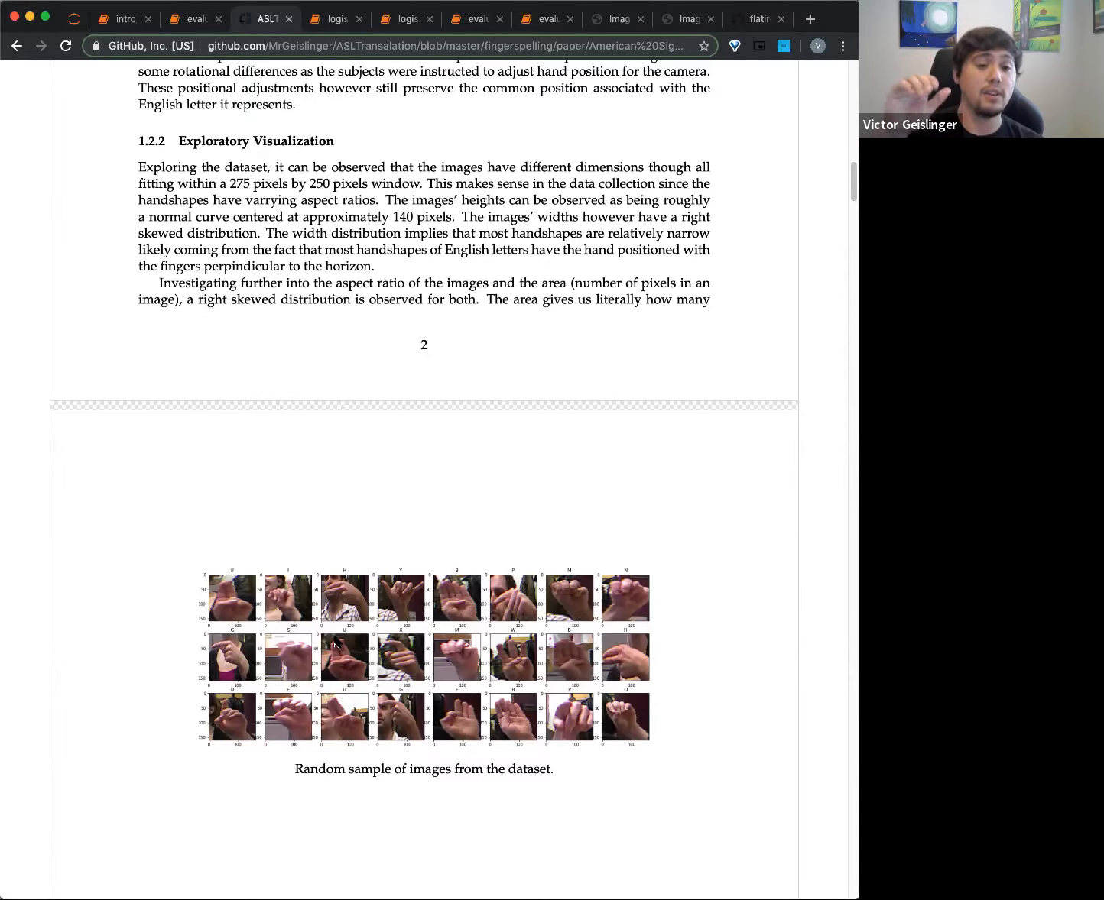
Continue through section 1.2 to the 'Random sample of images from the dataset' figure and height distribution chart
scroll("down", 3)
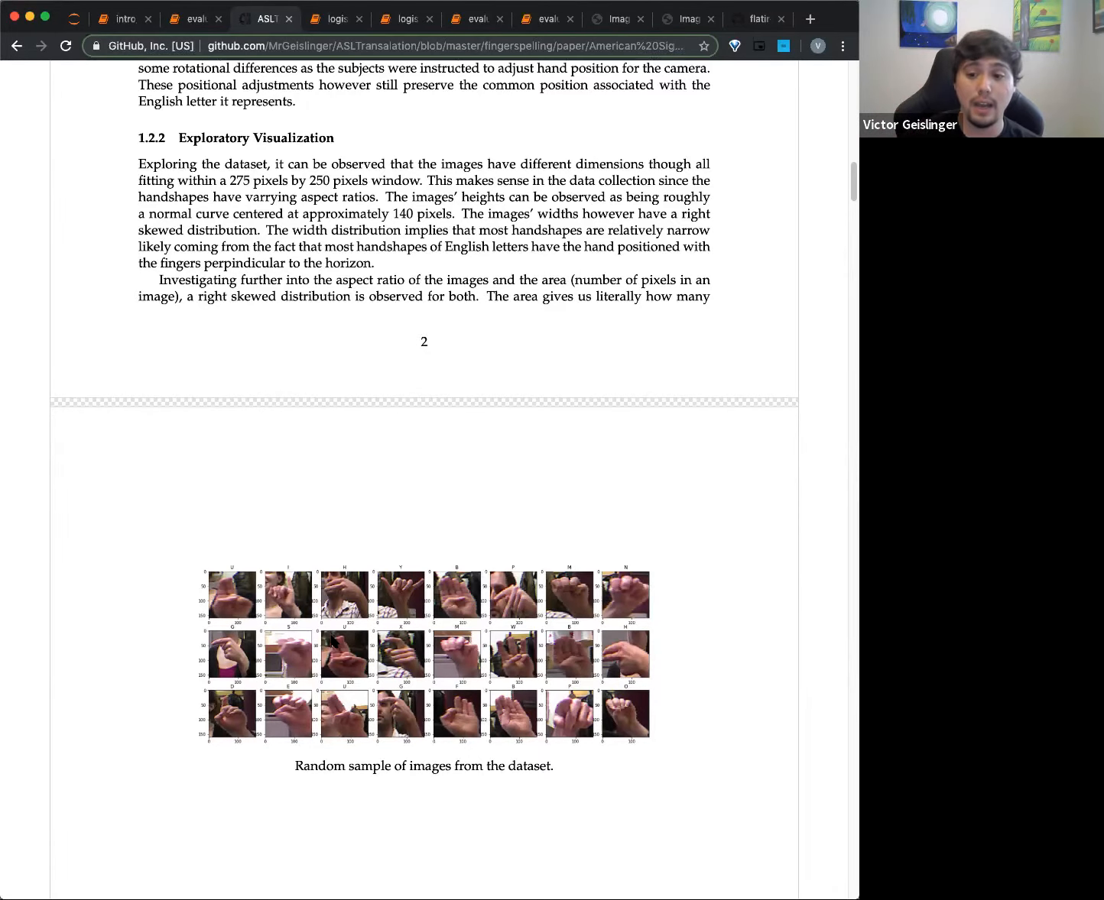
scroll("down", 3)
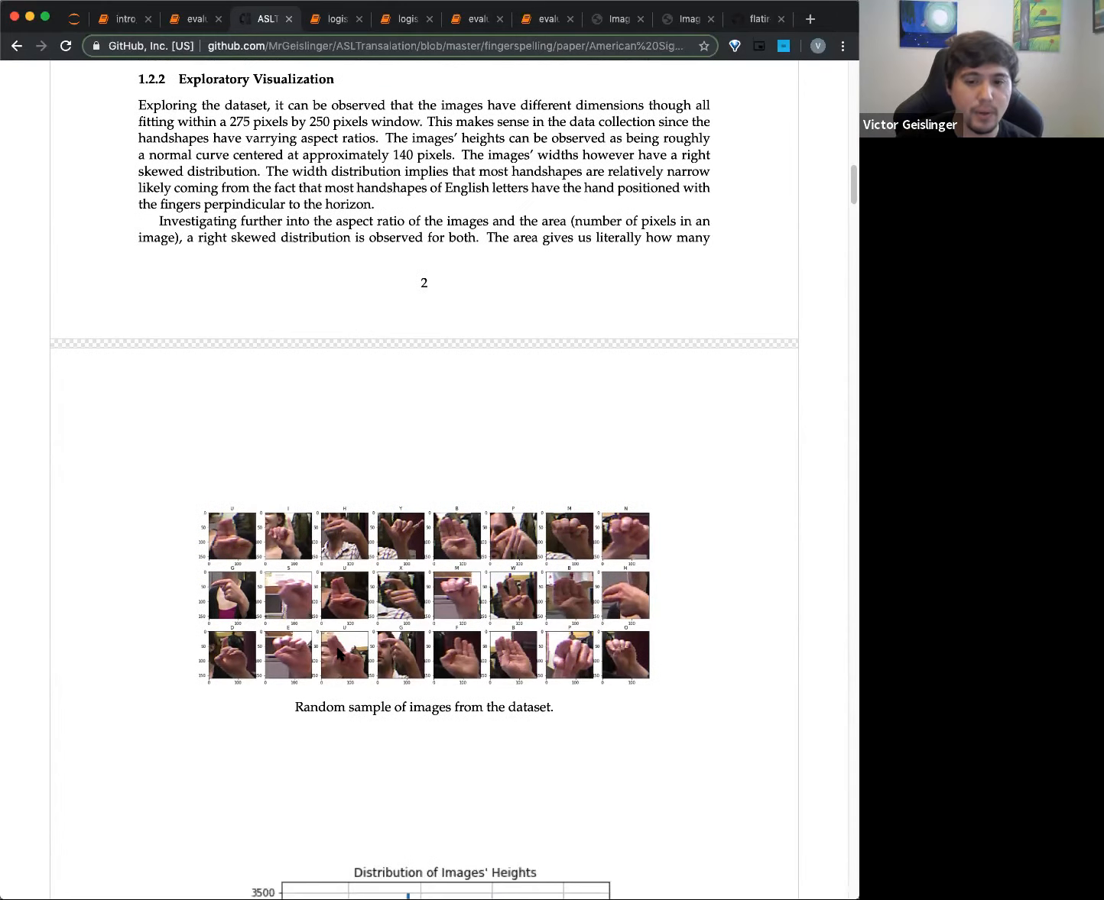
scroll("down", 3)
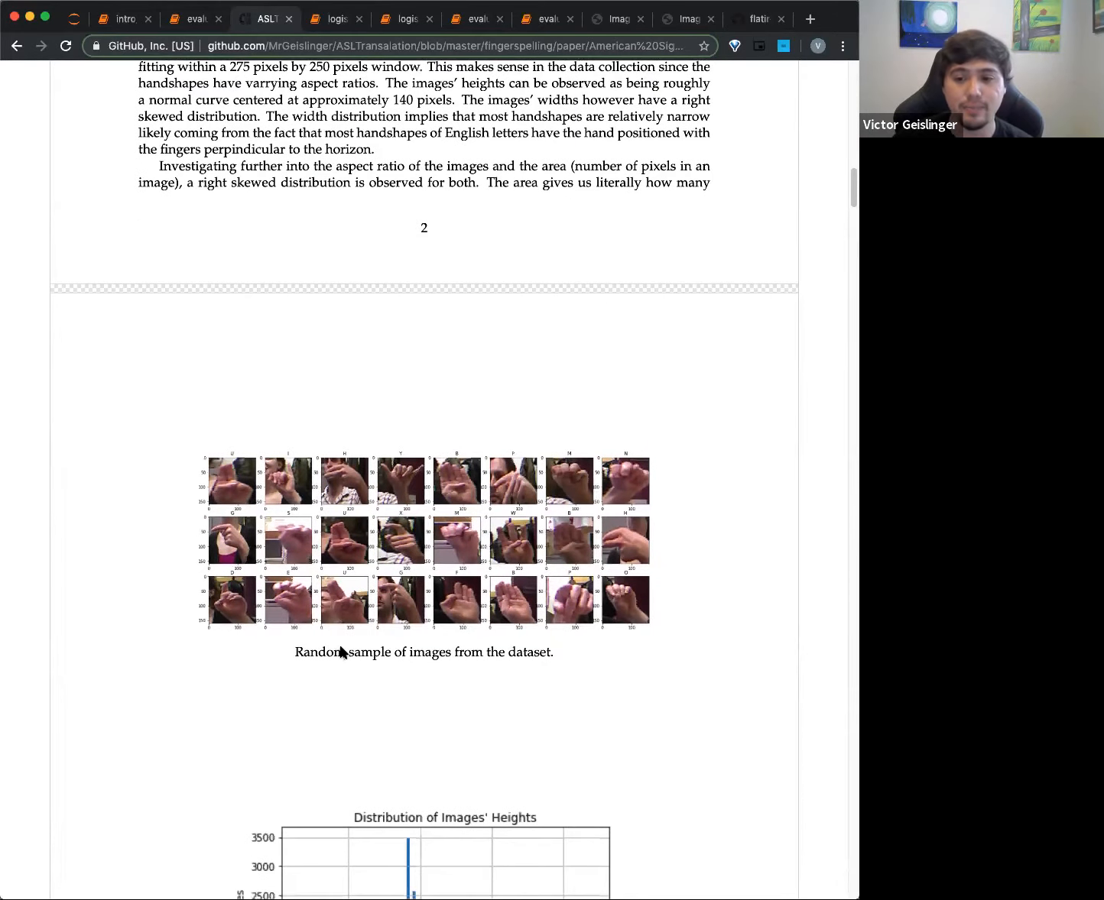
scroll("down", 3)
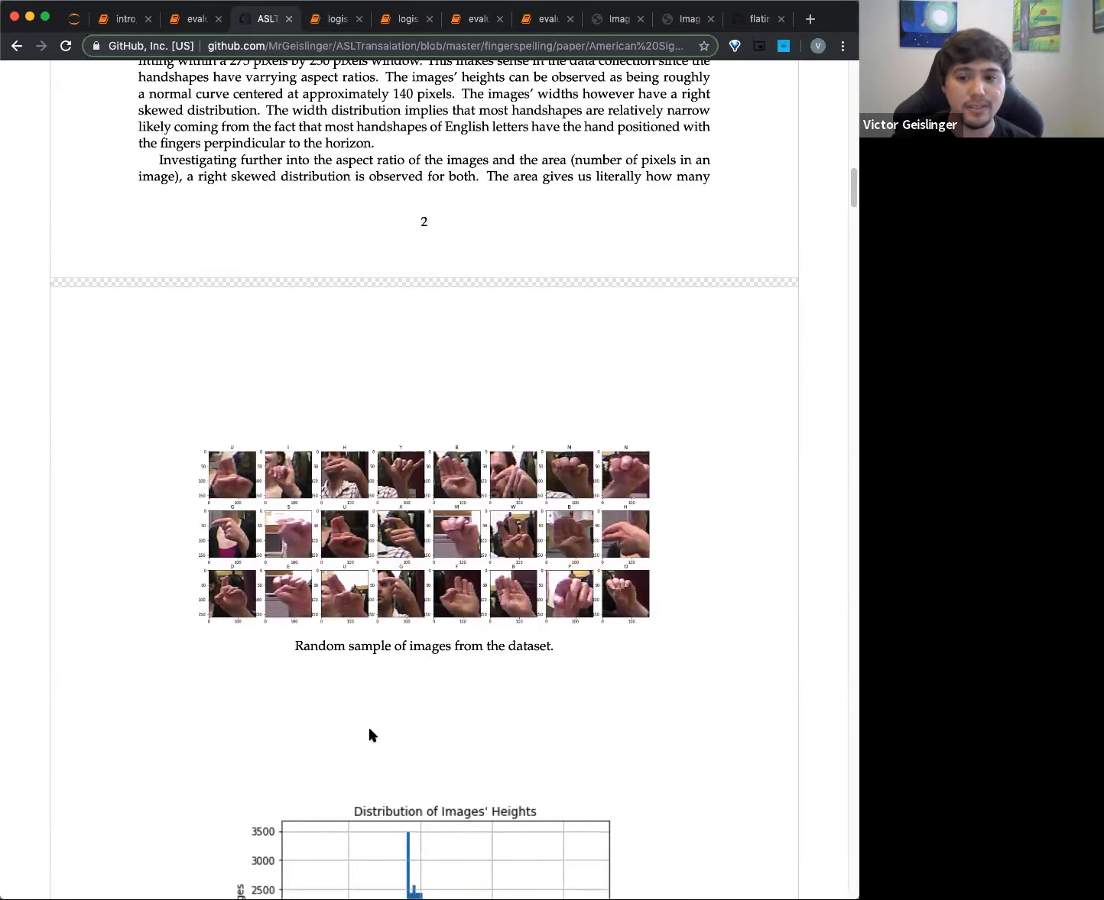
scroll("down", 3)
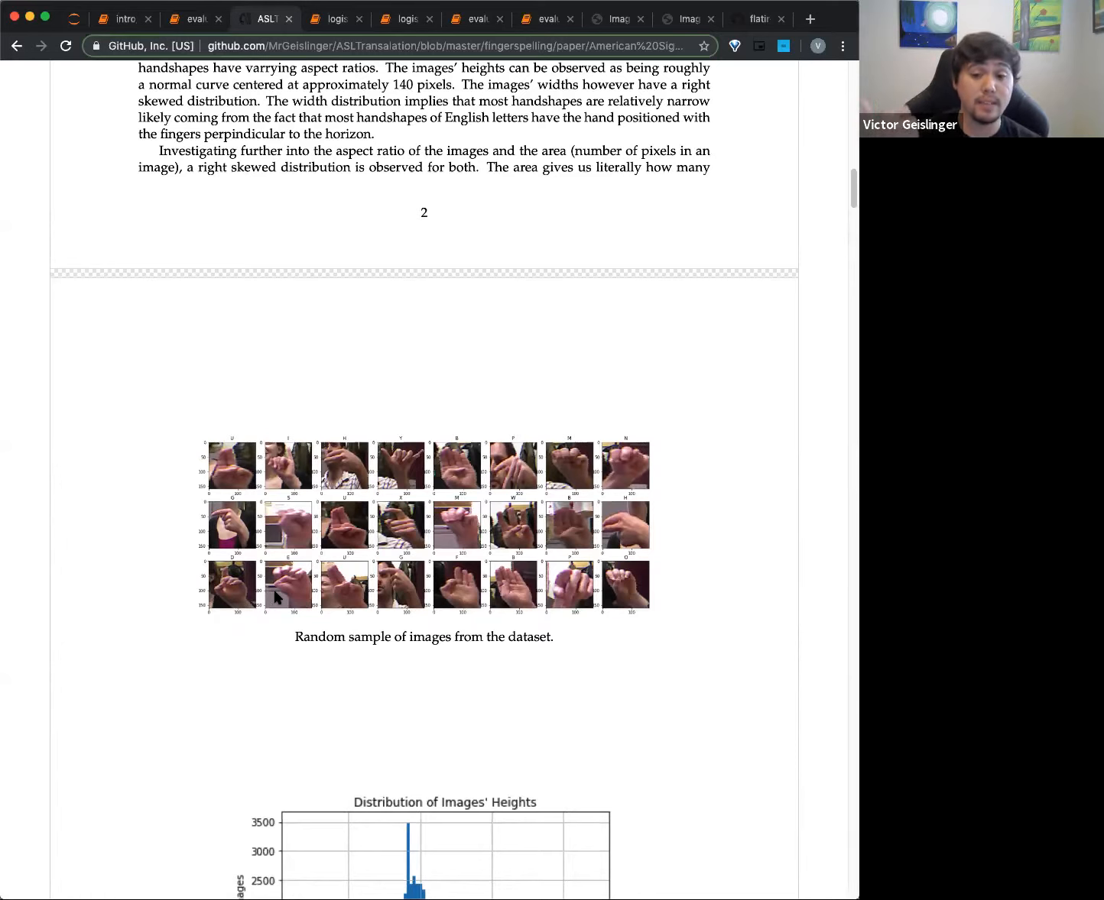
mouse_move(636, 461)
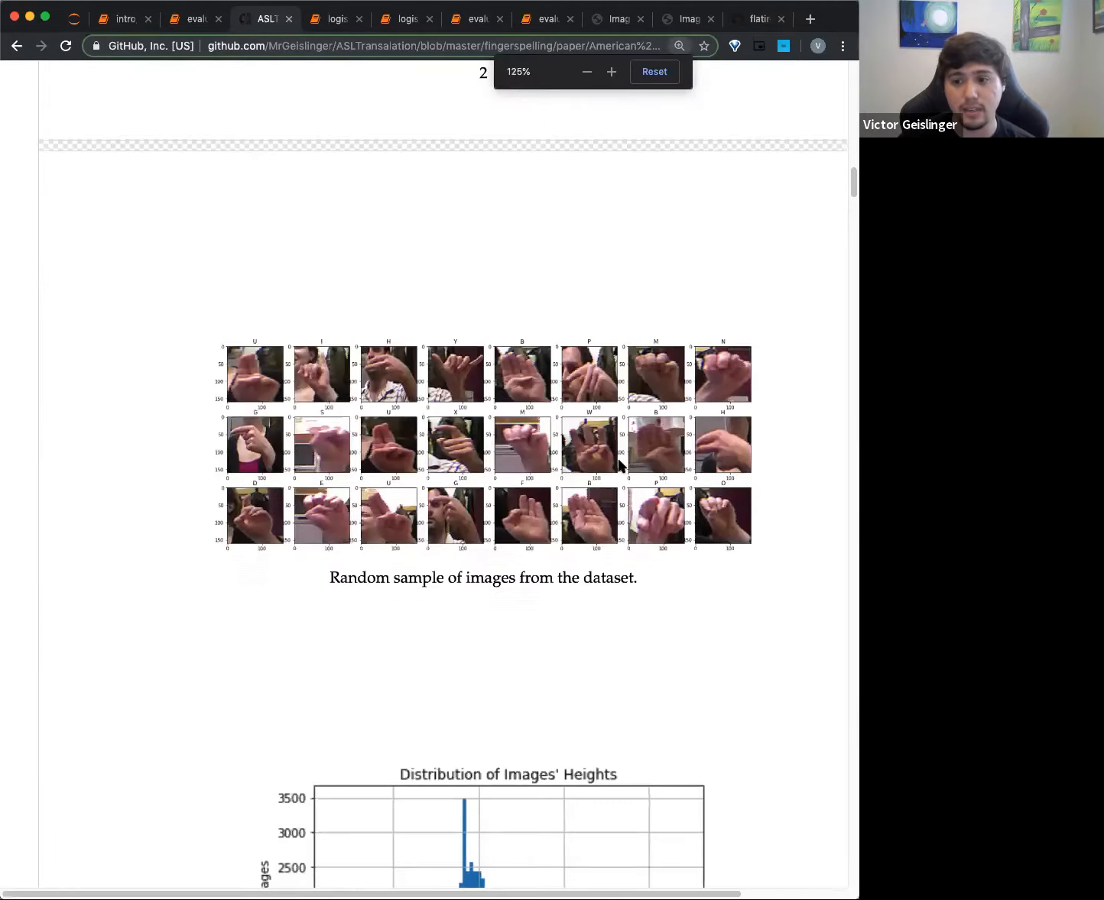
mouse_move(727, 379)
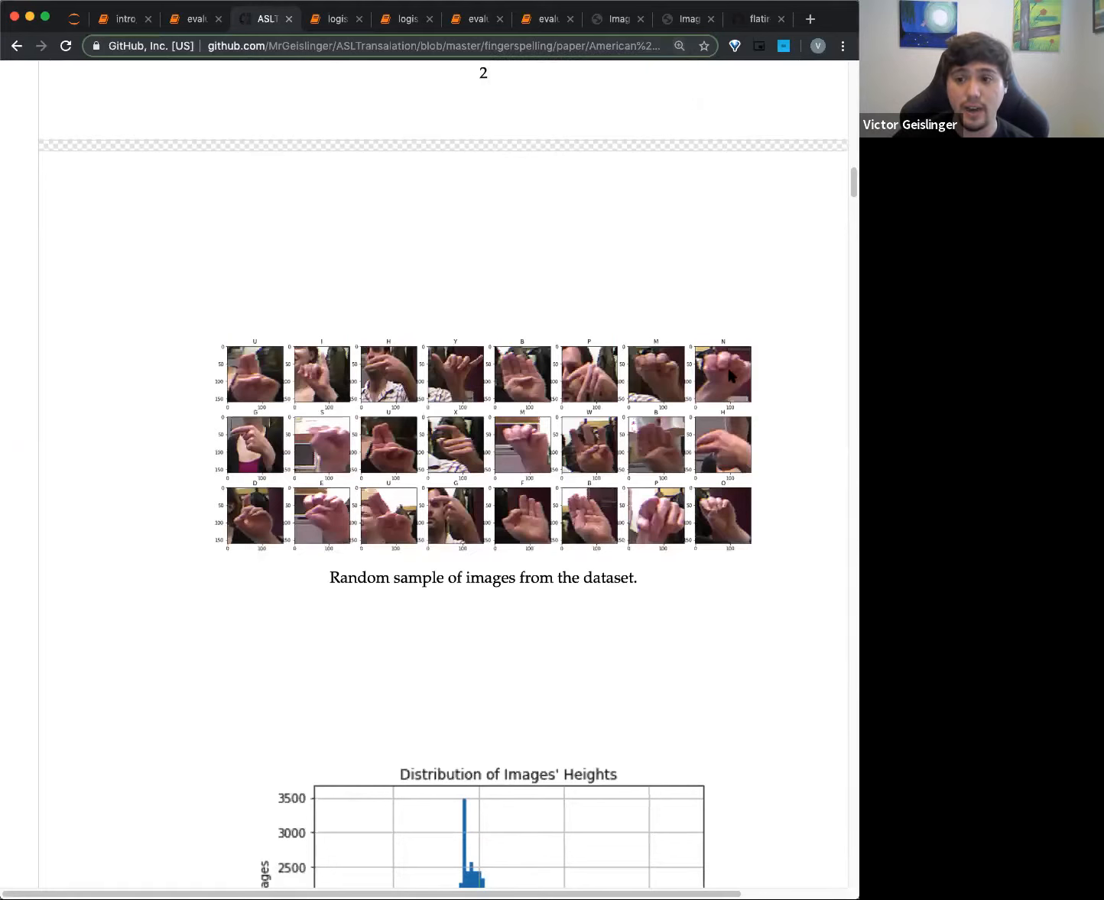
mouse_move(725, 381)
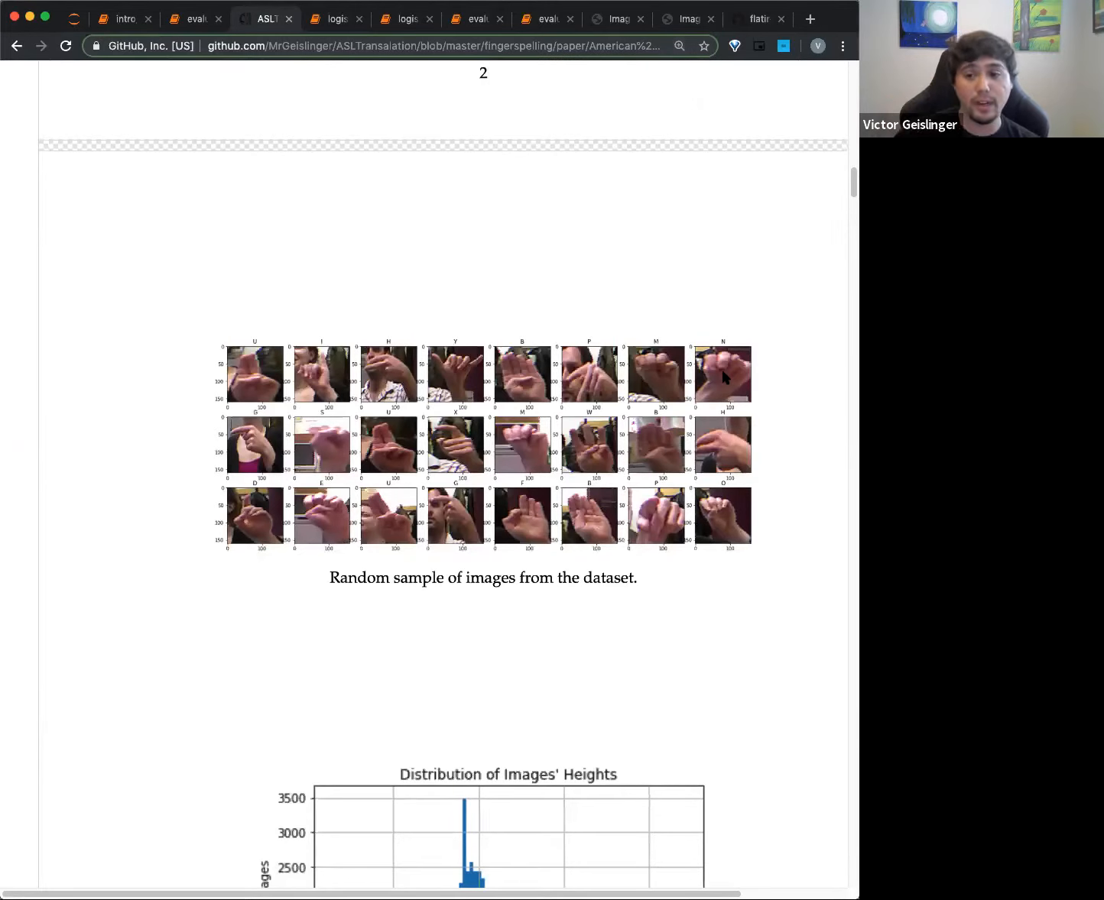
mouse_move(532, 448)
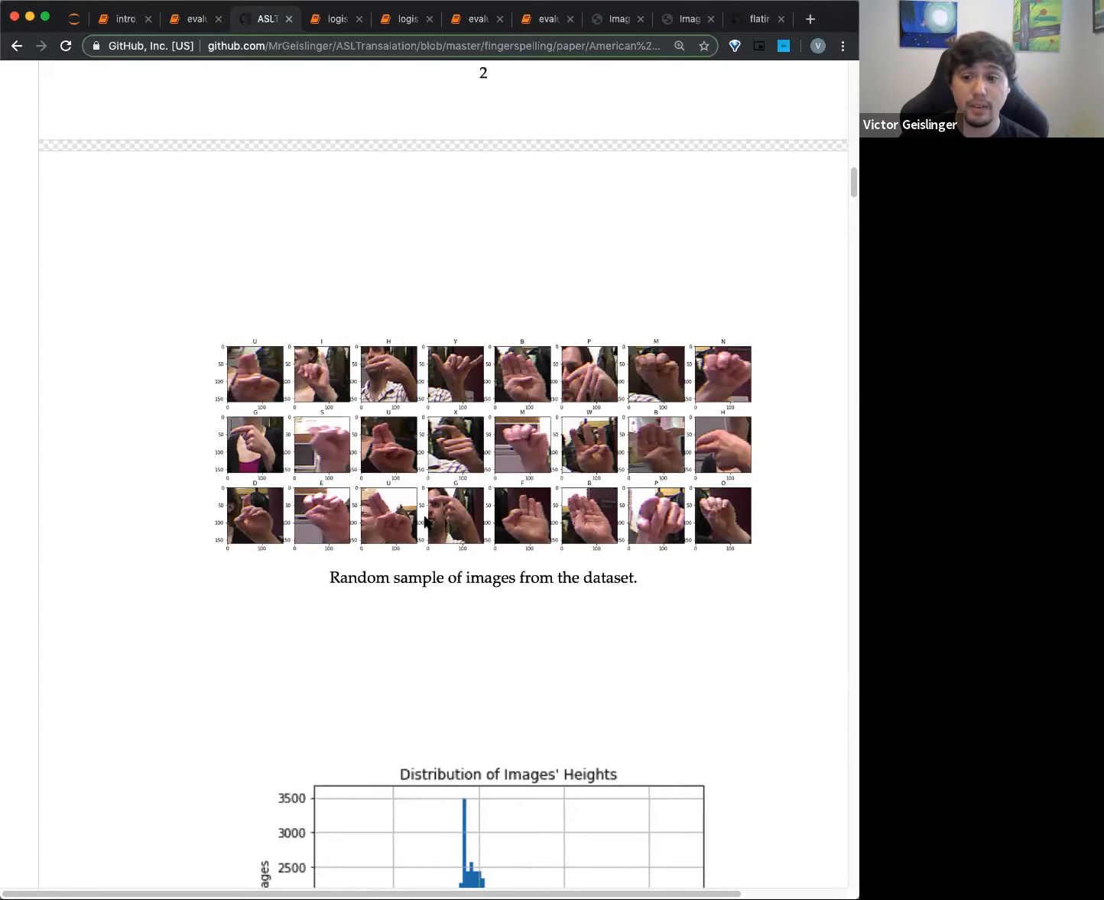
Move past the histograms and Implementation section to the VGG16 handshape confusion matrix figure
scroll("down", 3)
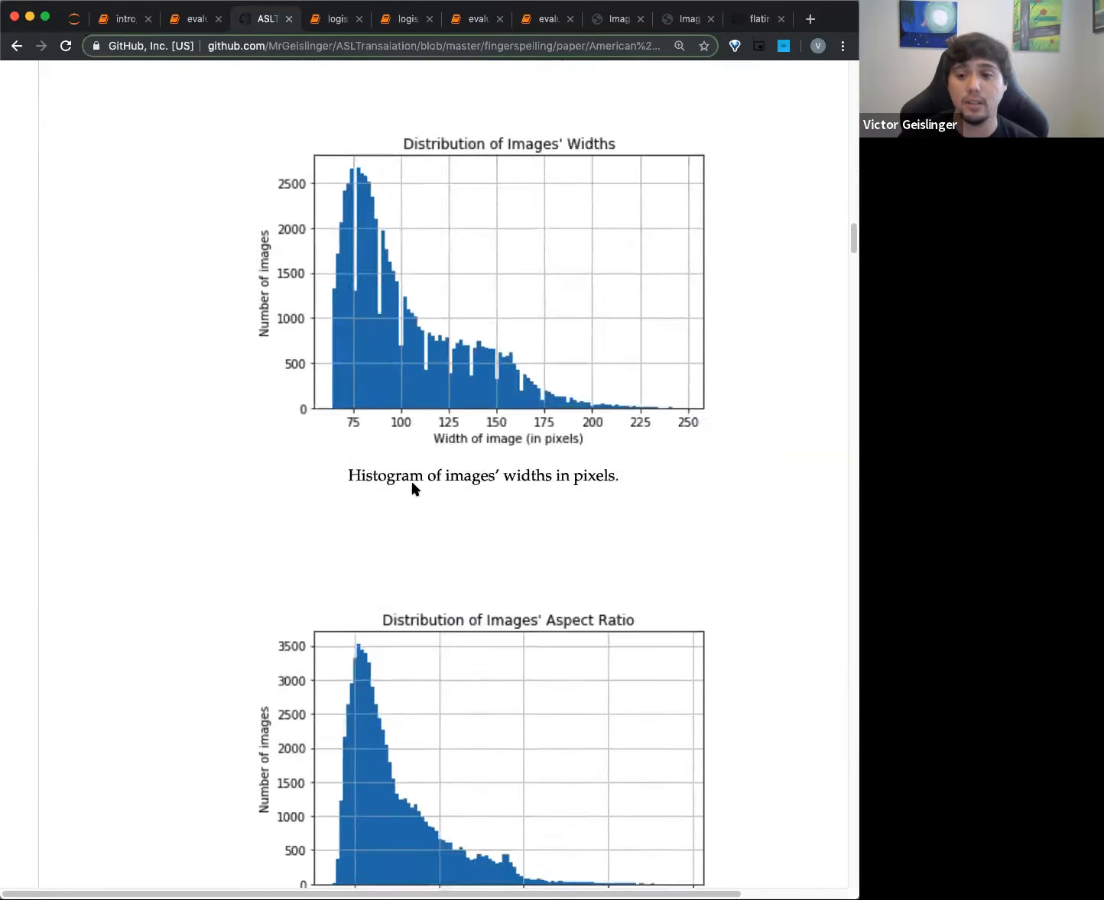
scroll("down", 3)
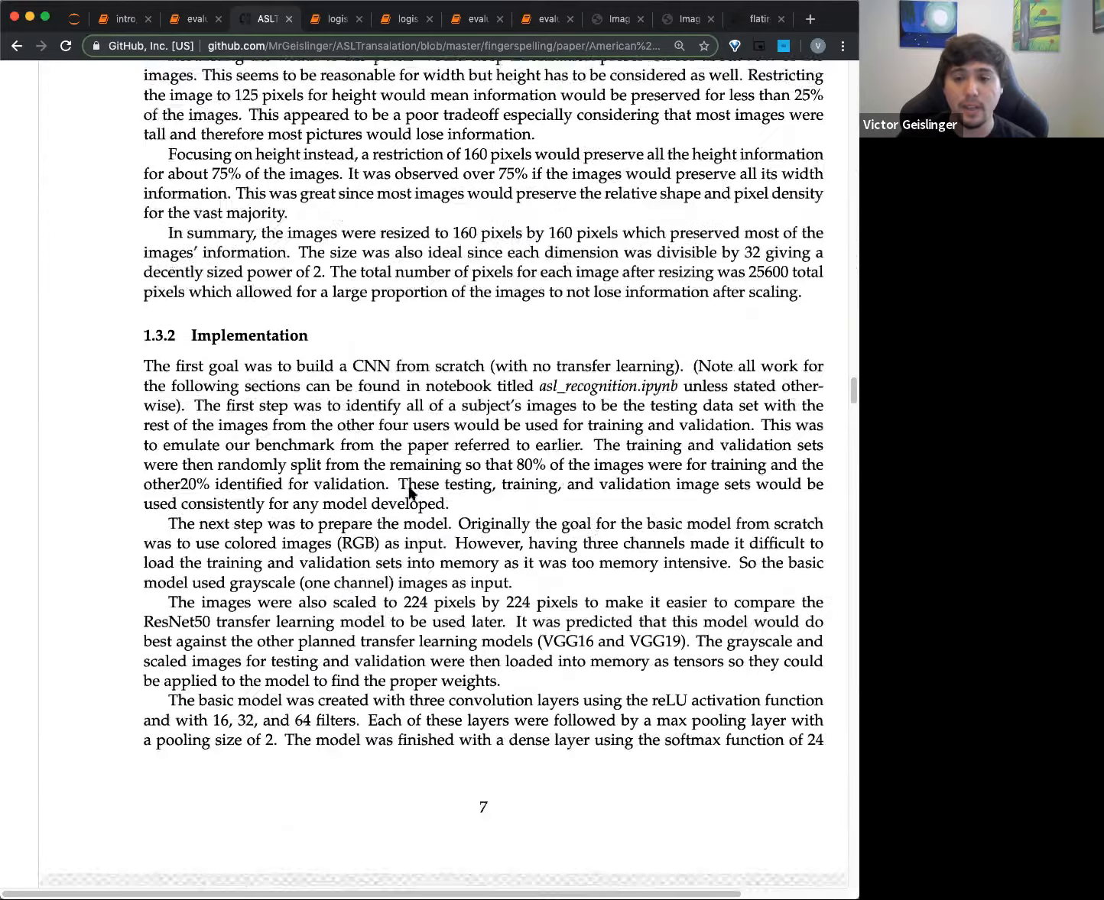
scroll("down", 3)
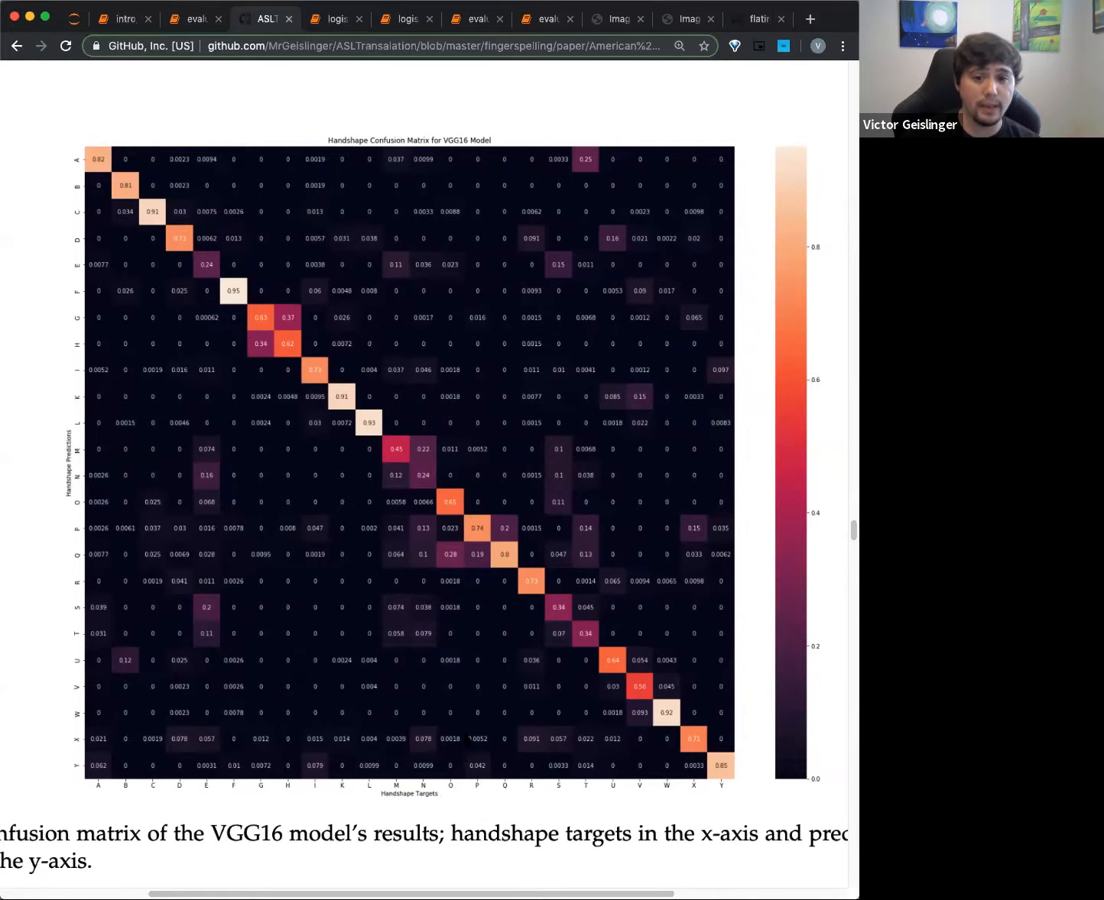
mouse_move(58, 435)
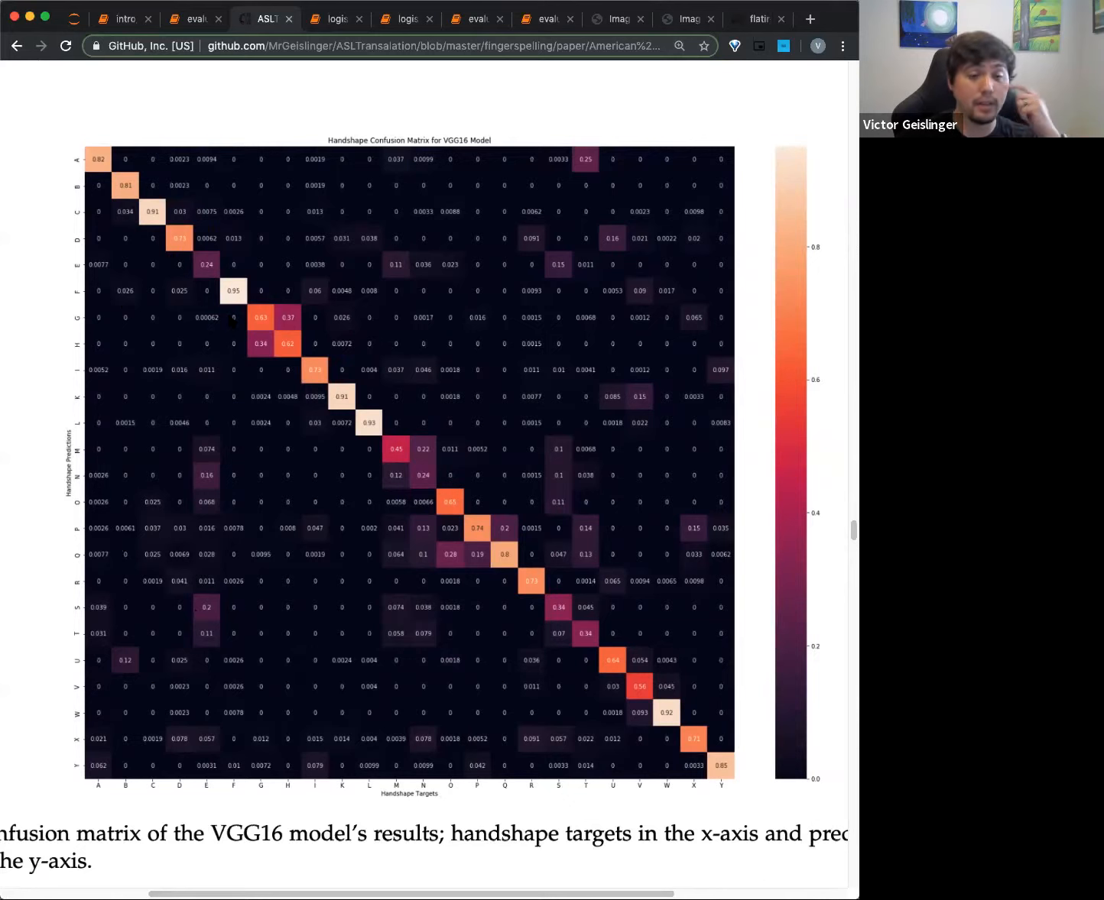
mouse_move(92, 165)
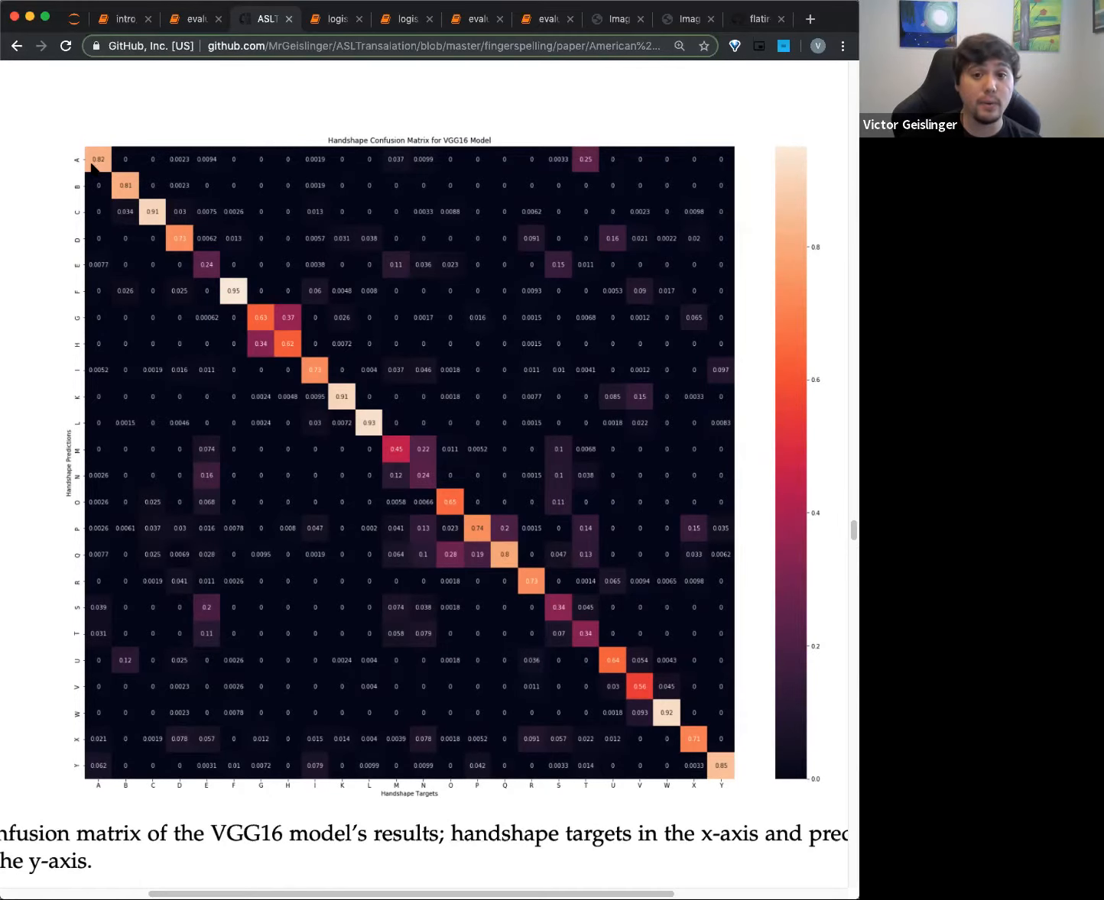
mouse_move(101, 165)
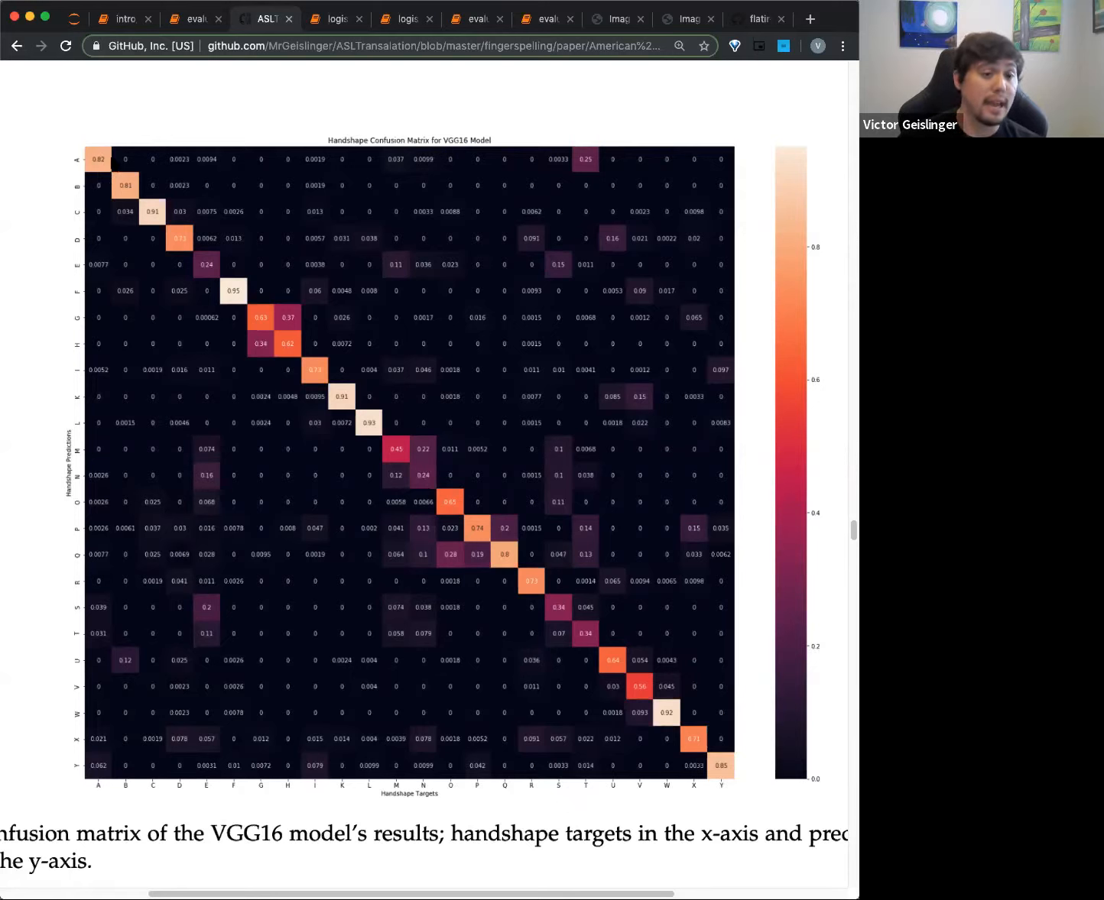
mouse_move(123, 182)
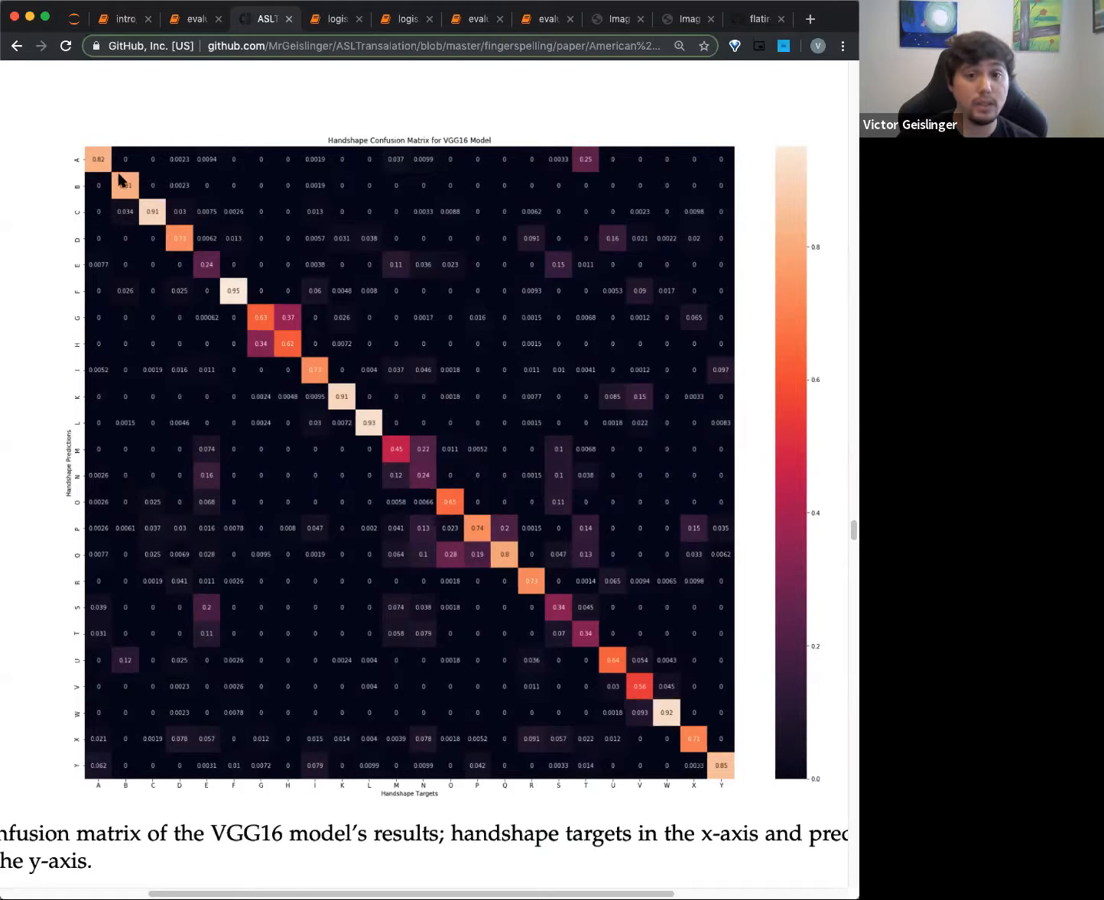
mouse_move(156, 214)
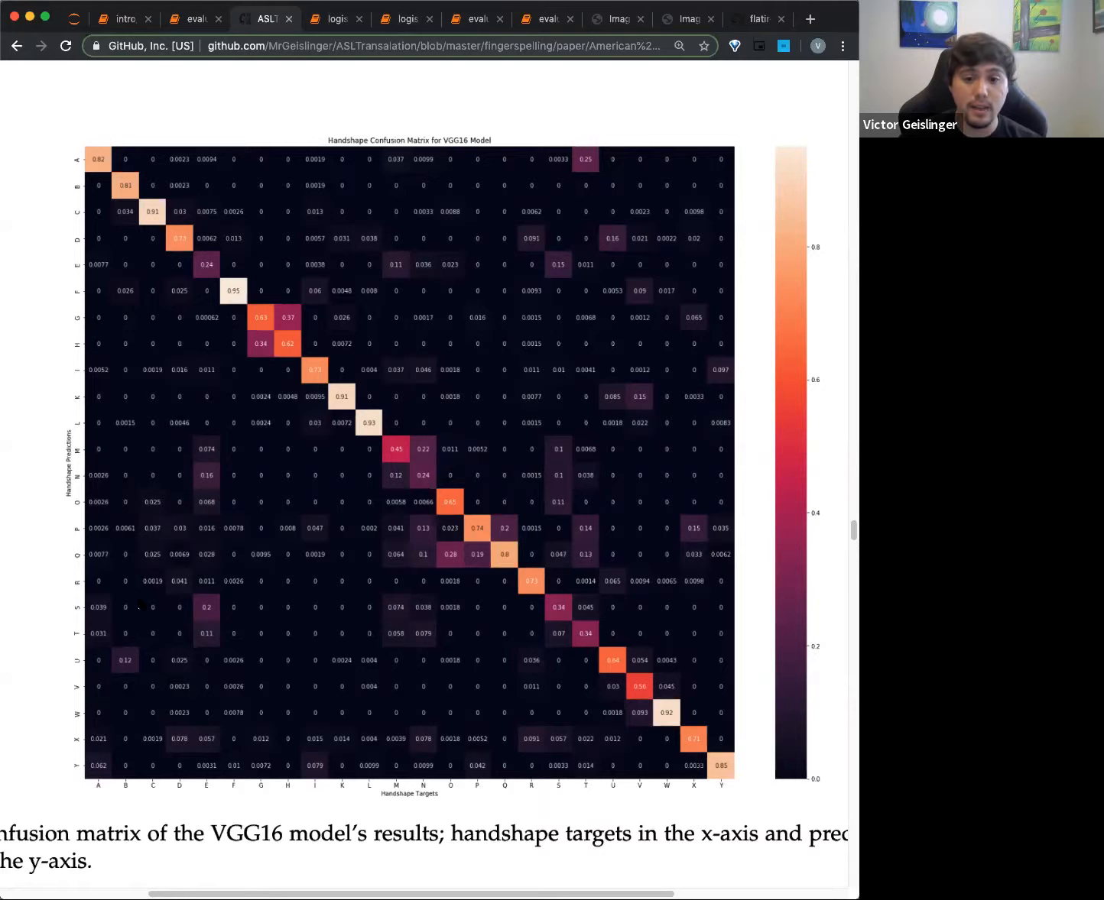
mouse_move(589, 639)
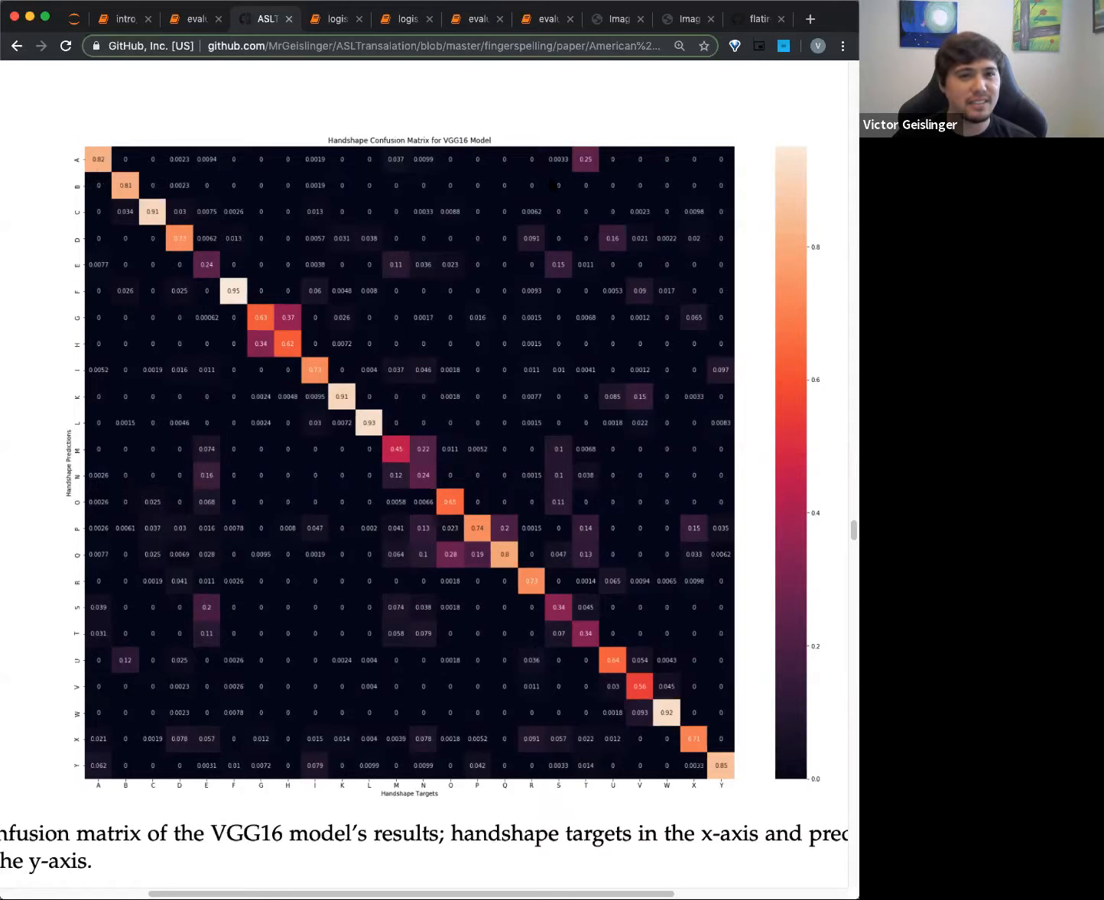
mouse_move(637, 815)
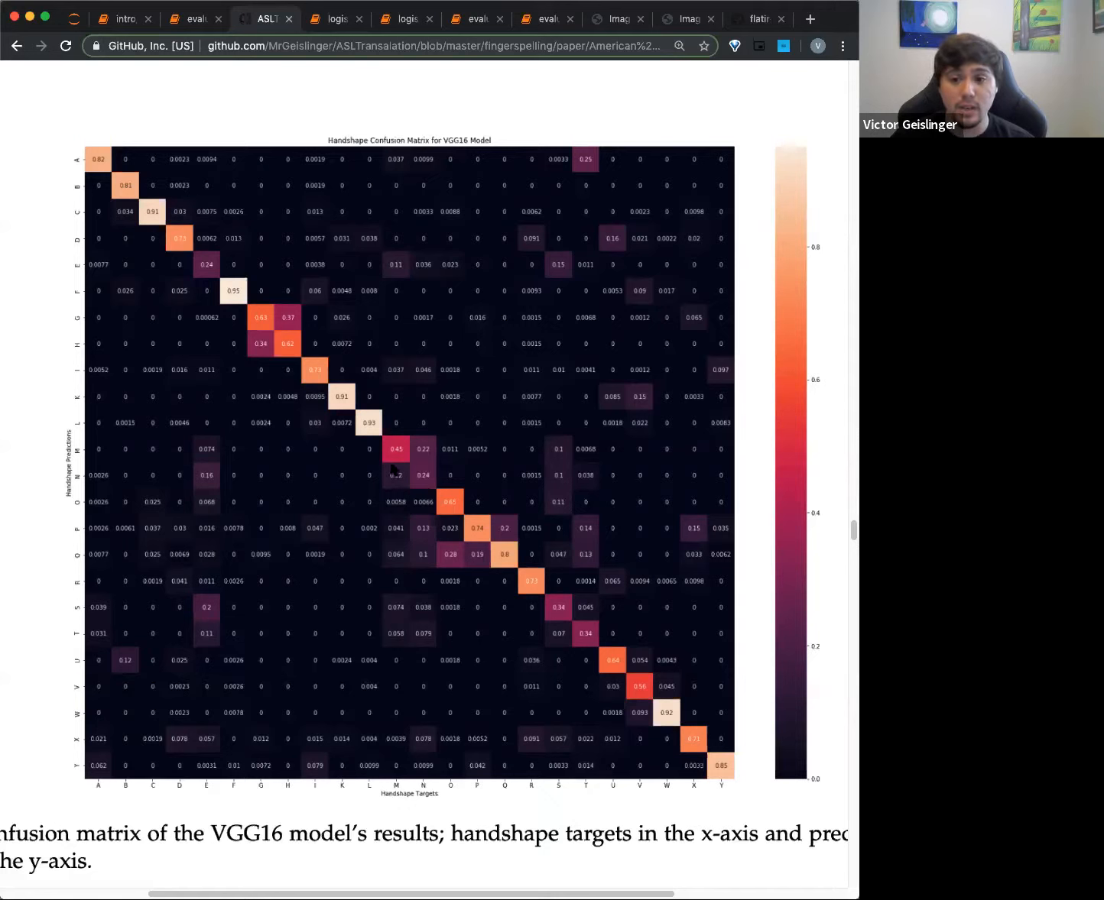
mouse_move(130, 188)
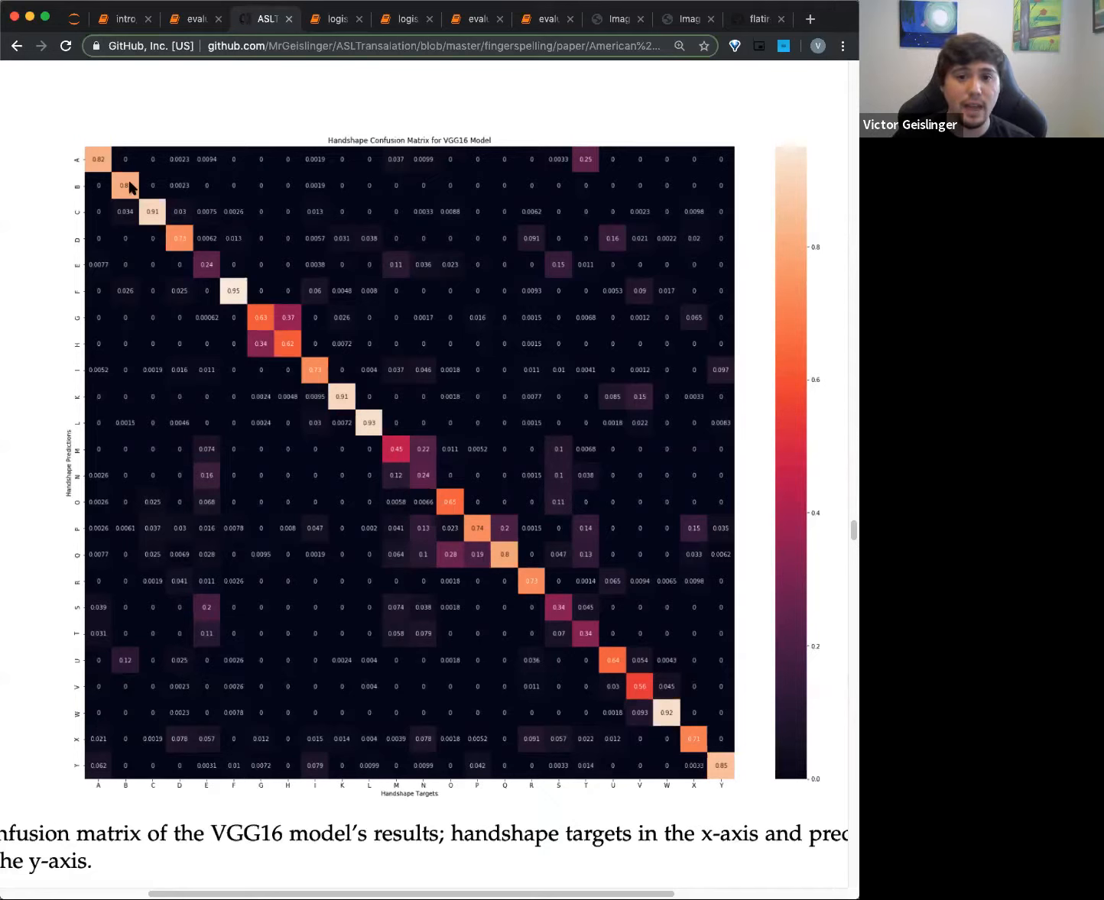
mouse_move(259, 321)
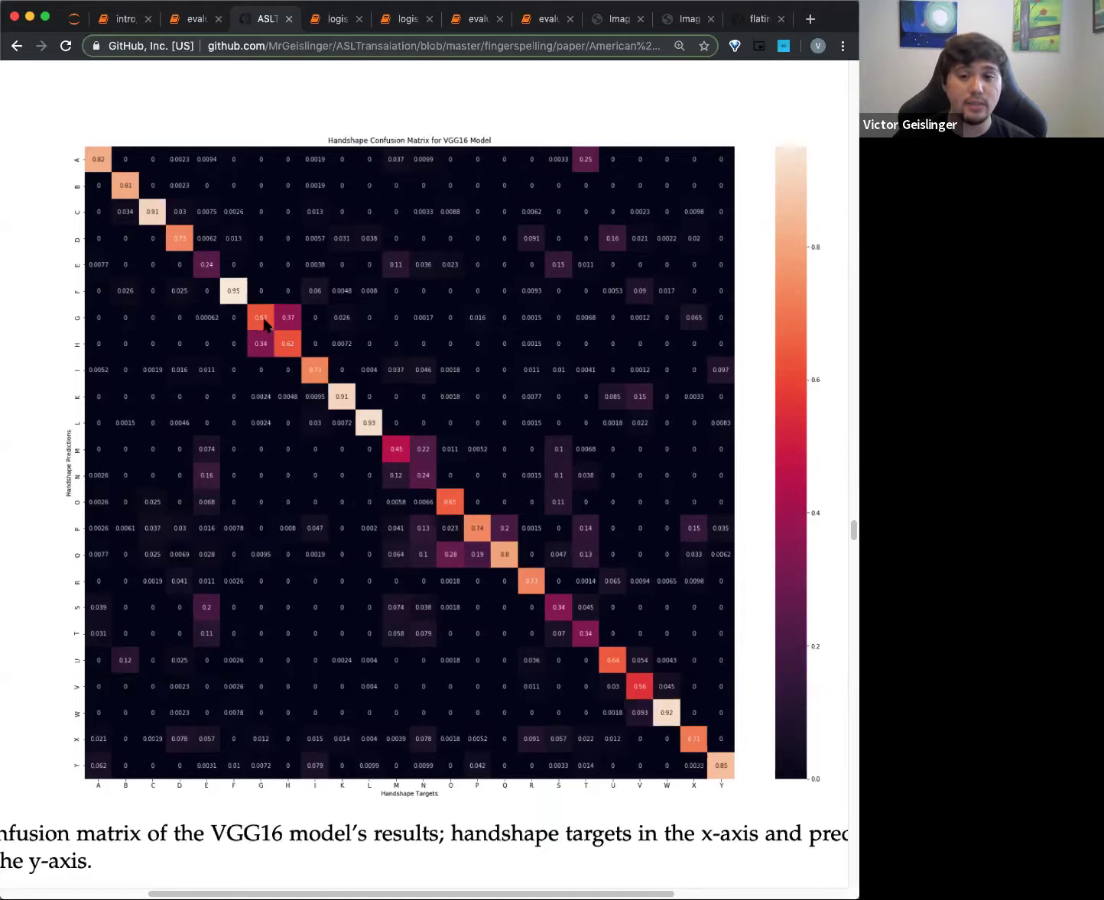
mouse_move(256, 323)
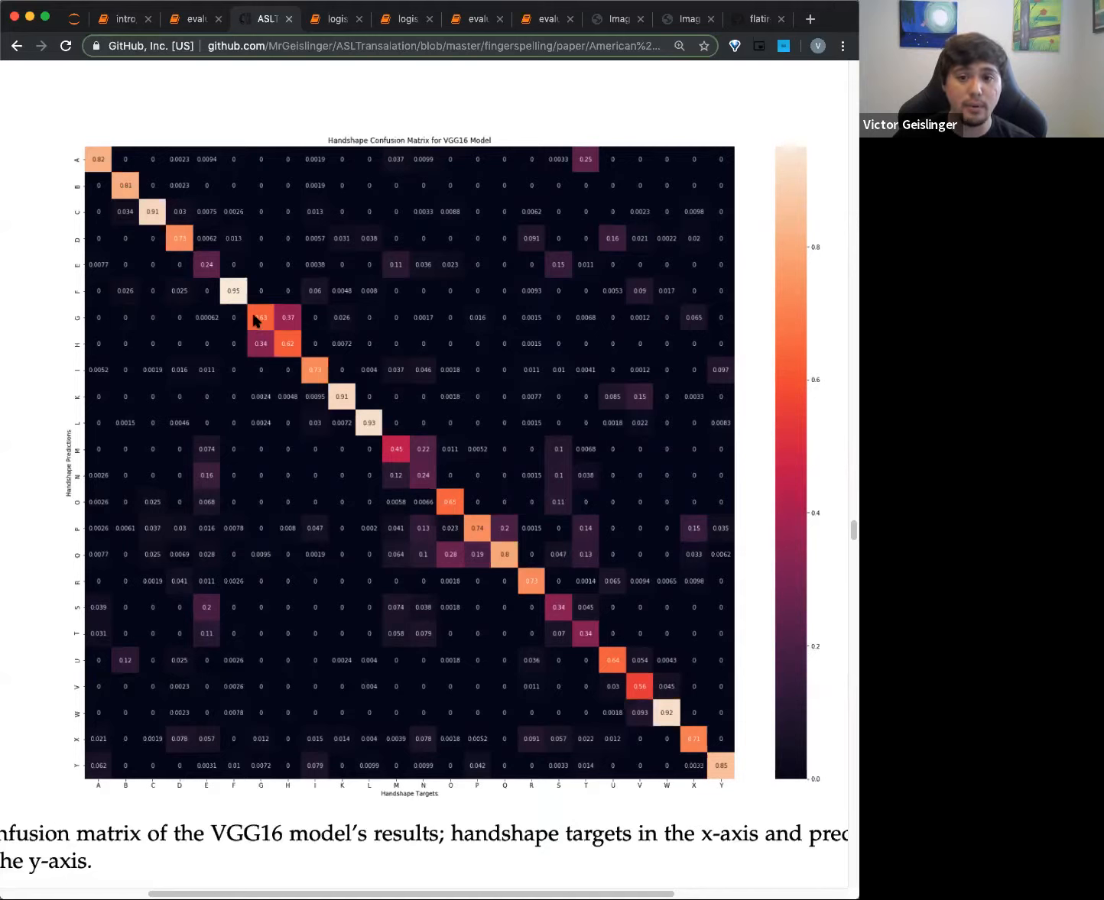
mouse_move(263, 327)
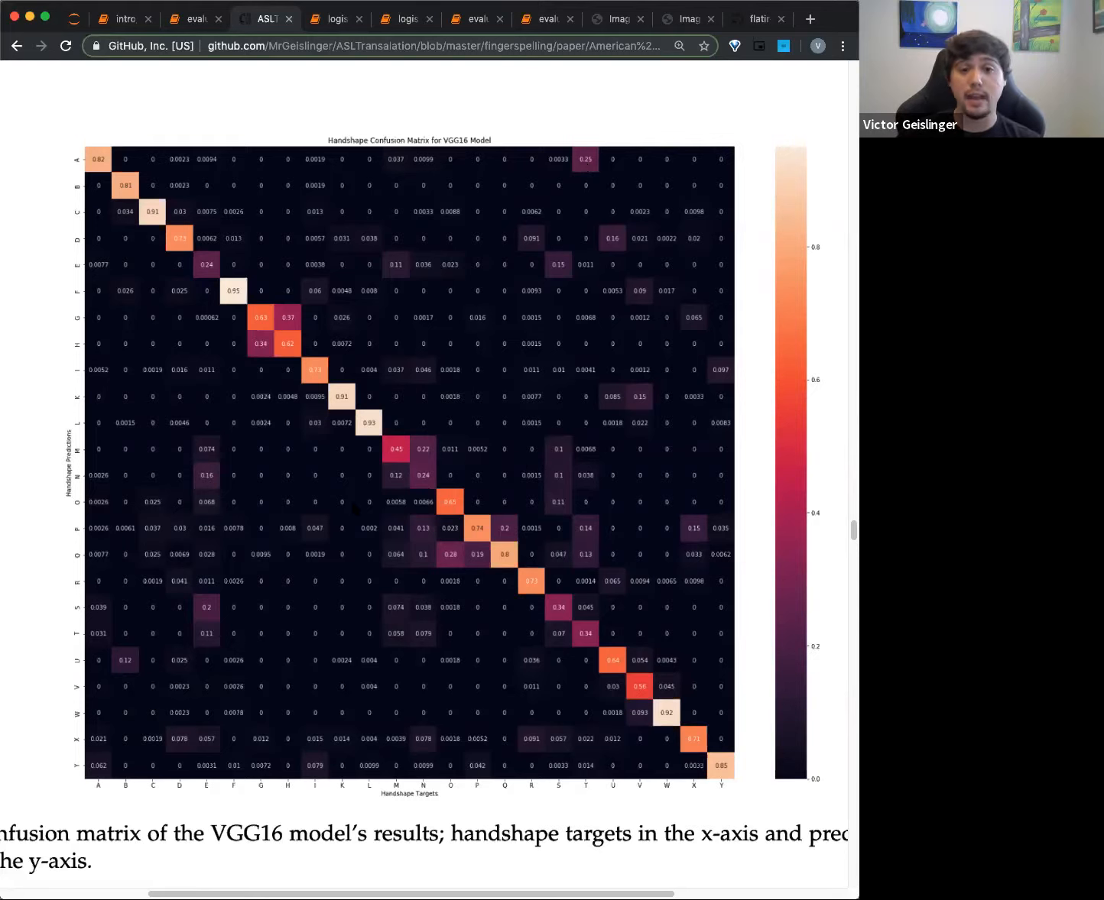
Move past the VGG16 figure to the ResNet-50 handshape confusion matrix and its caption
scroll("down", 3)
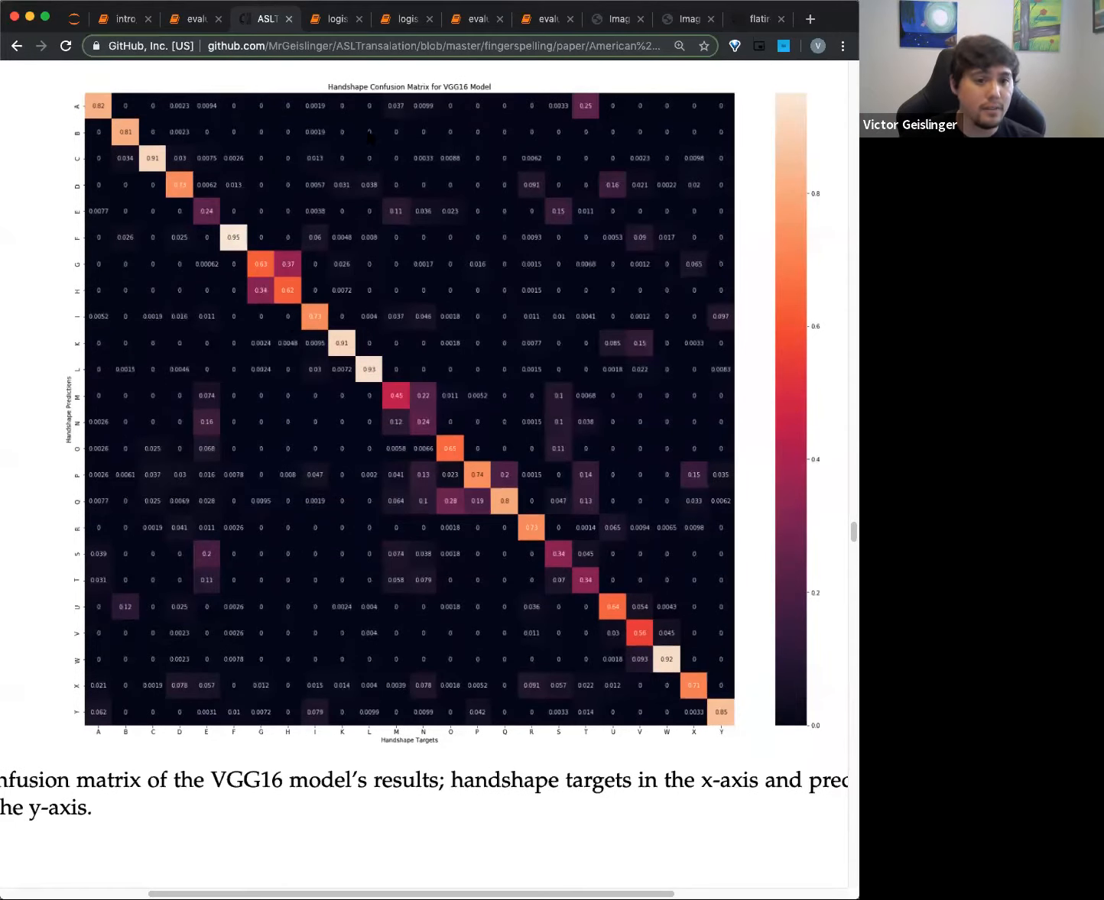
scroll("down", 3)
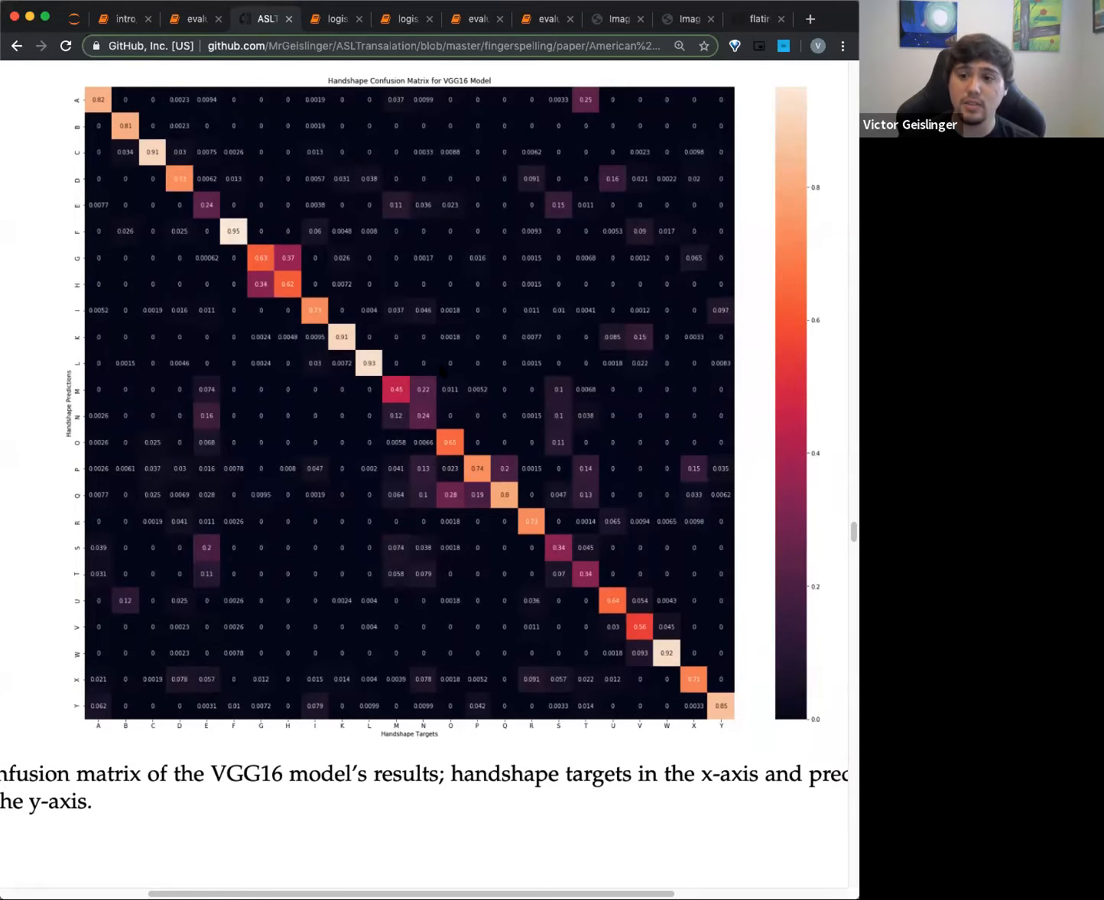
scroll("down", 3)
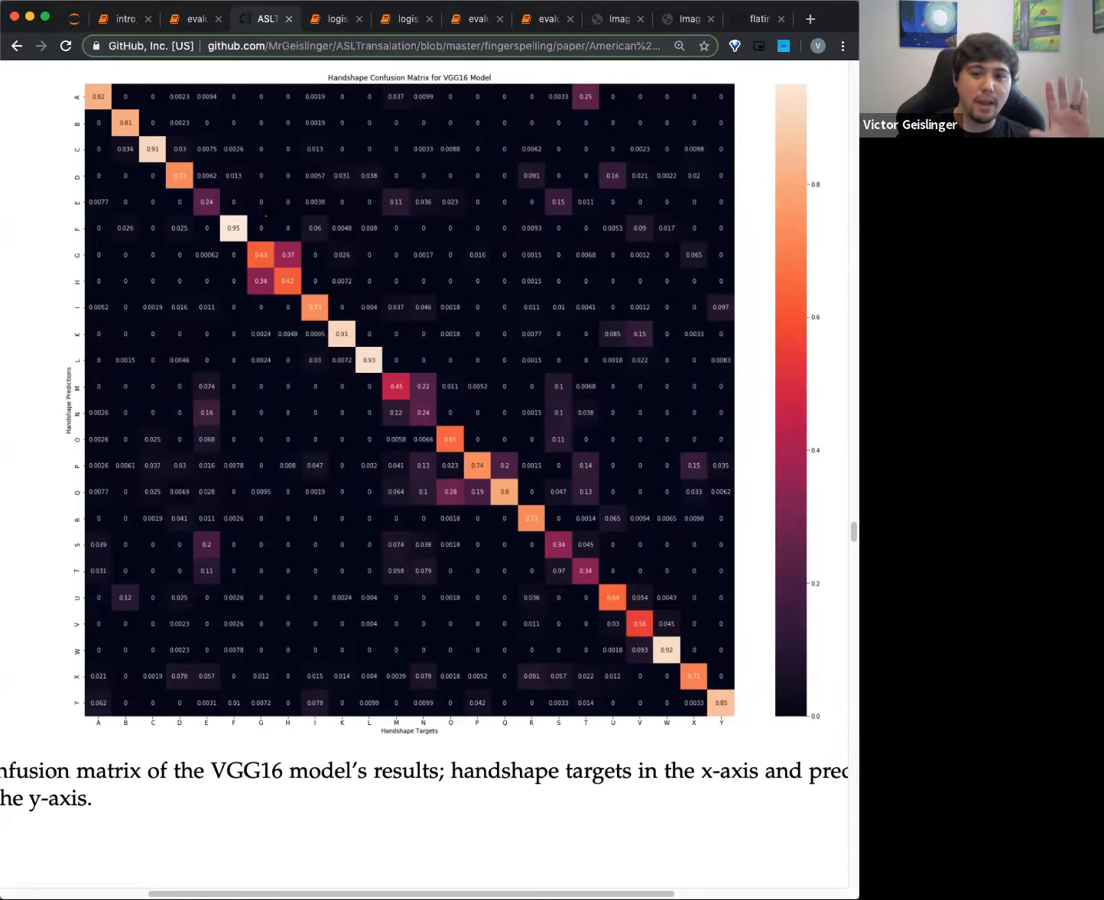
scroll("down", 3)
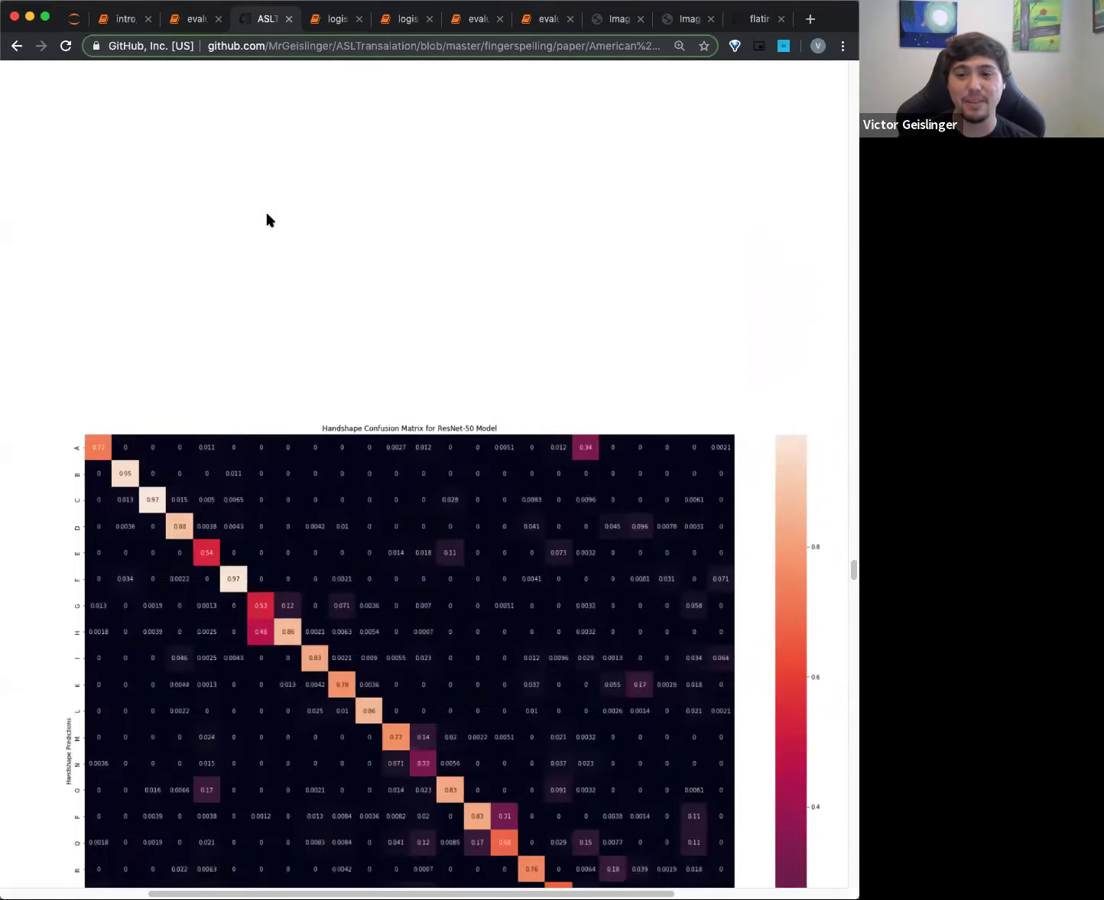
scroll("down", 3)
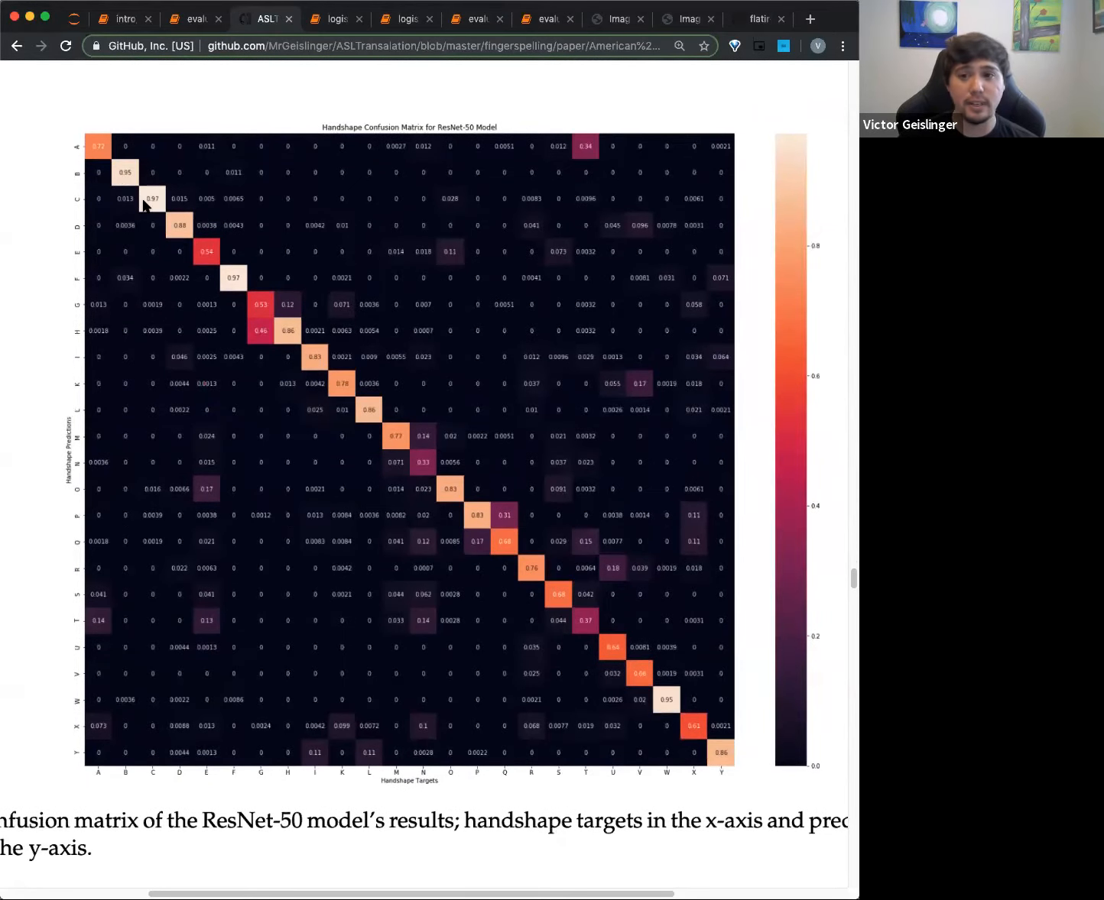
mouse_move(254, 333)
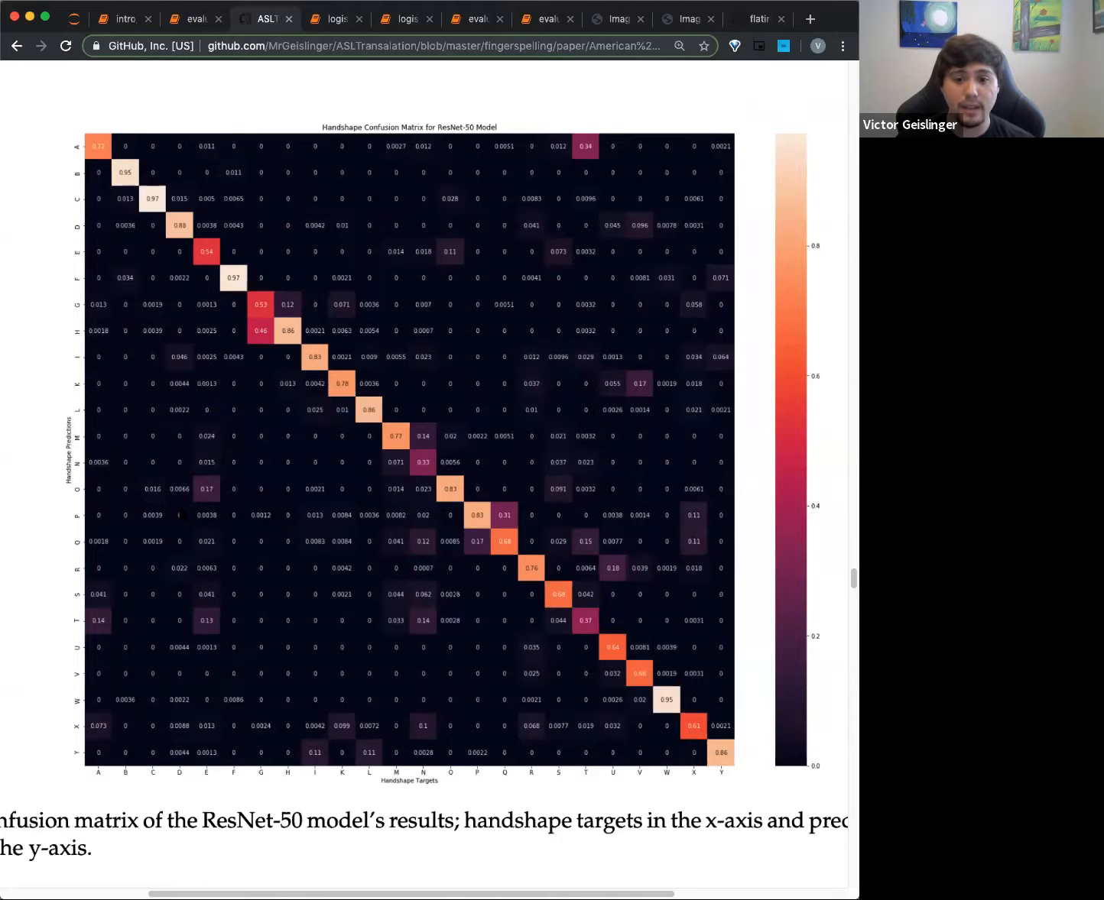
mouse_move(474, 560)
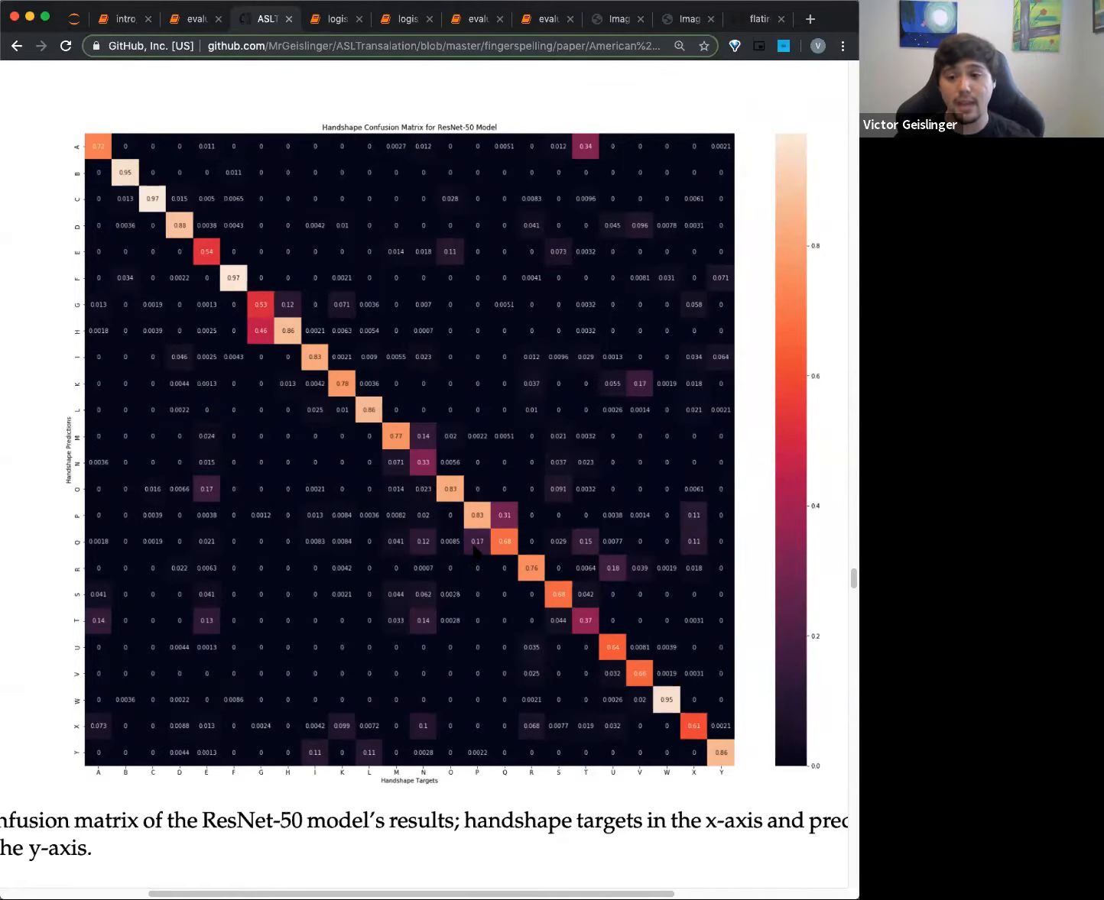
mouse_move(474, 526)
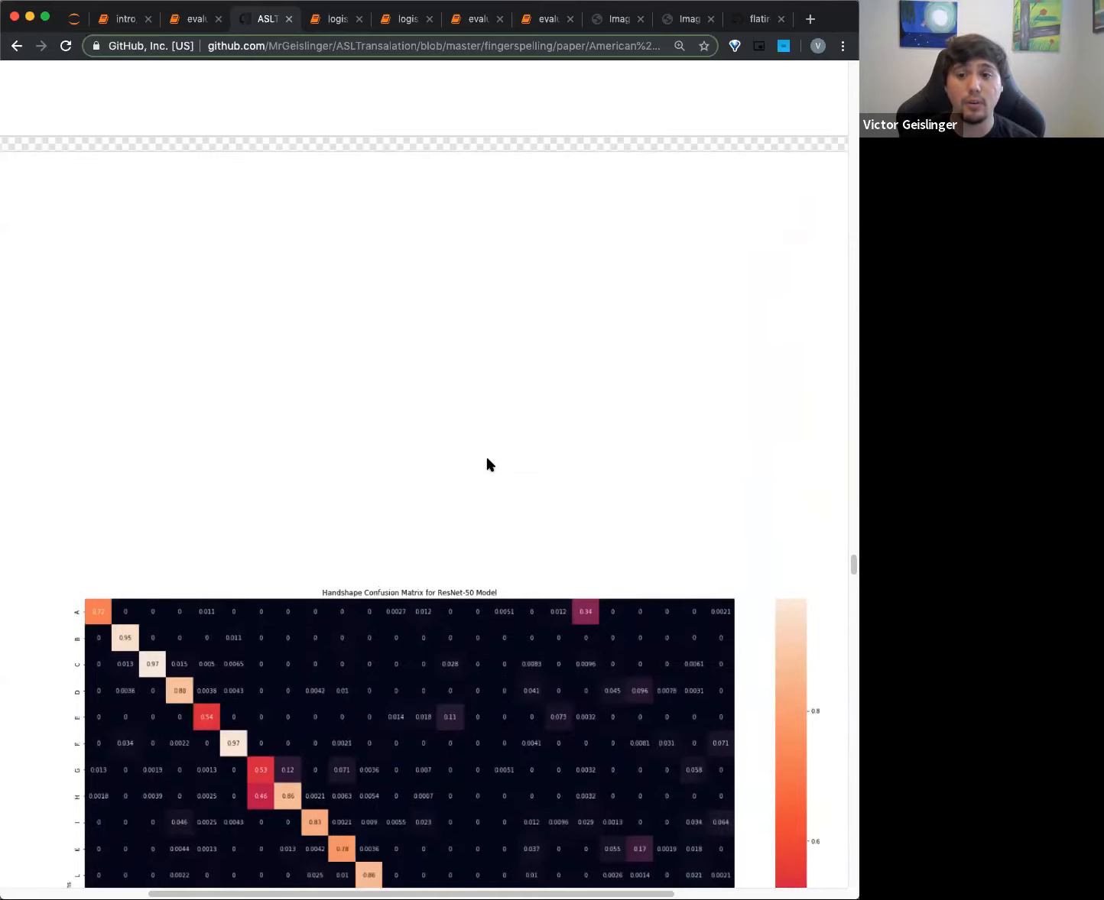
scroll("down", 3)
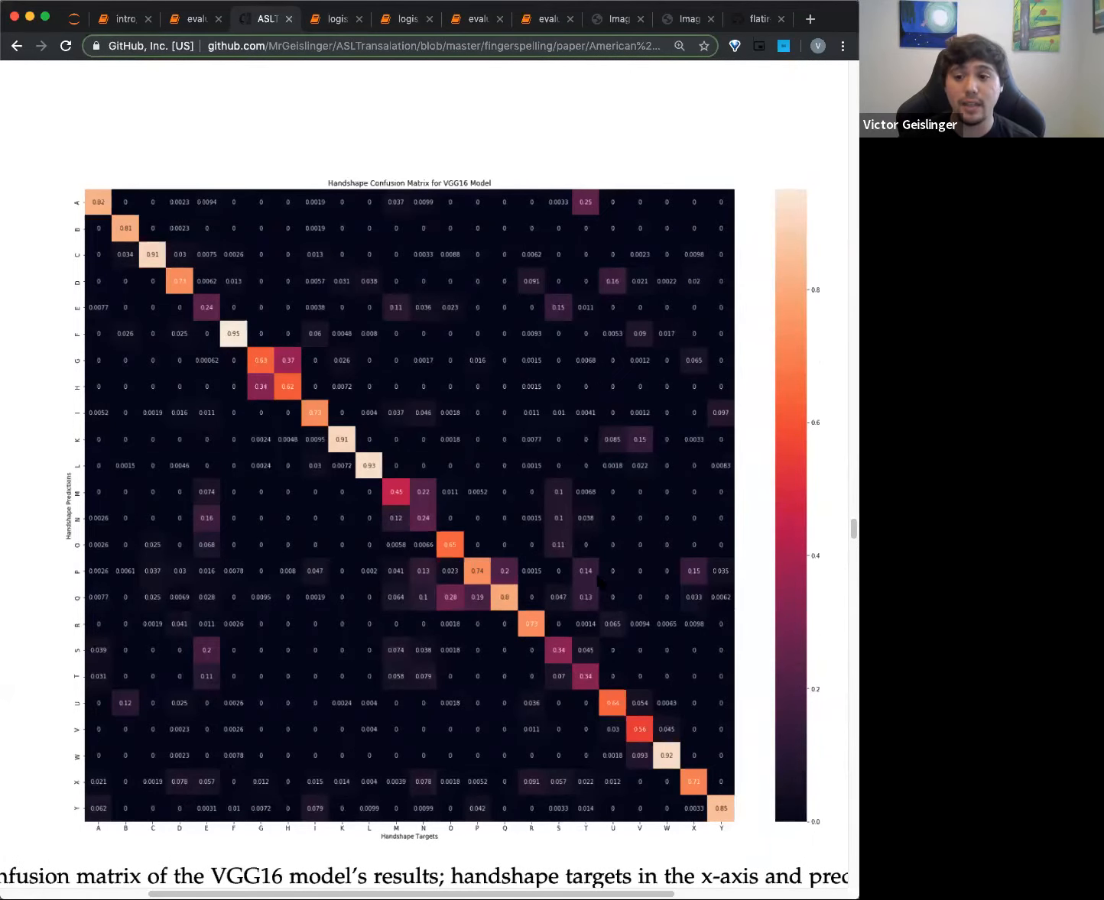
scroll("down", 3)
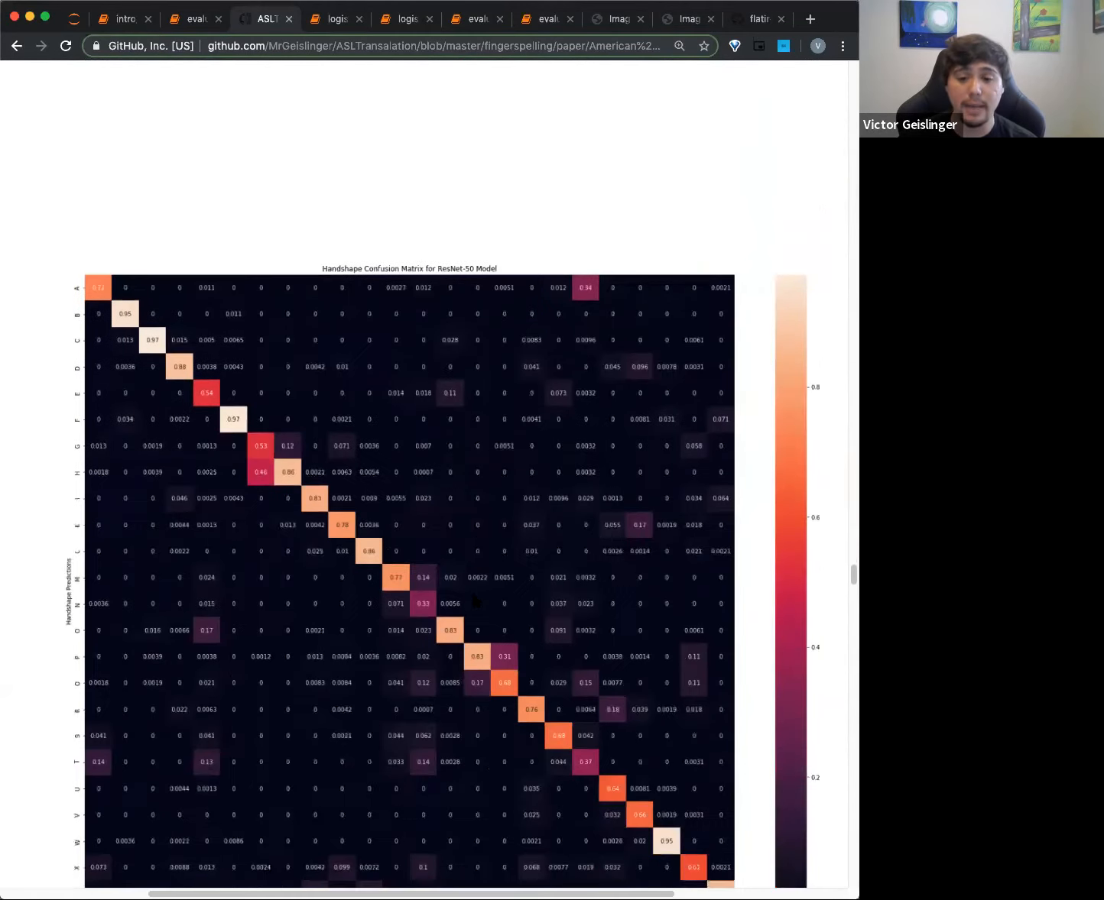
scroll("down", 3)
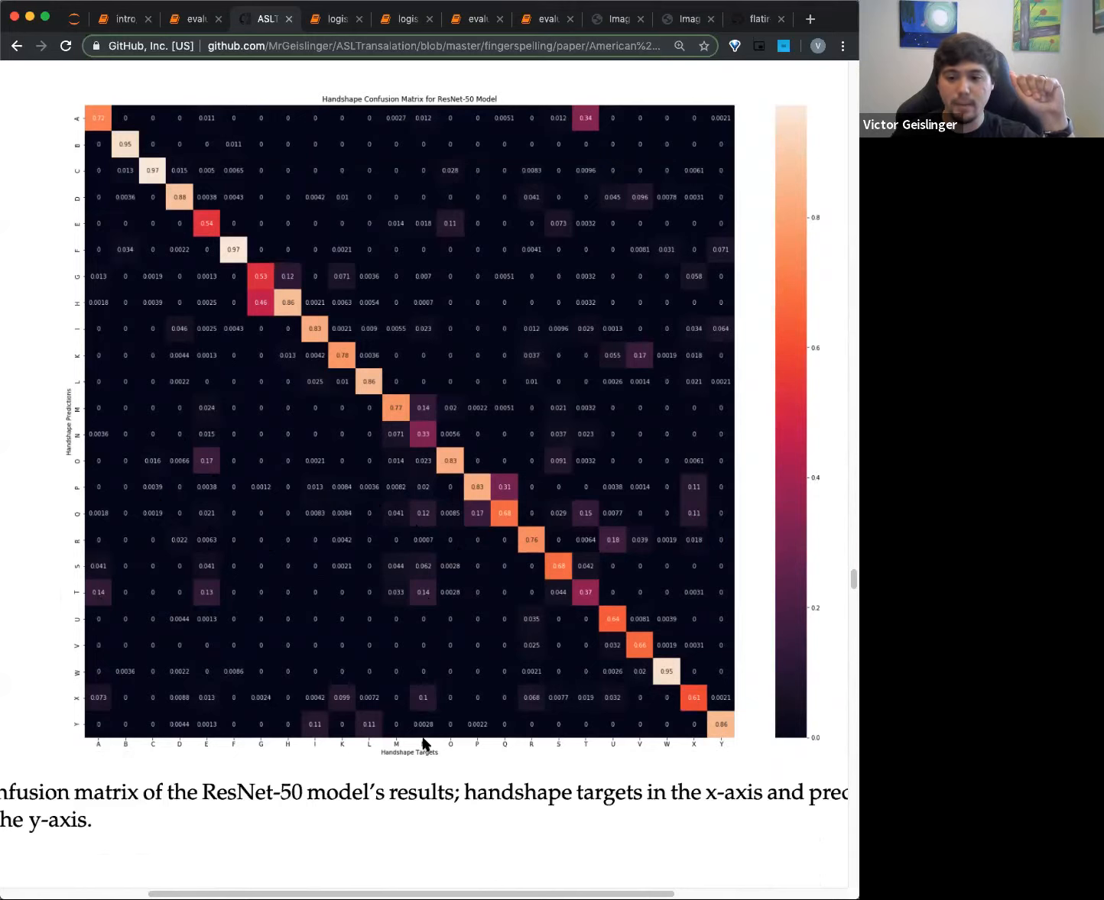
mouse_move(581, 602)
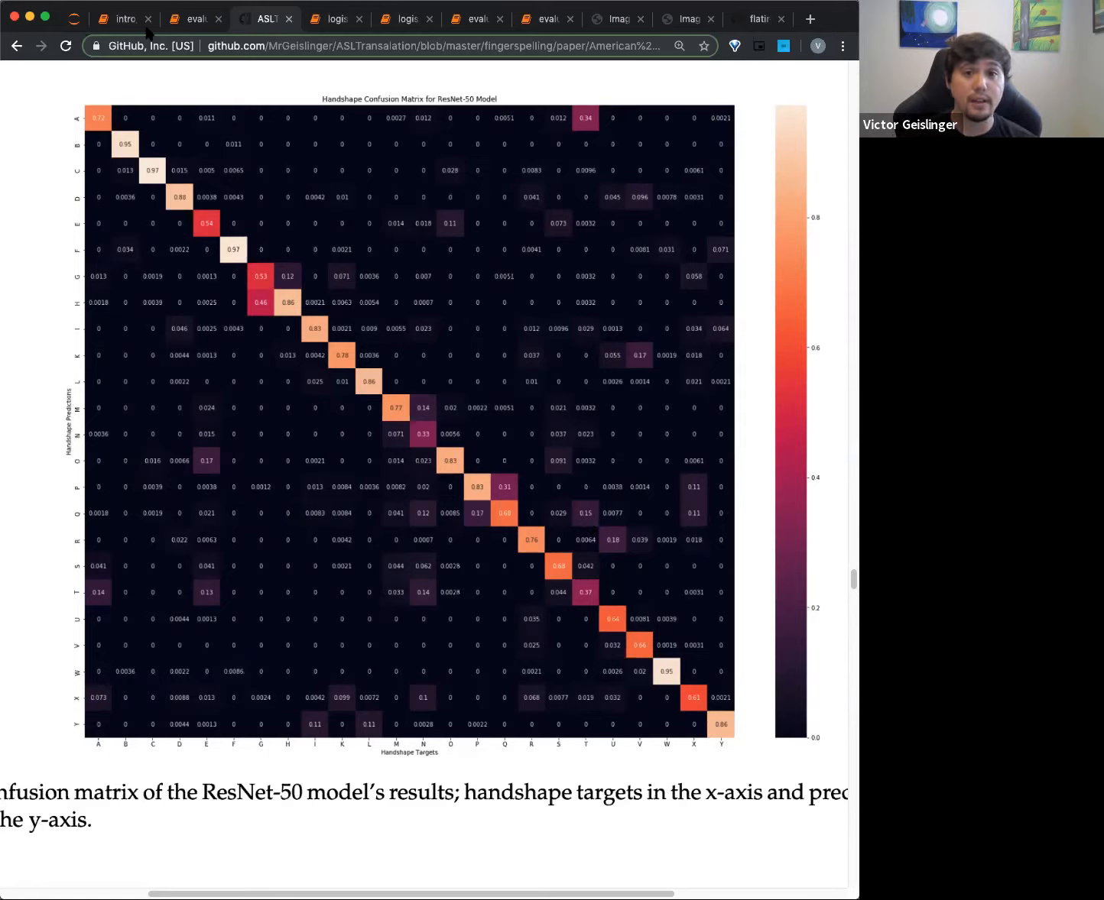
mouse_move(189, 19)
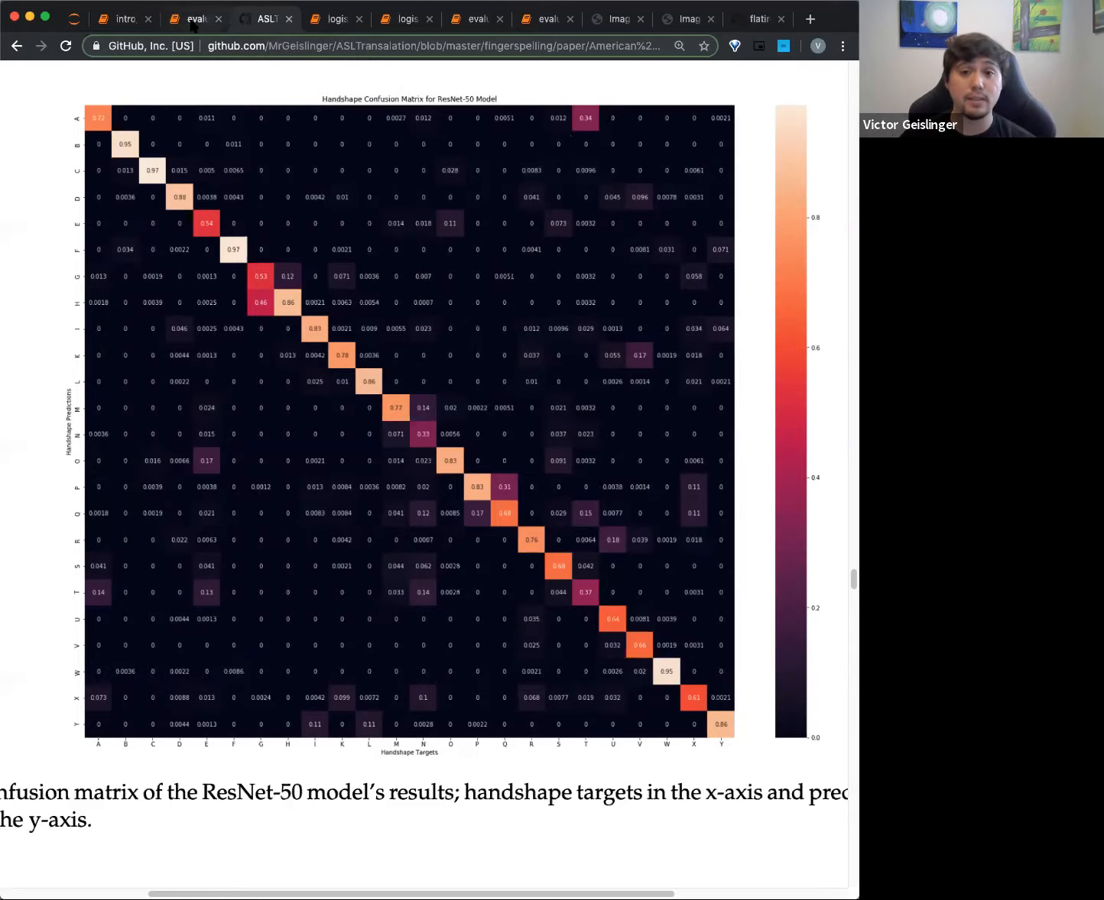
Return to the evaluation_metrics notebook and view section 2.1.3's VGG16 and ResNet-50 handshape confusion matrices
left_click(188, 18)
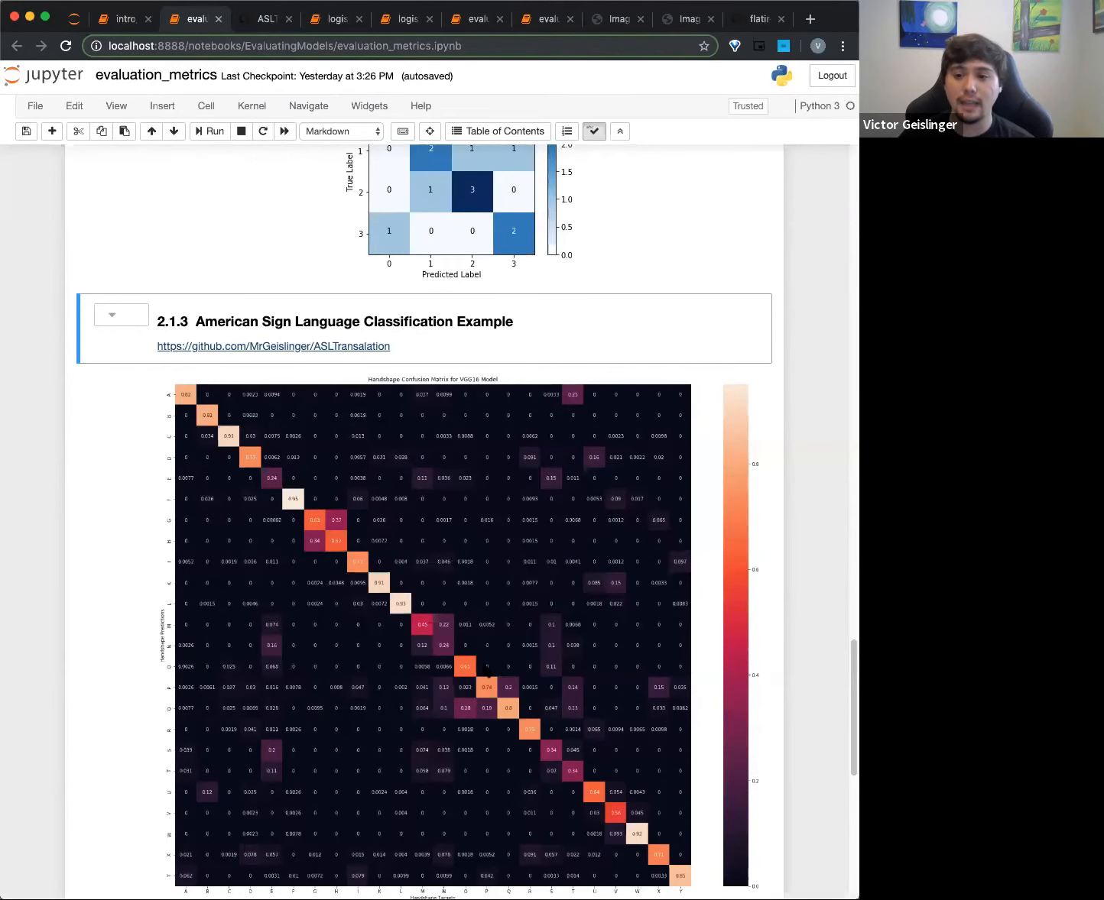
scroll("down", 3)
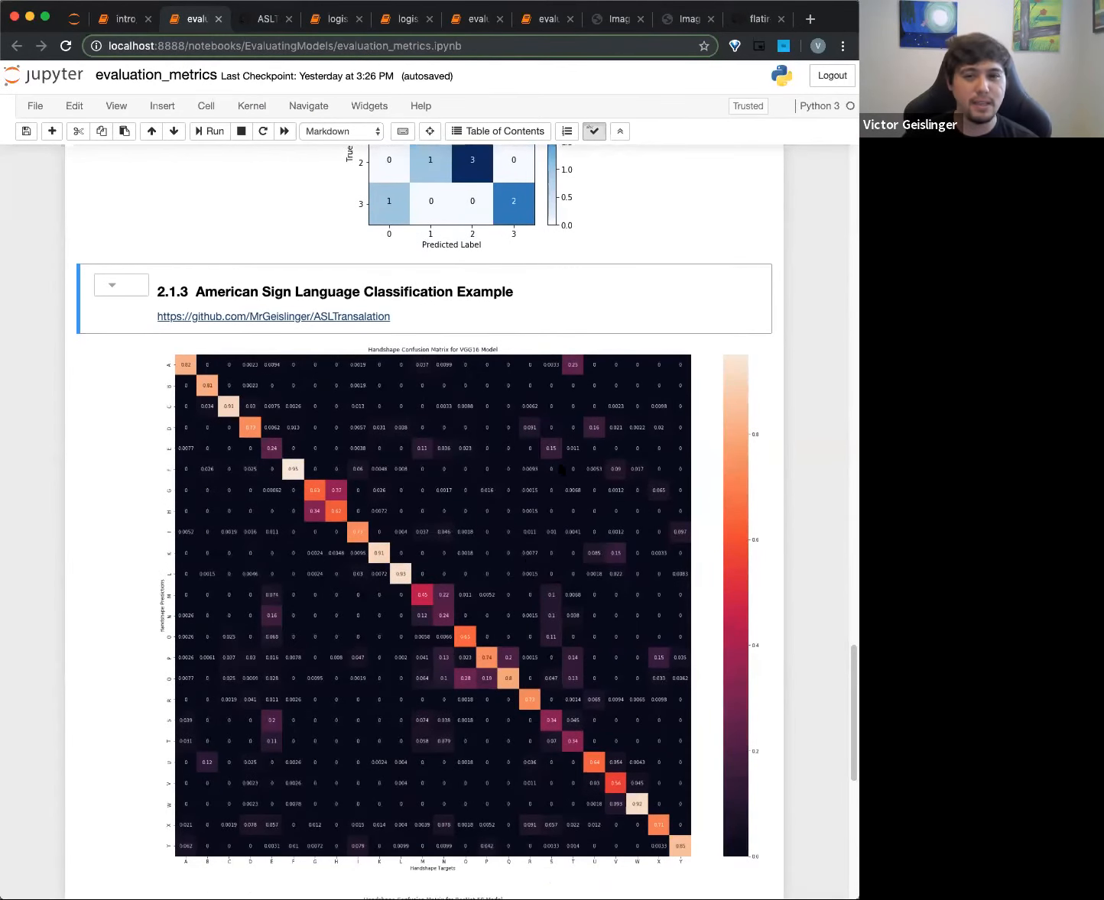
scroll("down", 3)
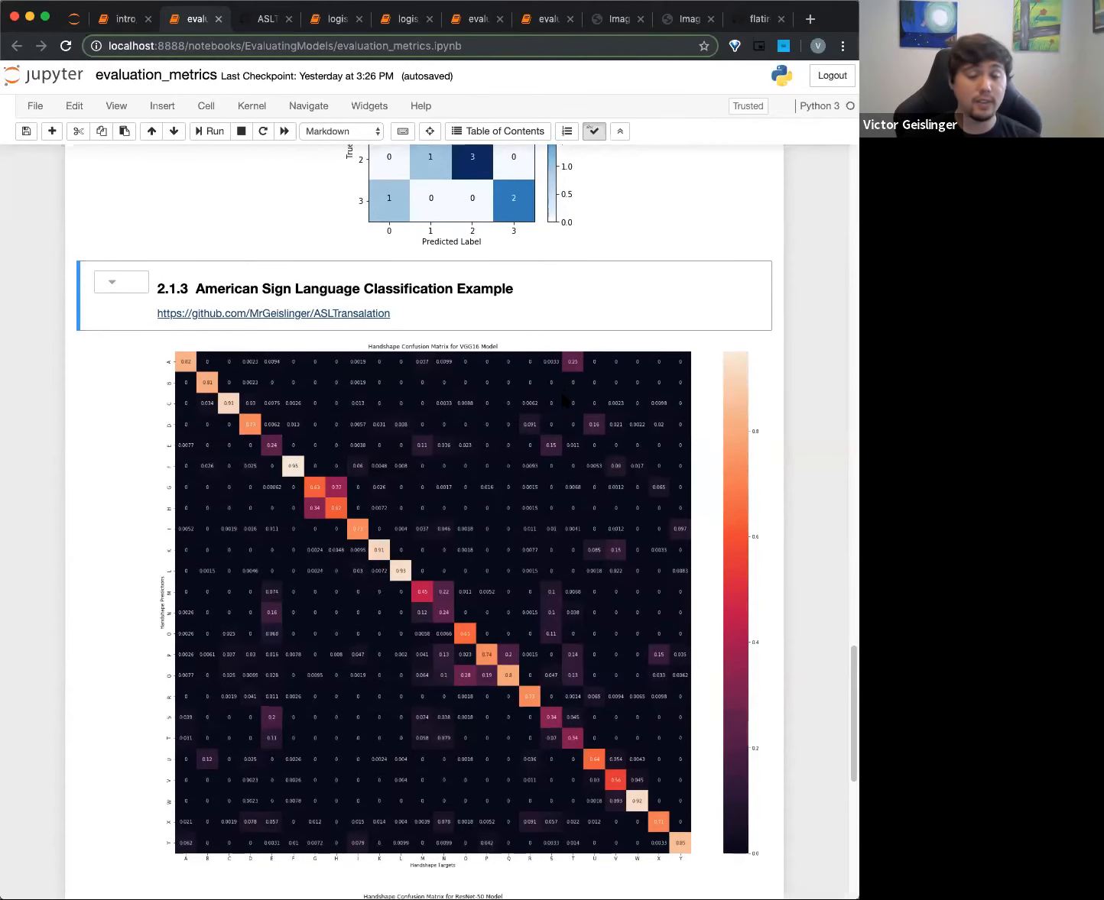
scroll("down", 3)
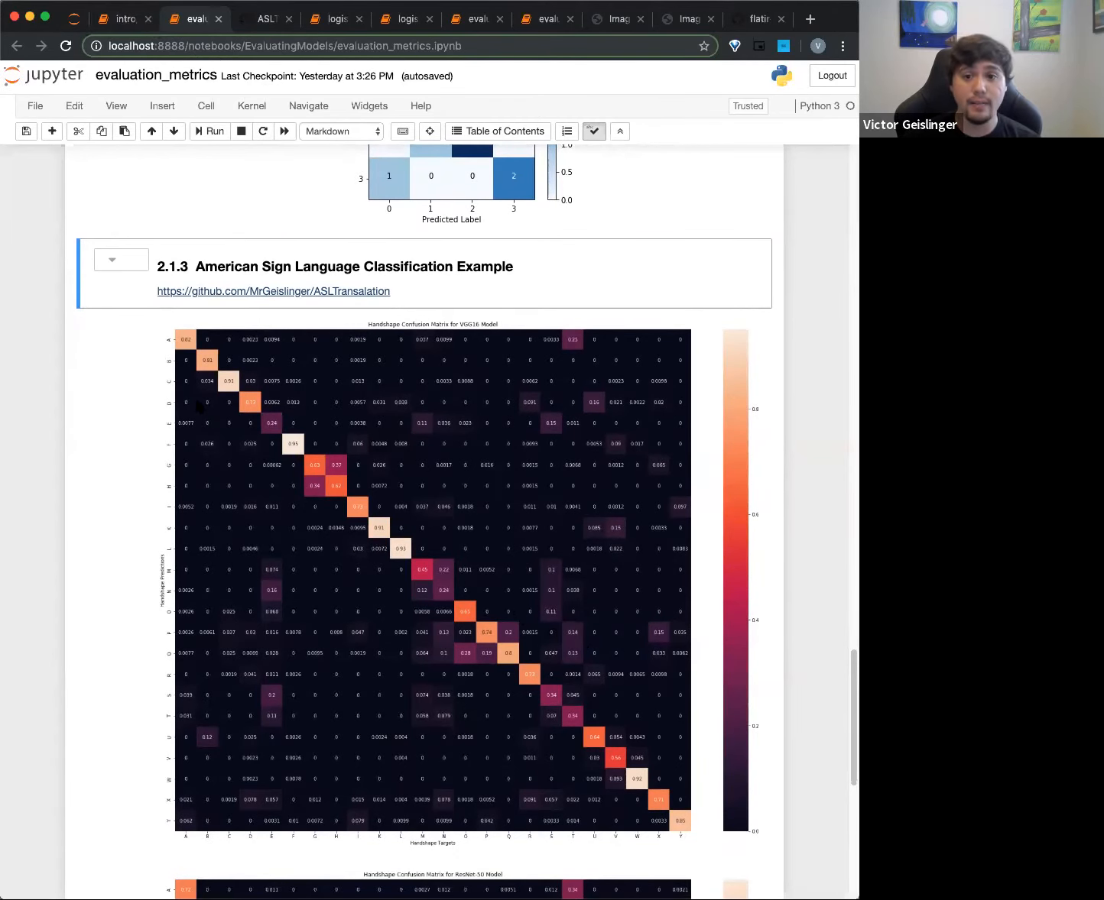
scroll("down", 3)
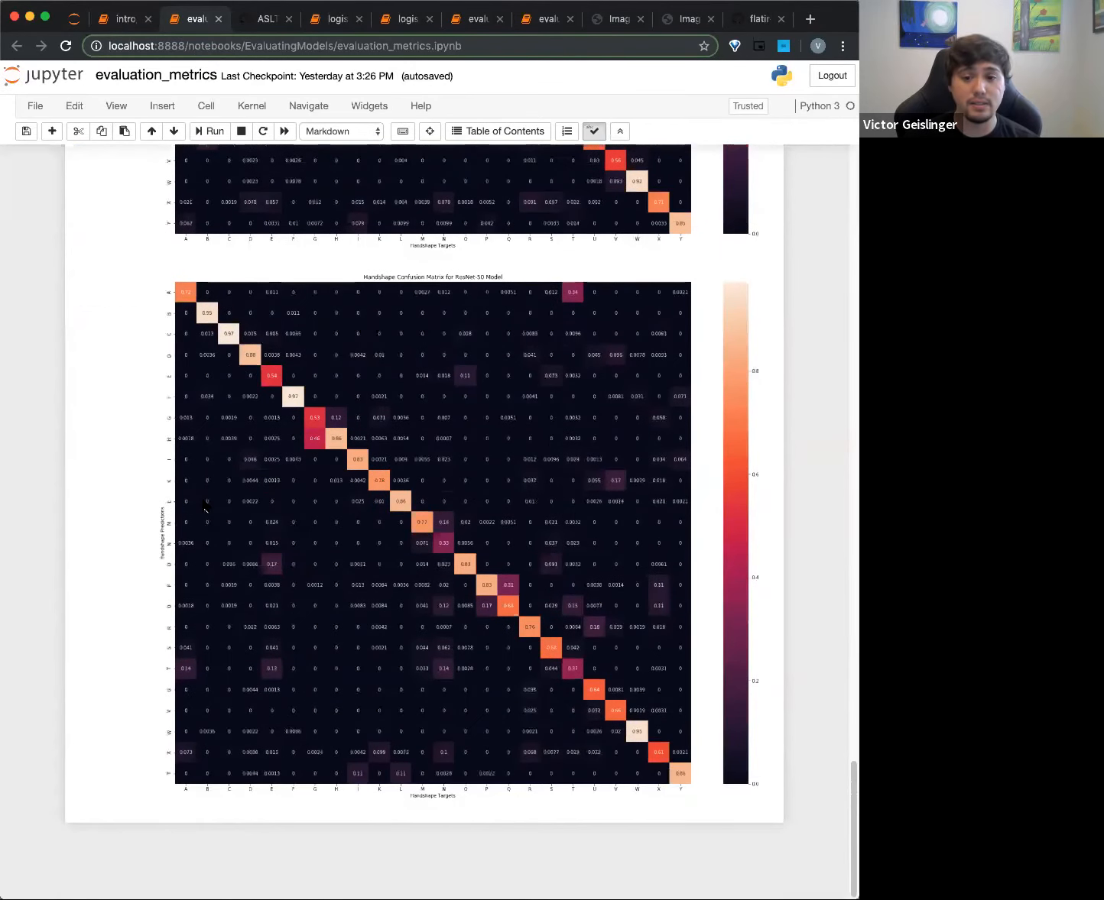
scroll("up", 3)
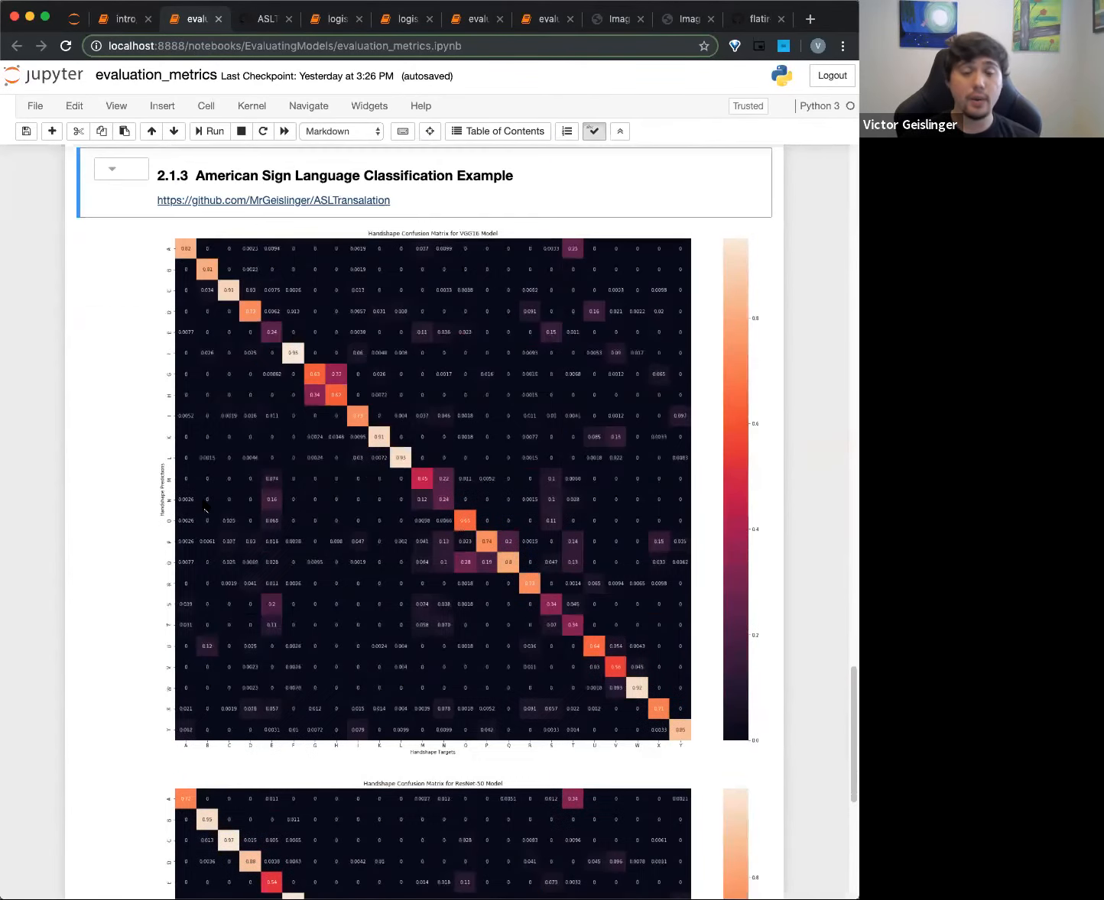